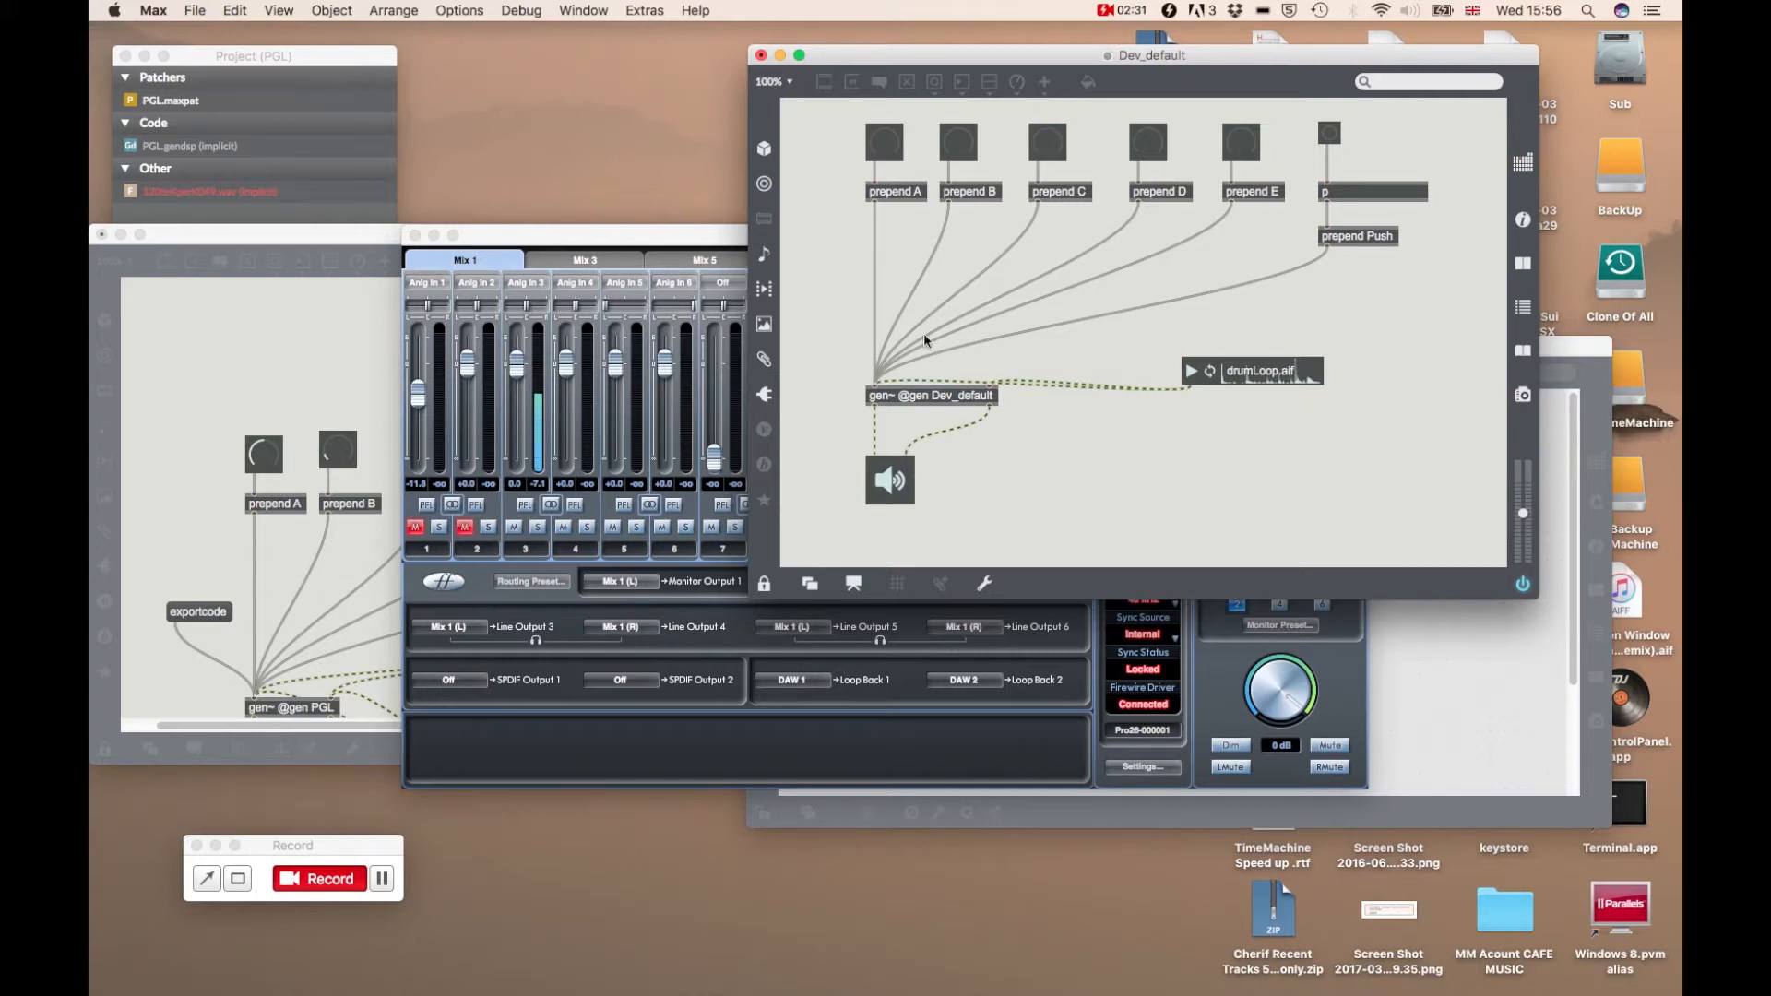
mouse_move(937, 314)
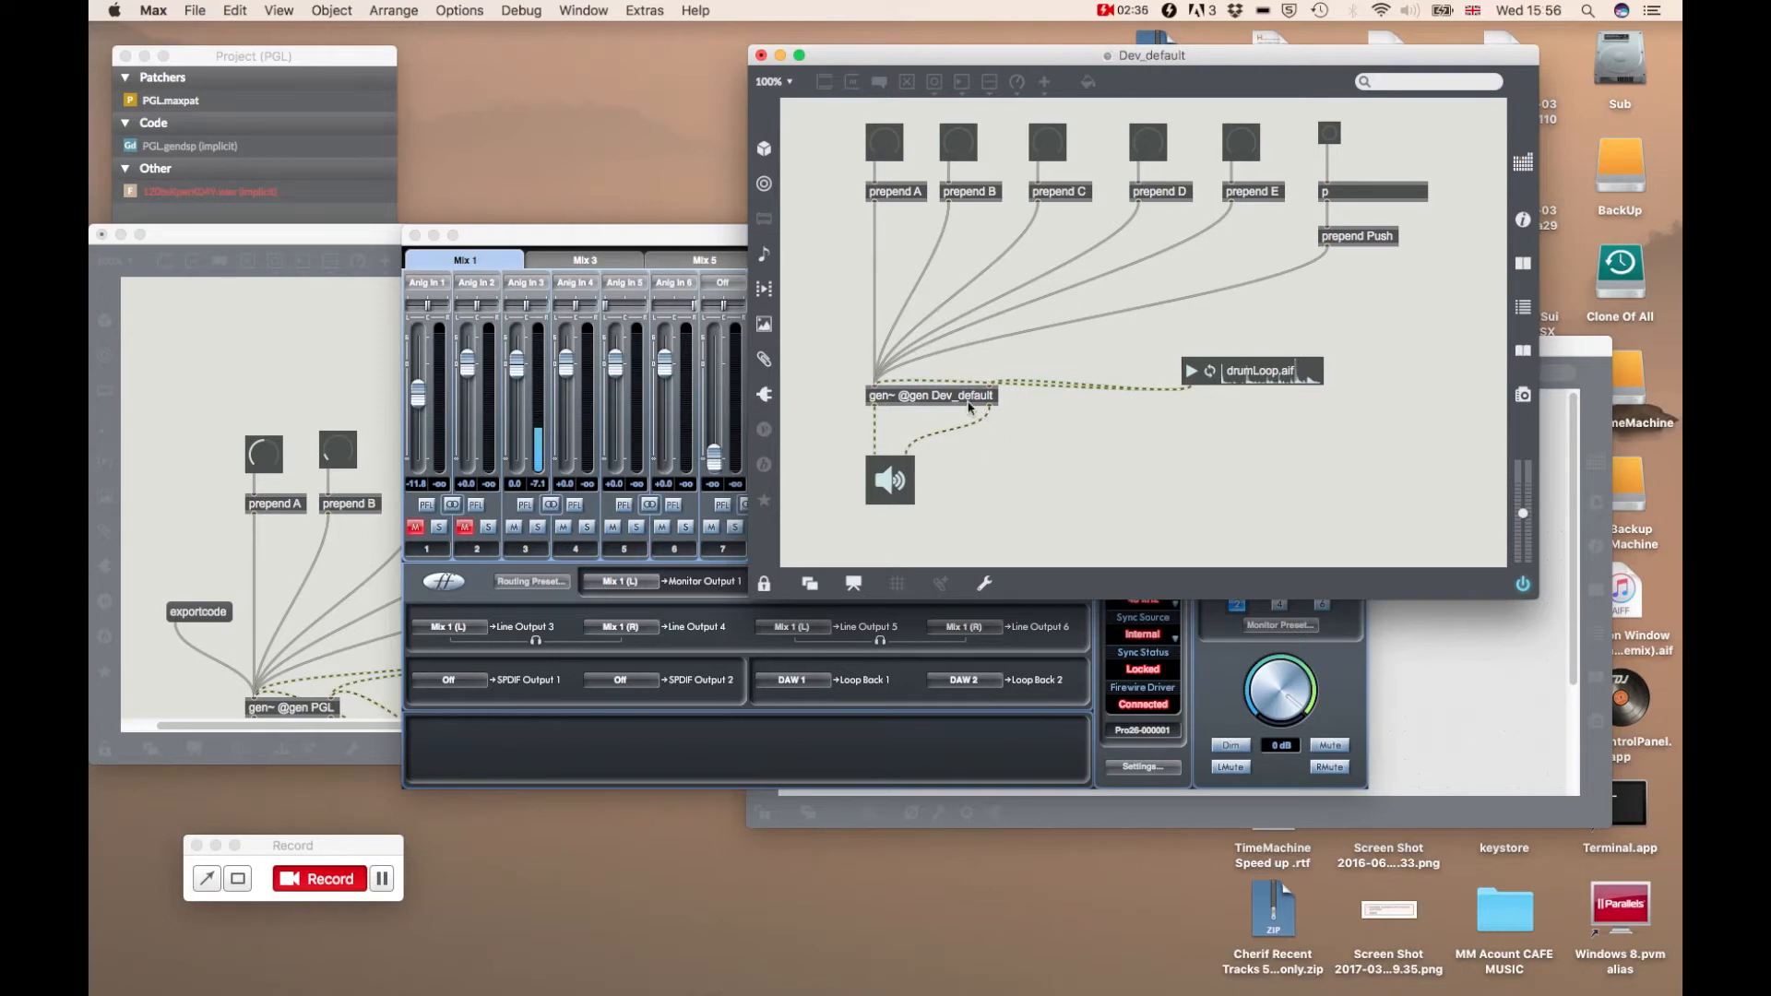
Open the gen~ object's Dev_default.gendsp patcher for editing
double_click(930, 396)
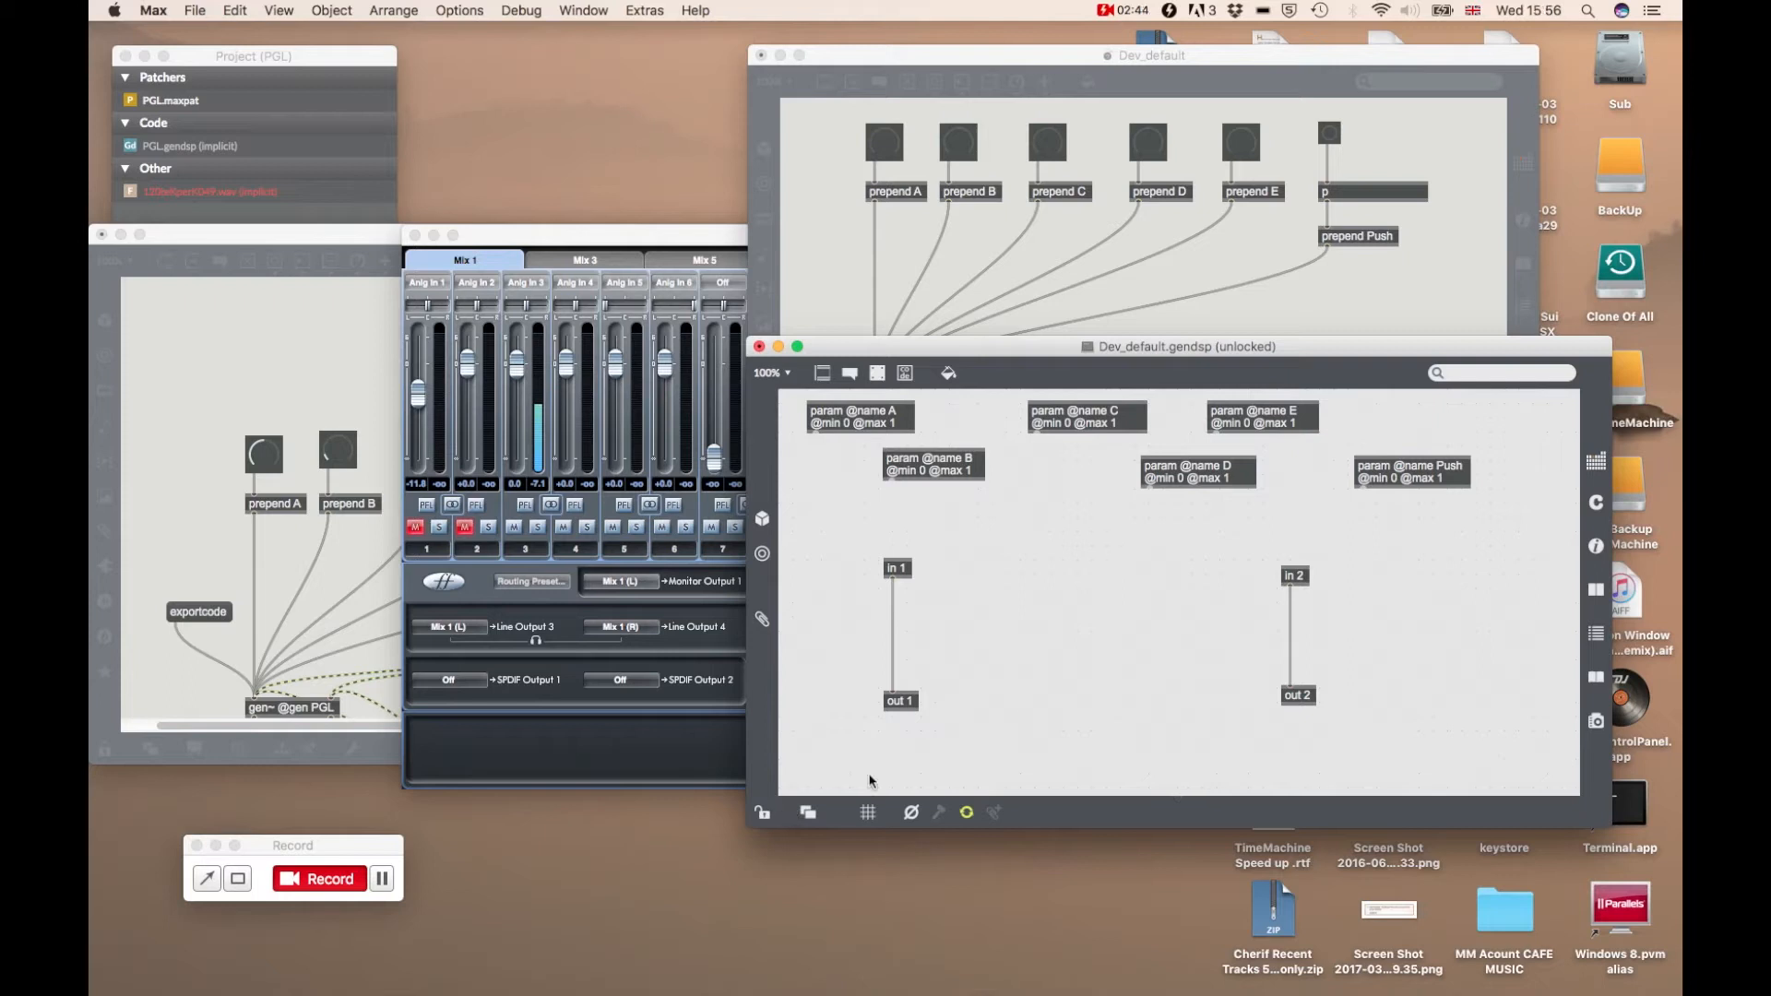
mouse_move(1033, 695)
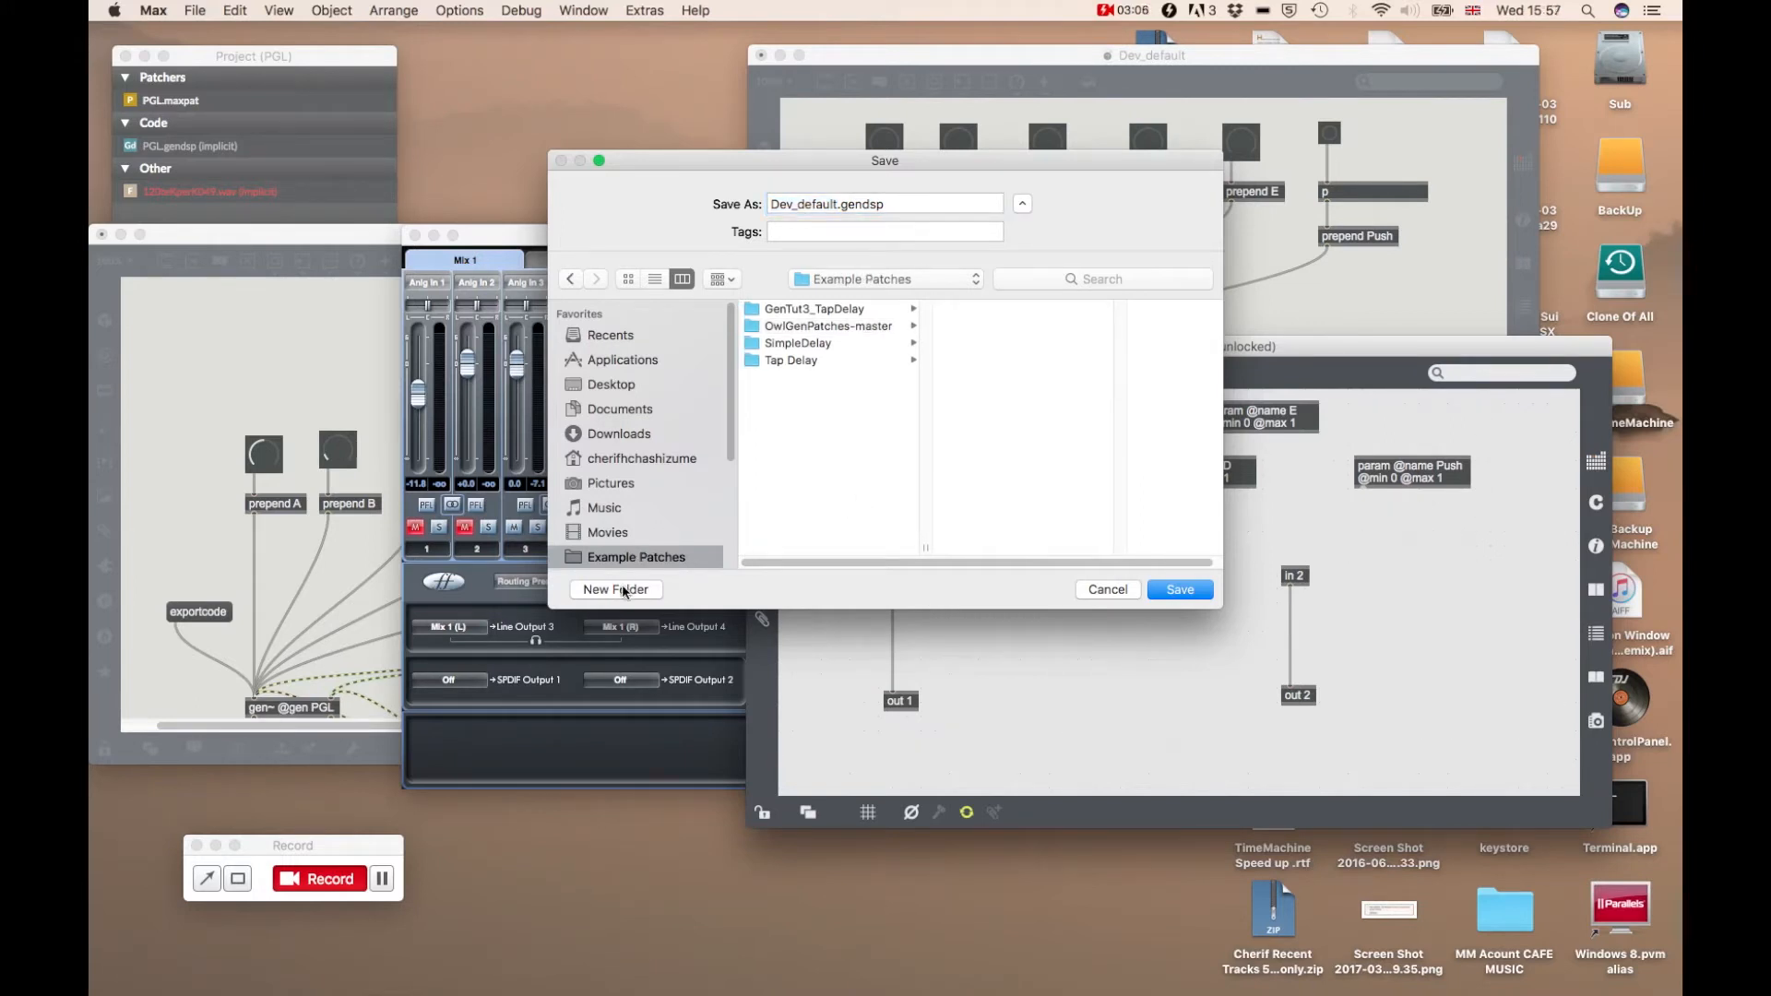
Create a new folder named GenTut5_PGL in Example Patches
click(615, 589)
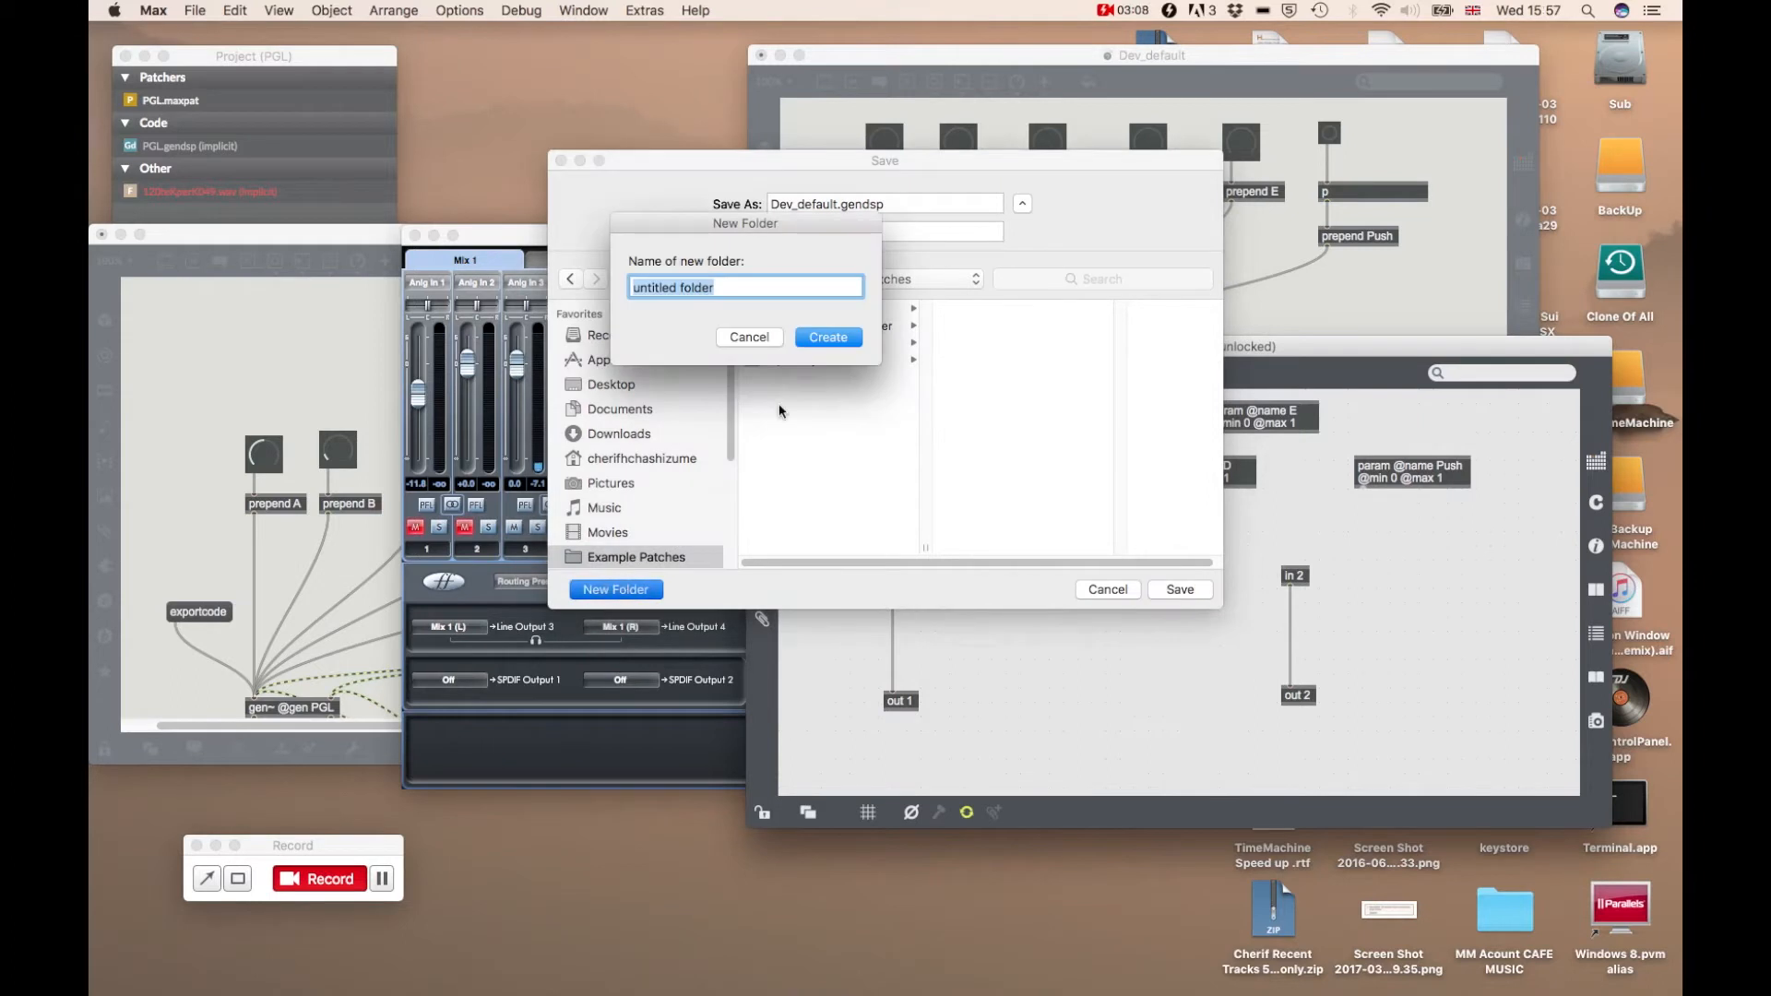
text(GenTut5 P)
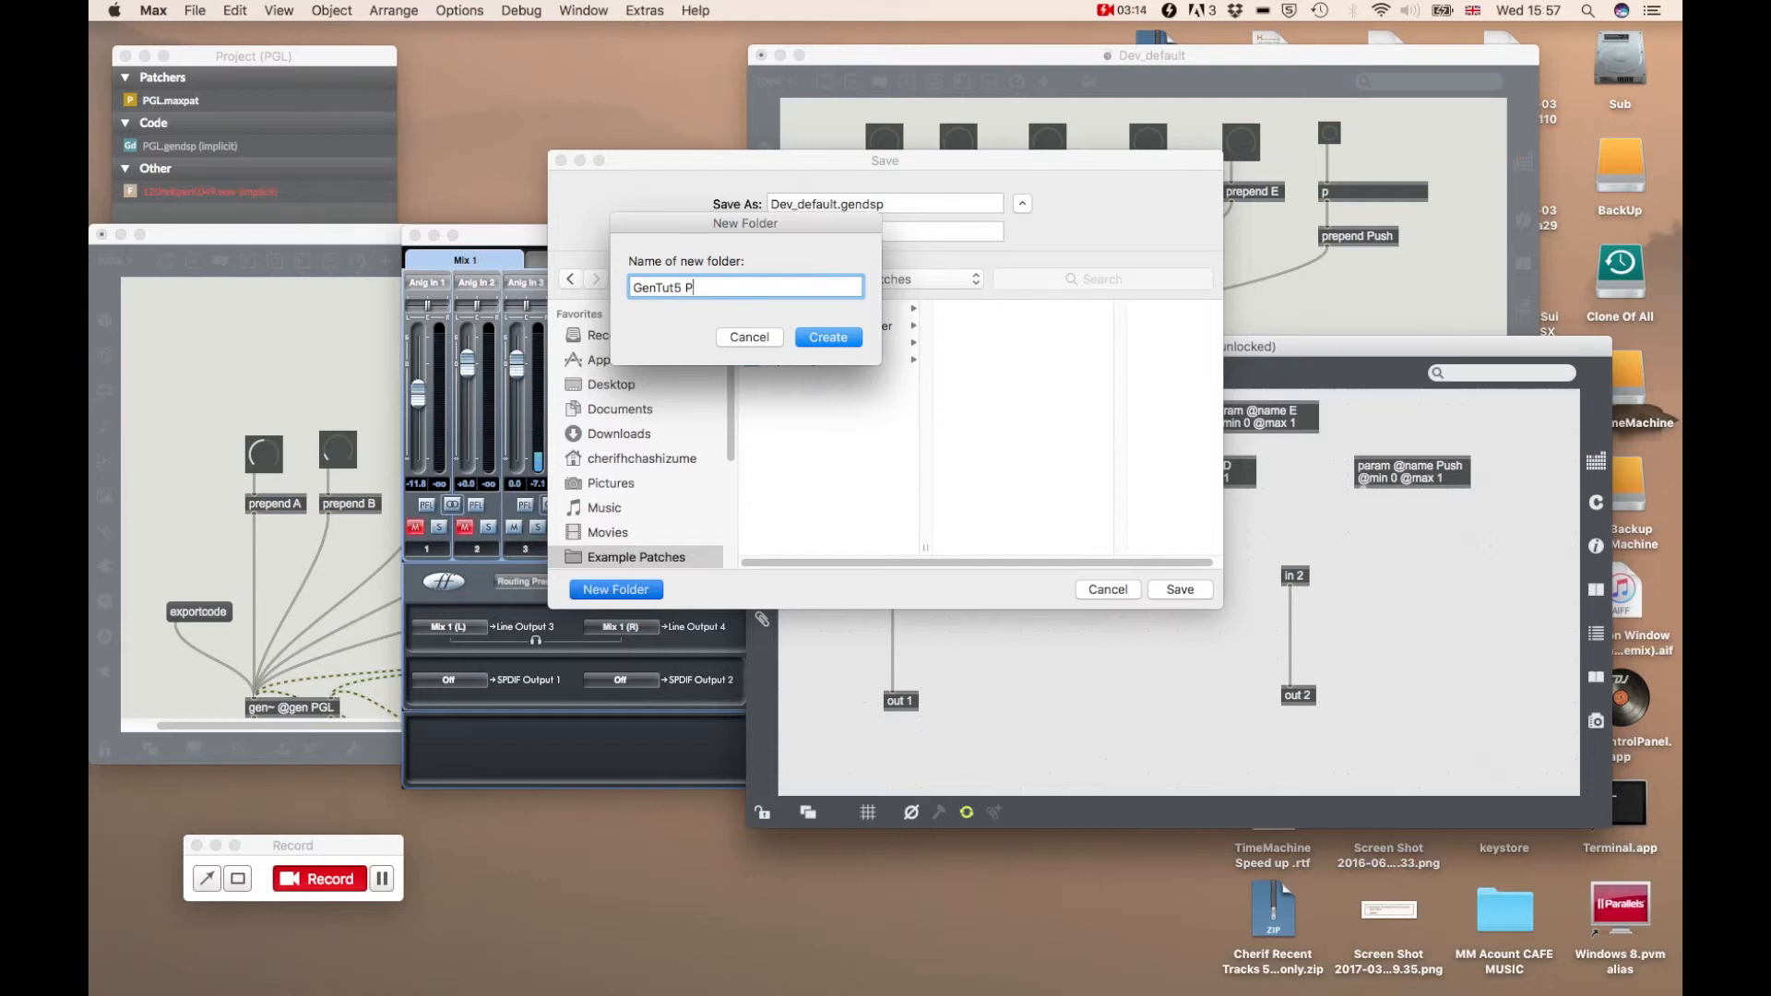
text(GL)
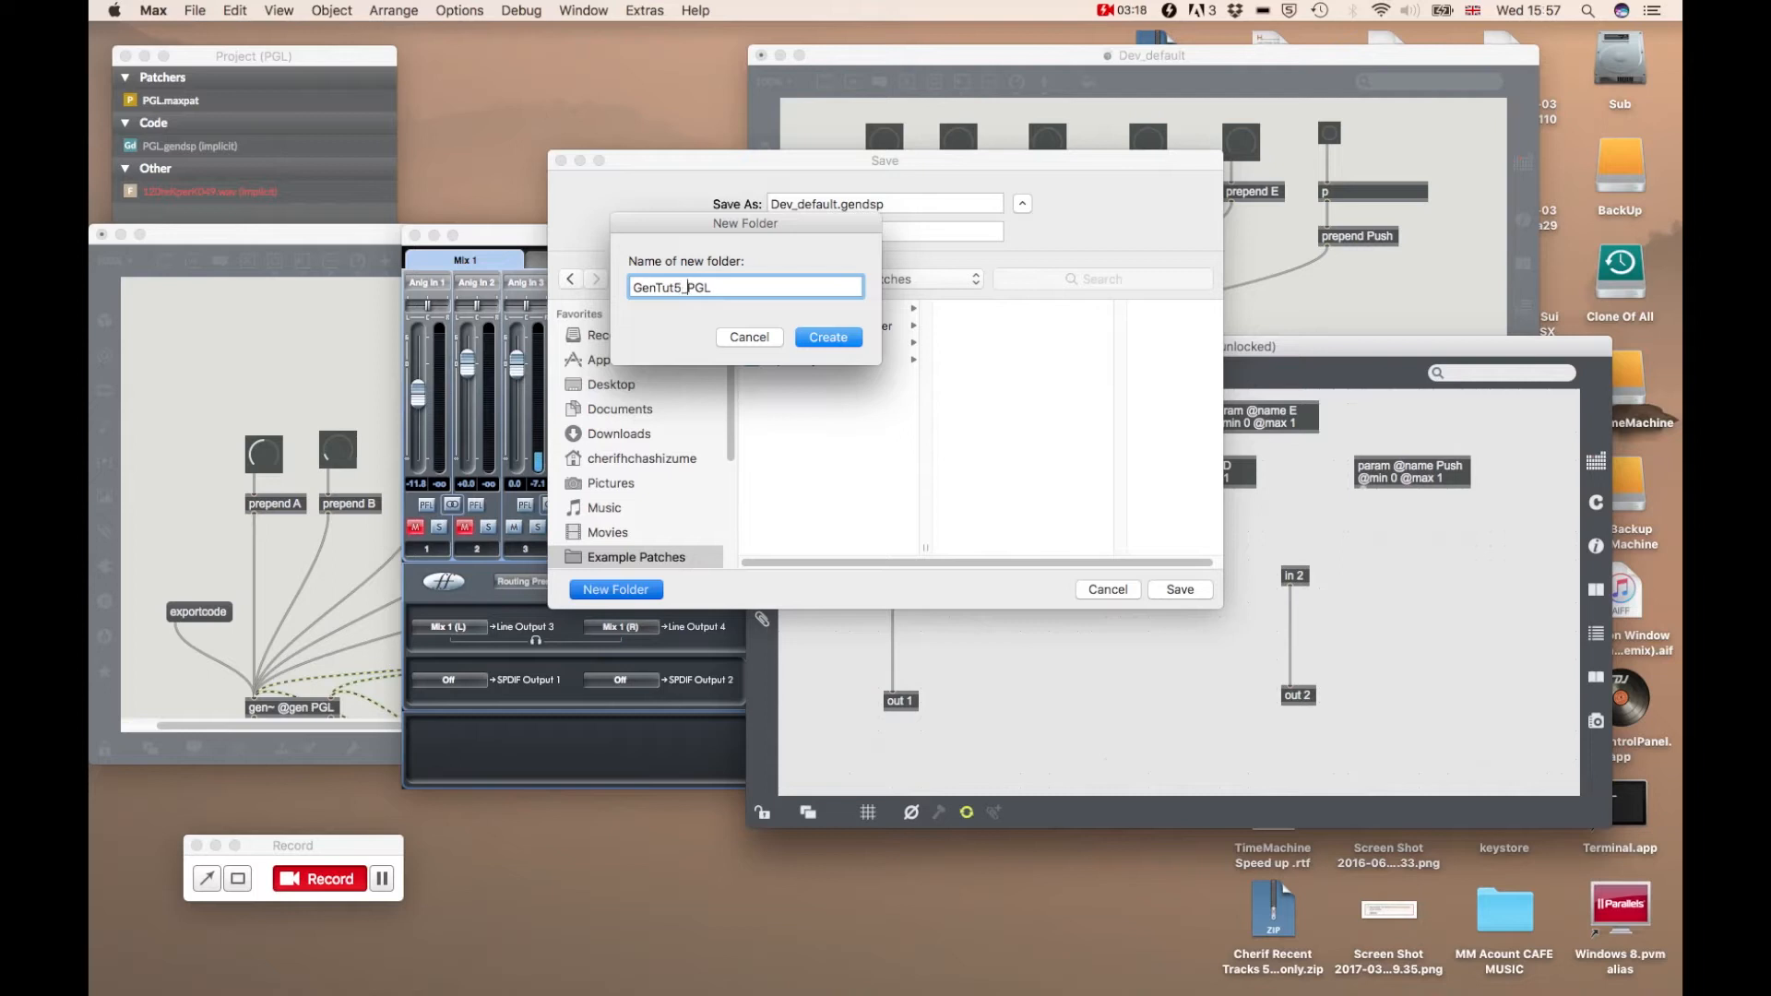
click(827, 337)
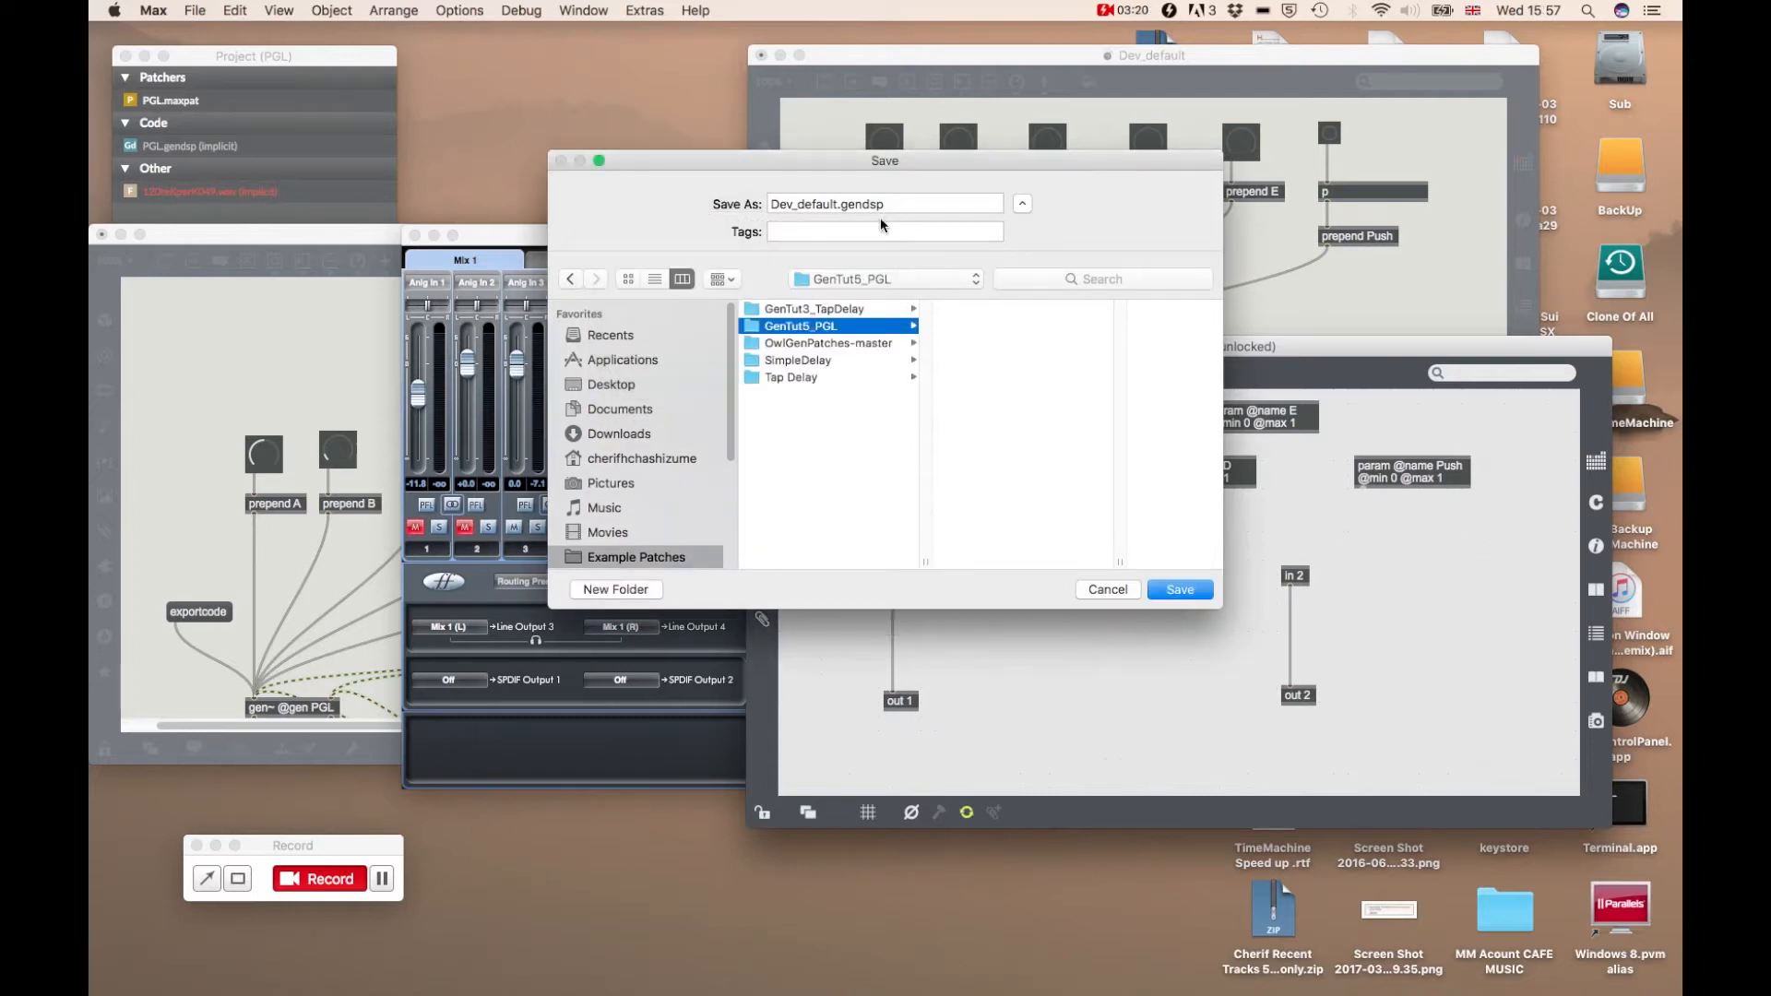
Save the gen patcher as PGLTut.gendsp and the main patcher as PGLTut.maxpat there
click(885, 202)
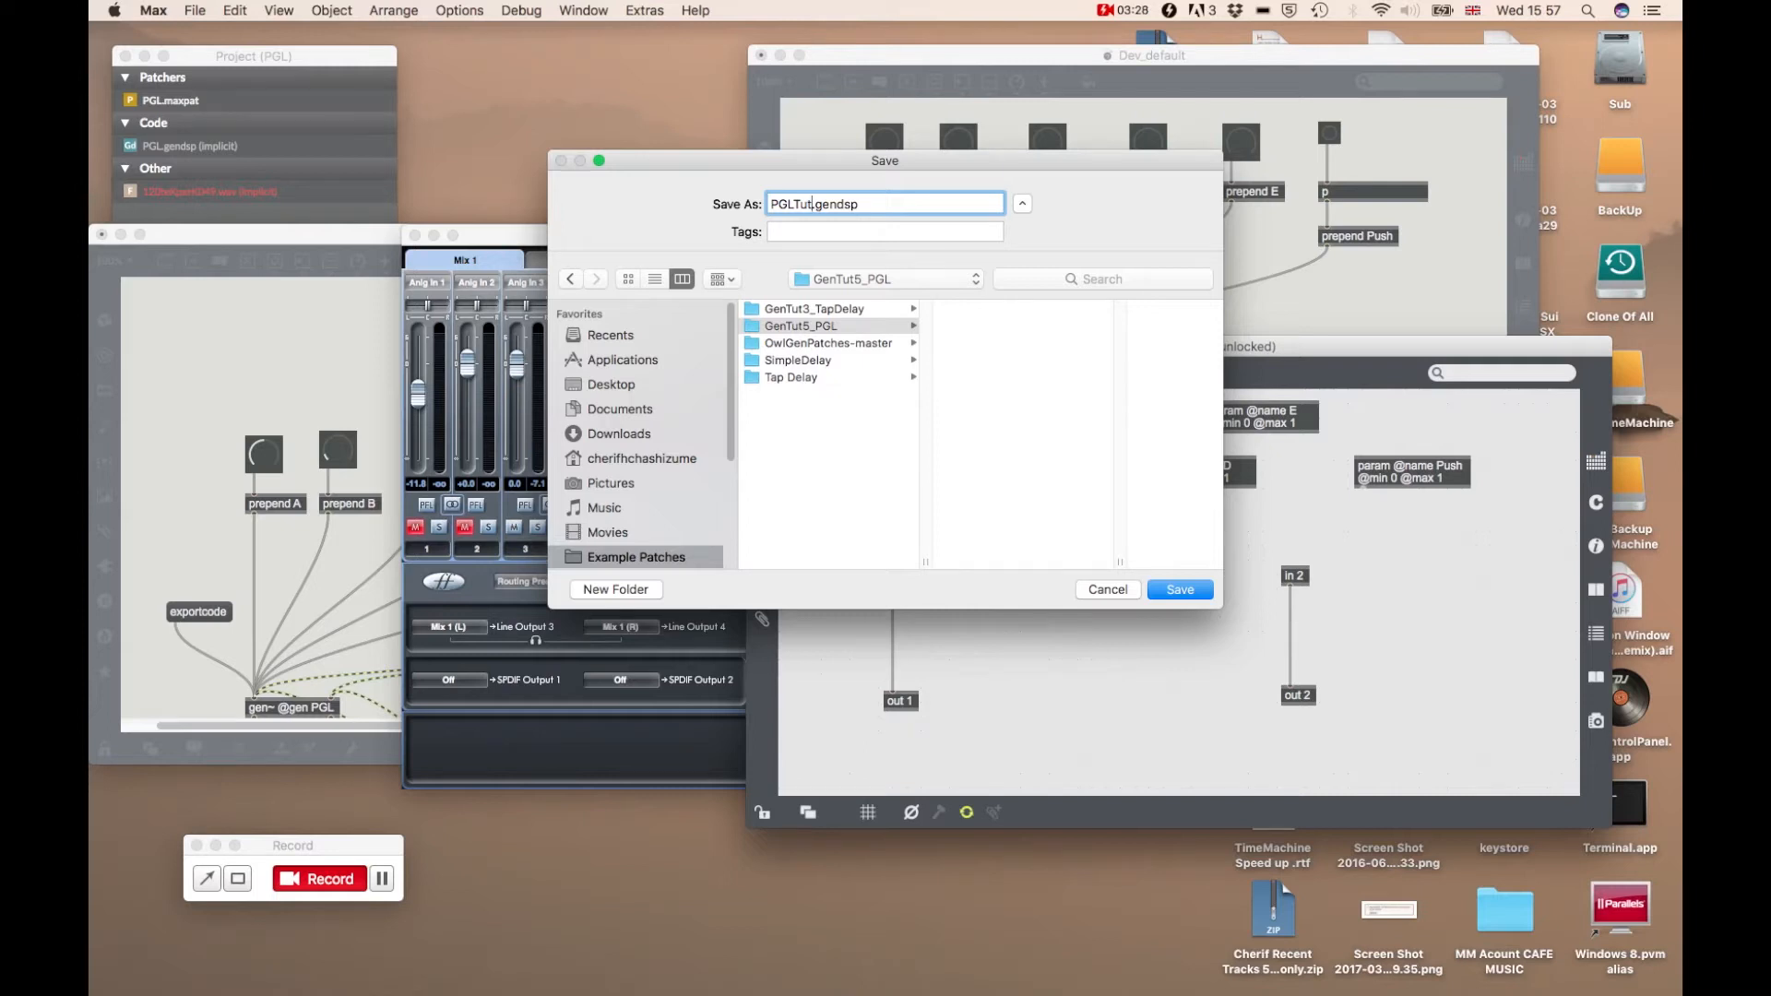
click(1179, 588)
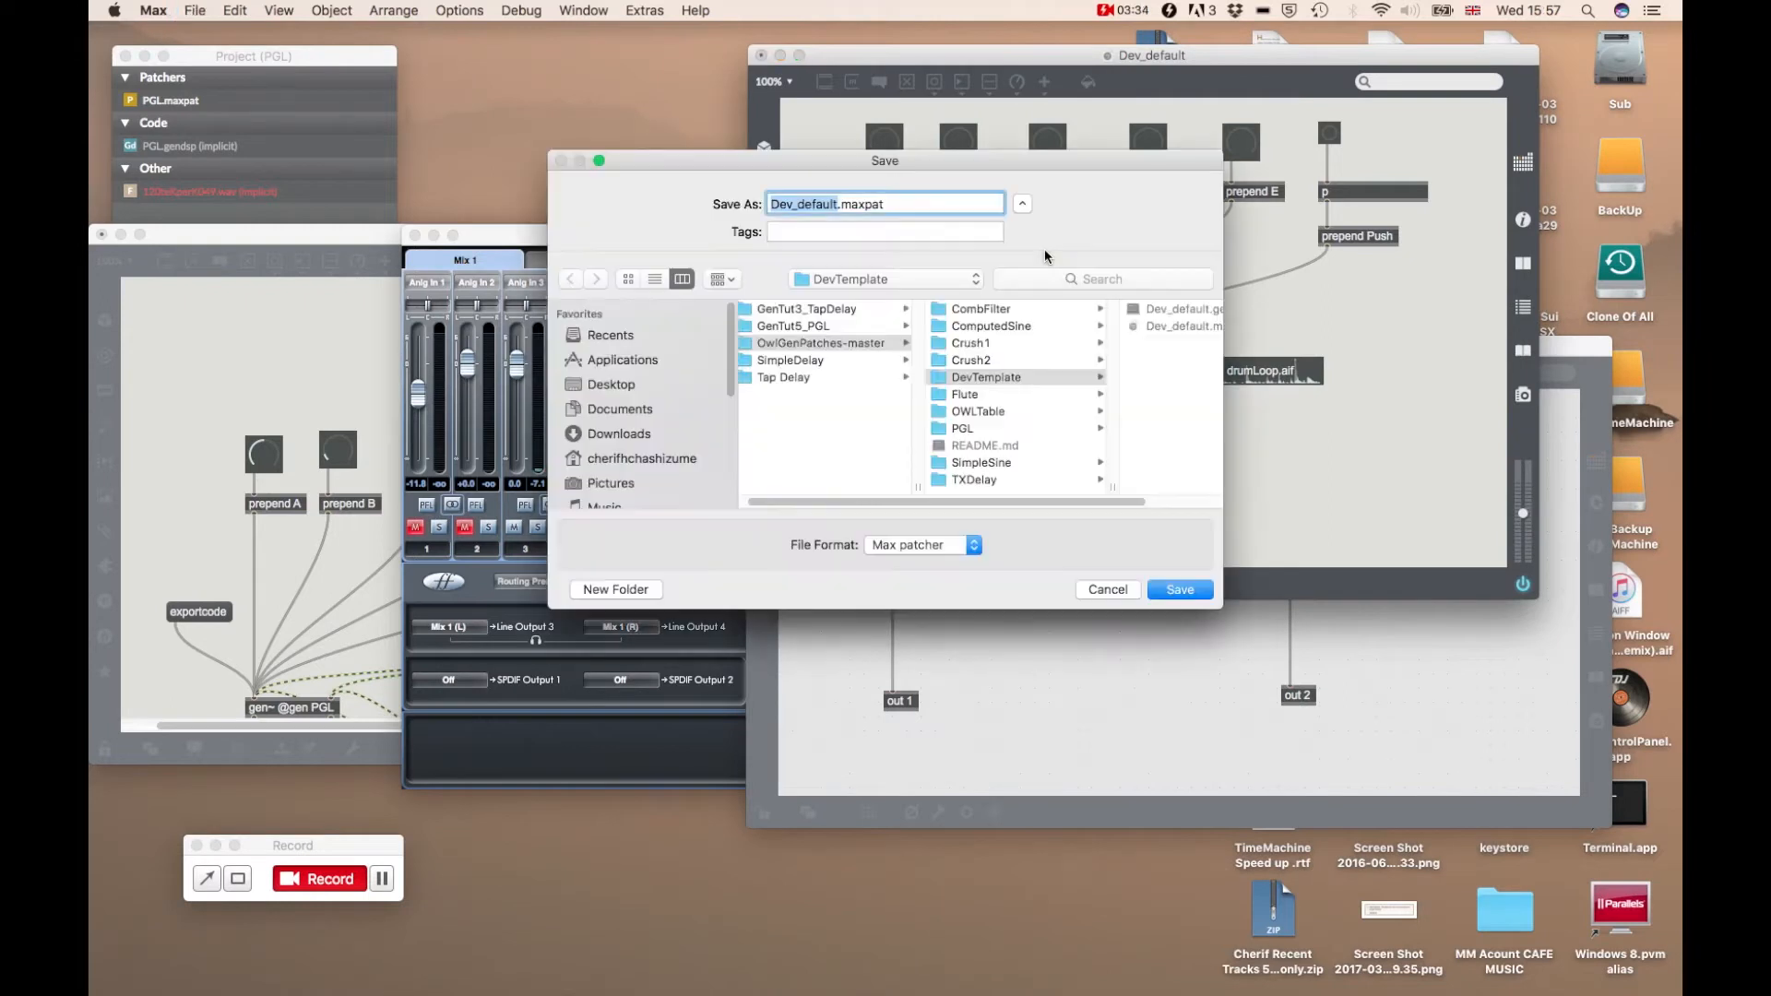
click(793, 326)
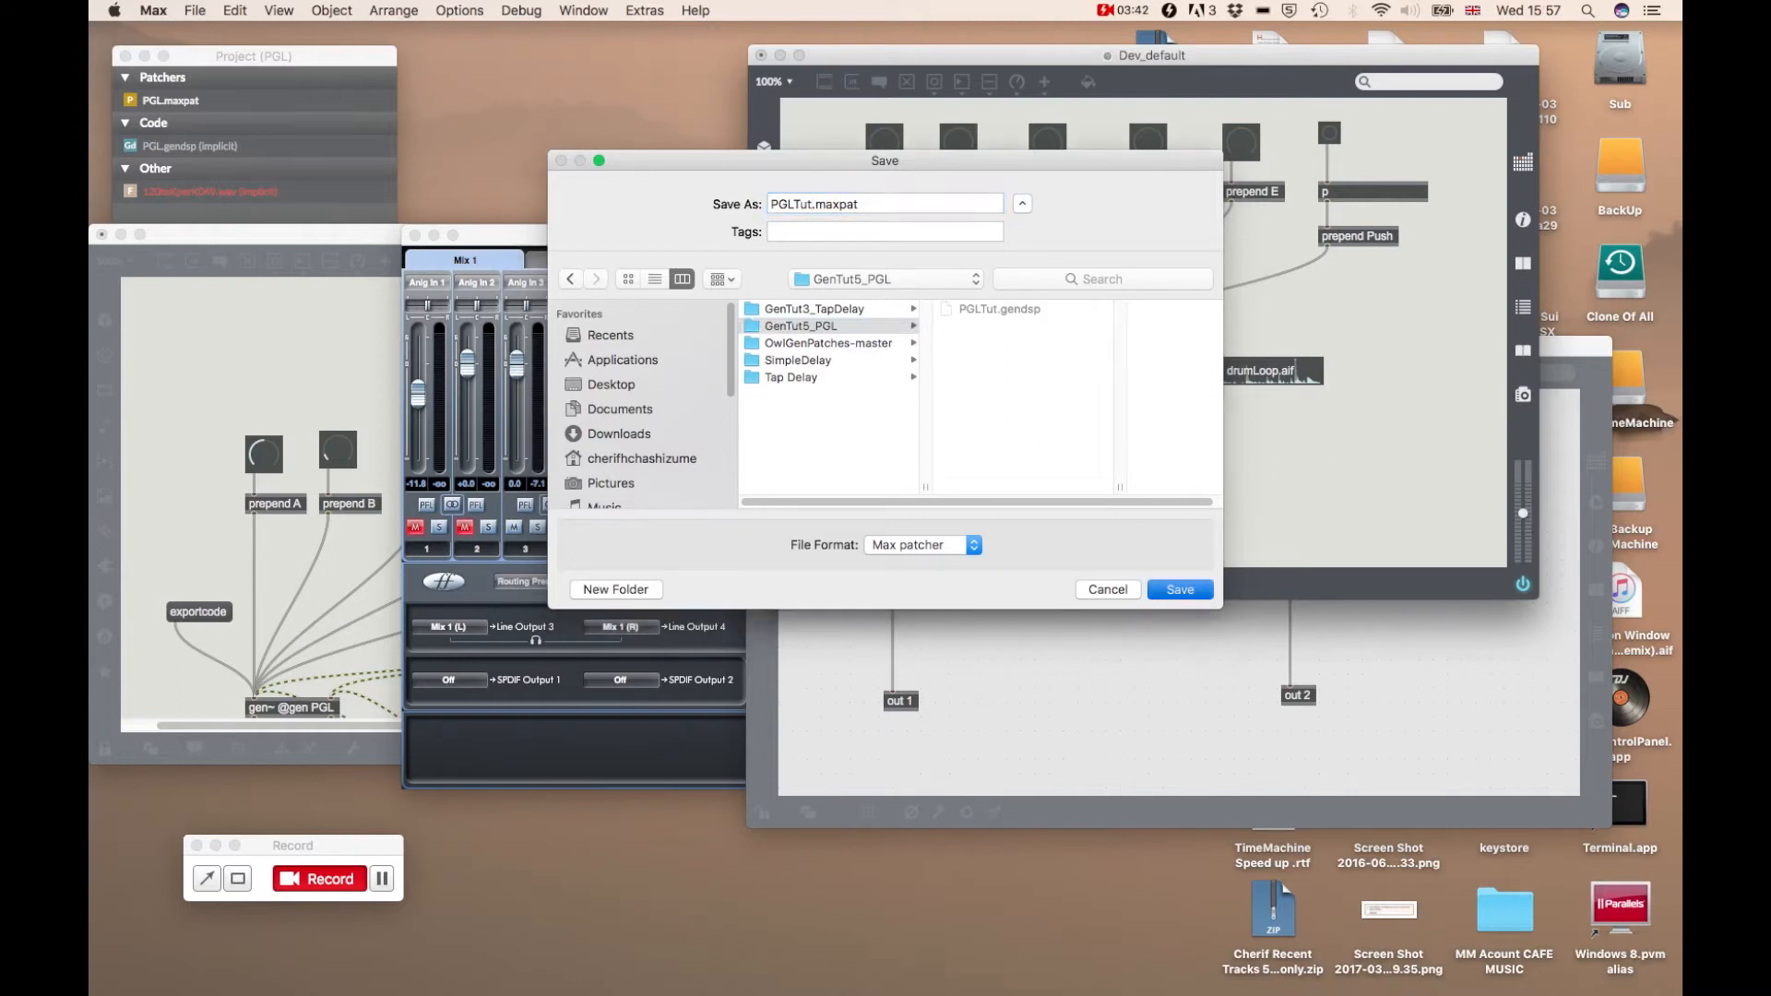
click(1179, 588)
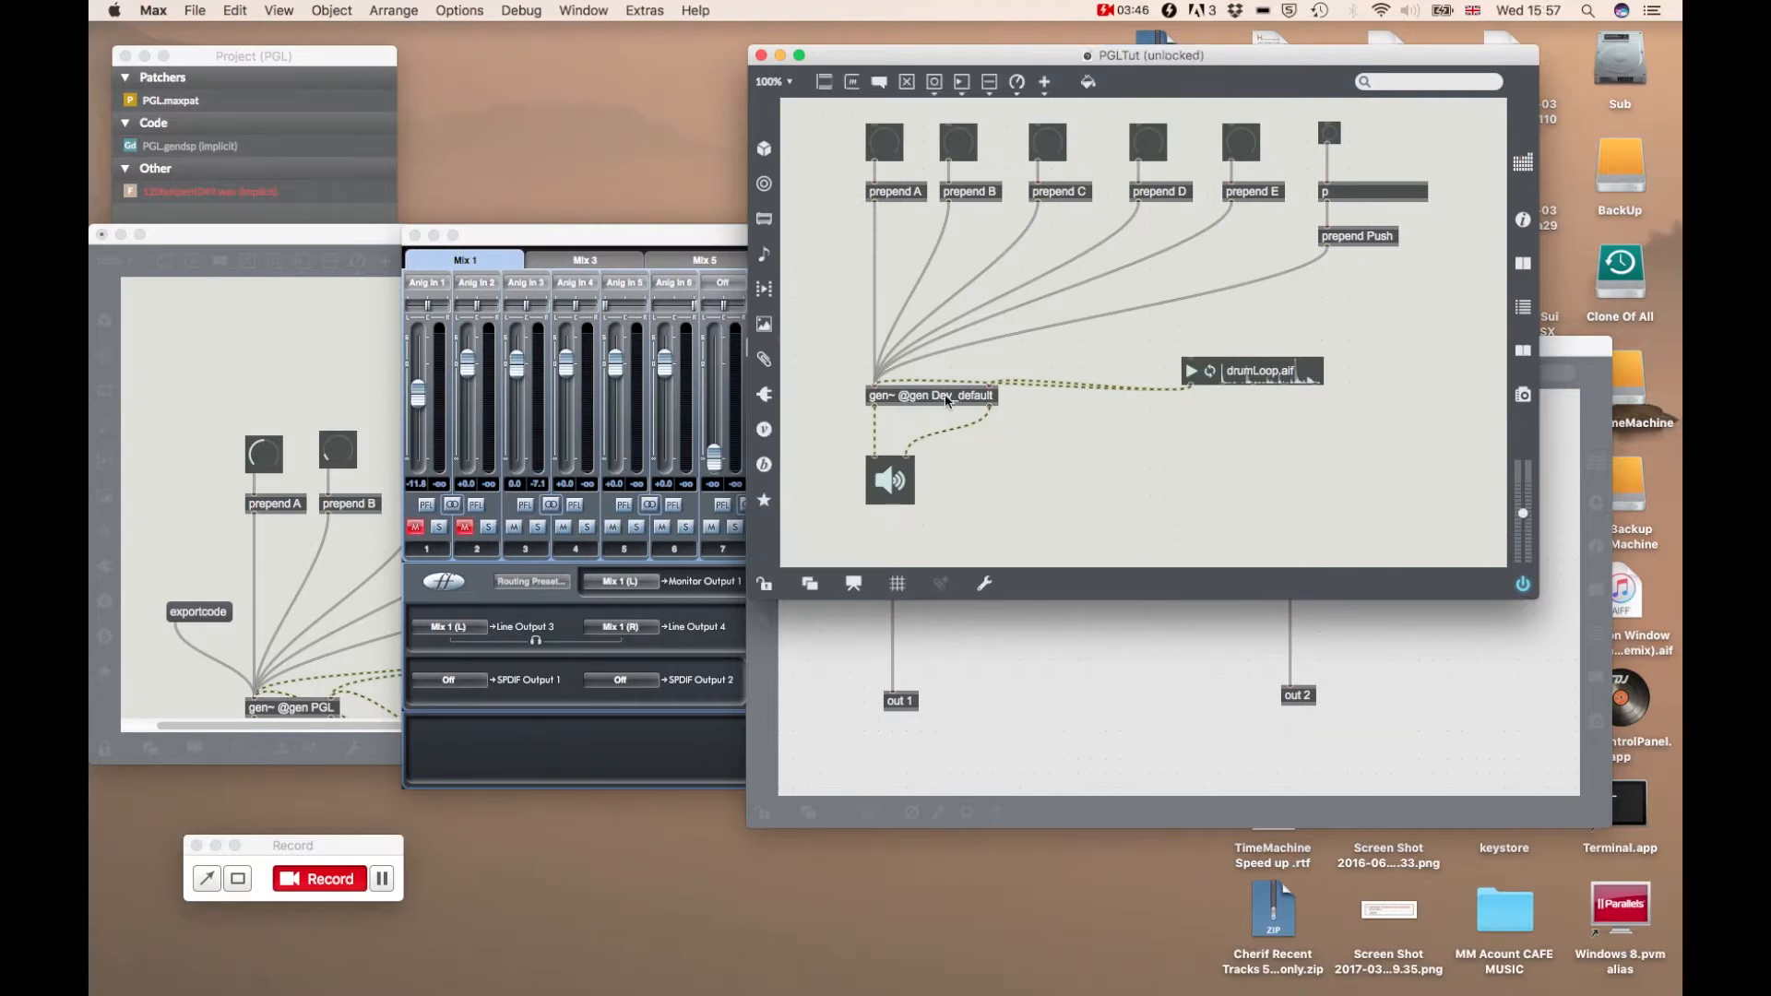
Point the gen~ object at PGLTut, then open and unlock PGLTut.gendsp for editing
click(929, 396)
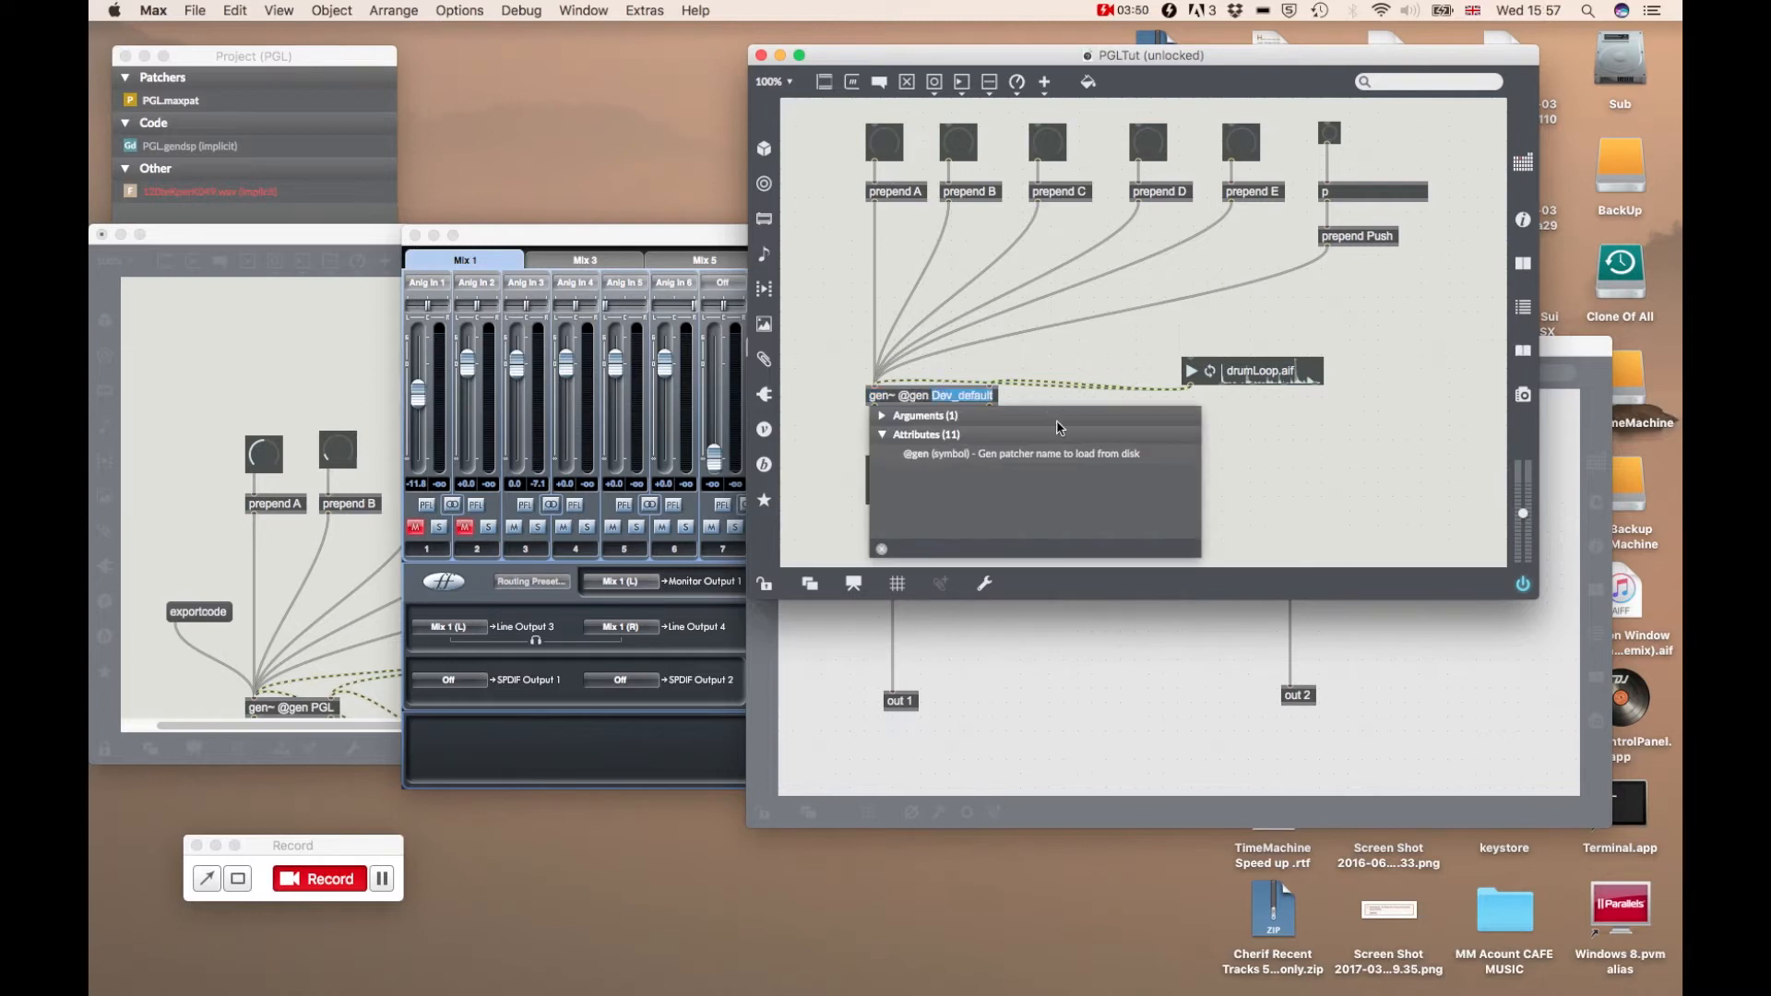
text(PGL-)
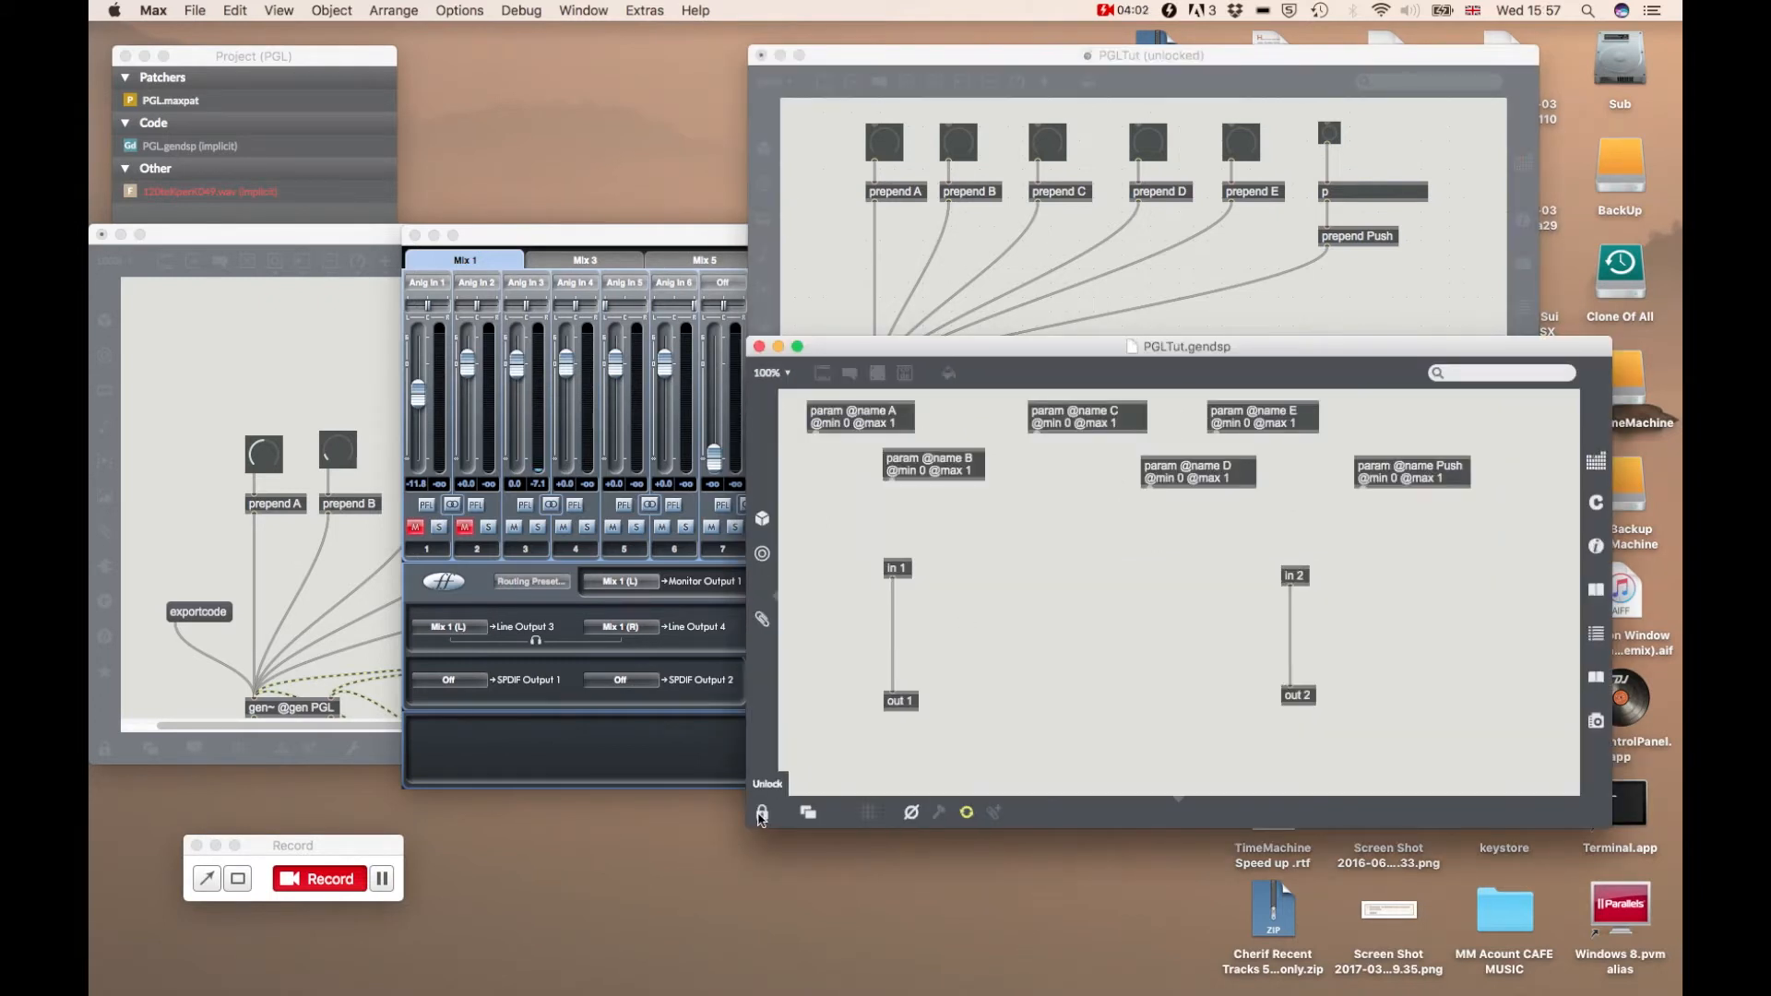
click(761, 811)
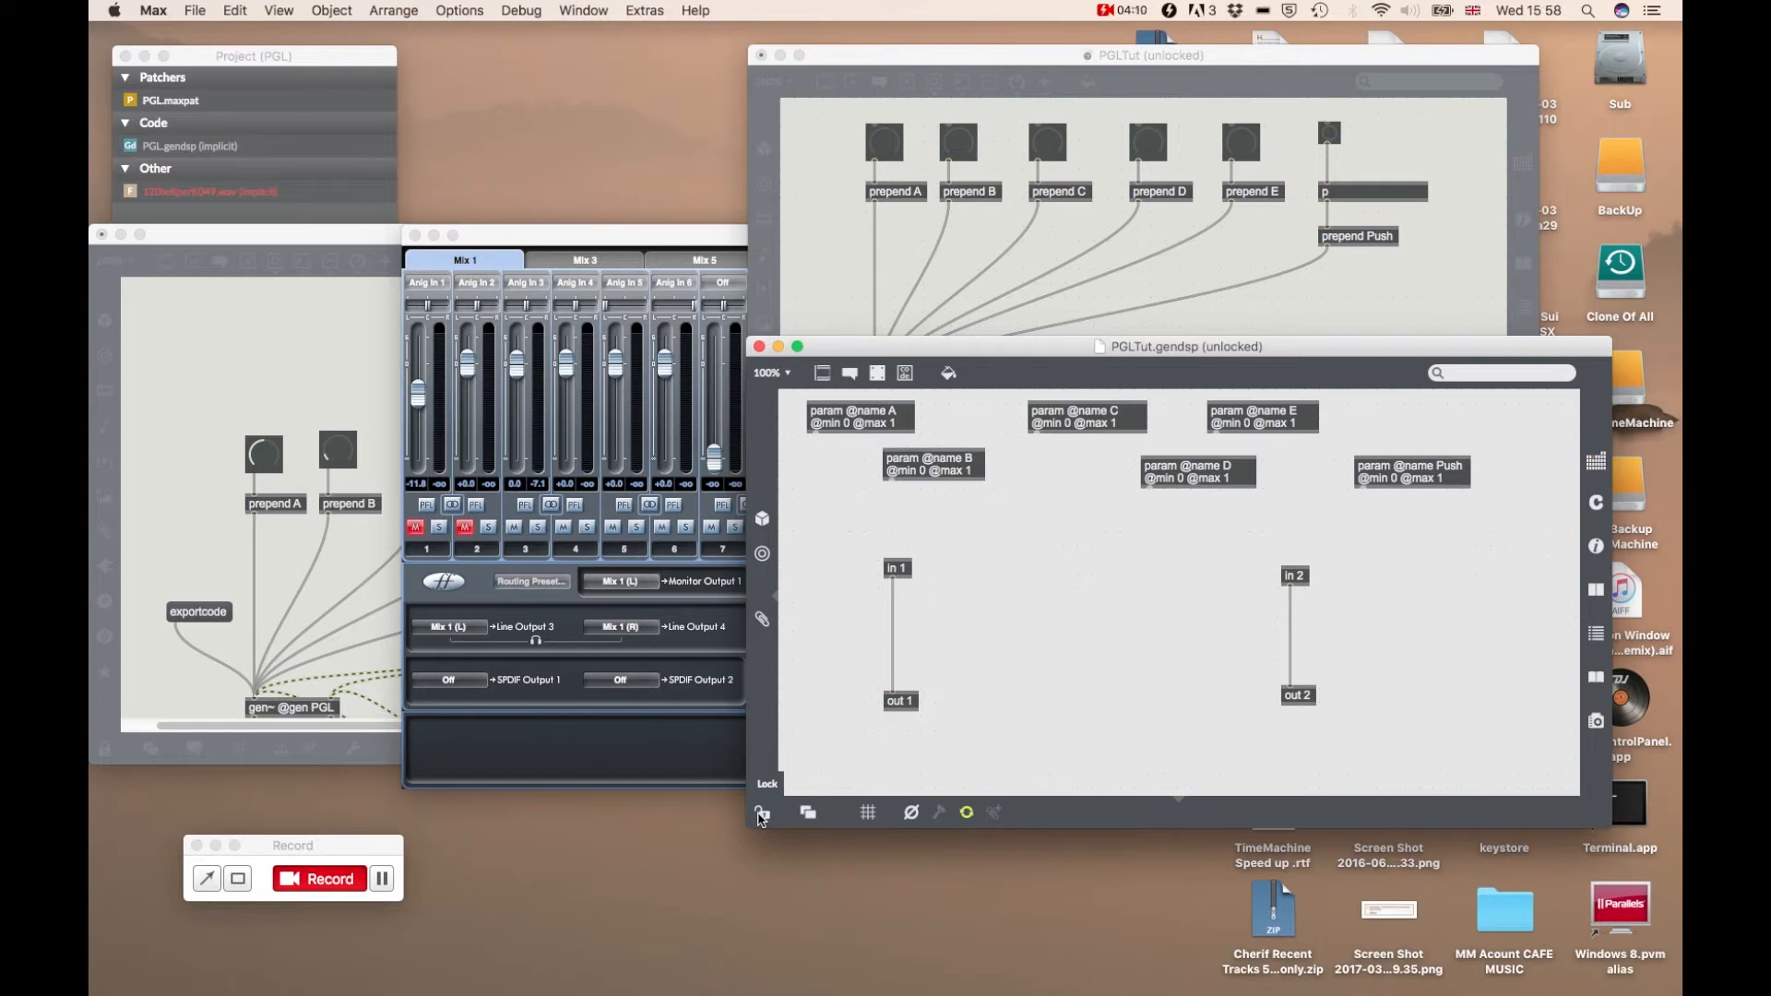
key(cmd+tab)
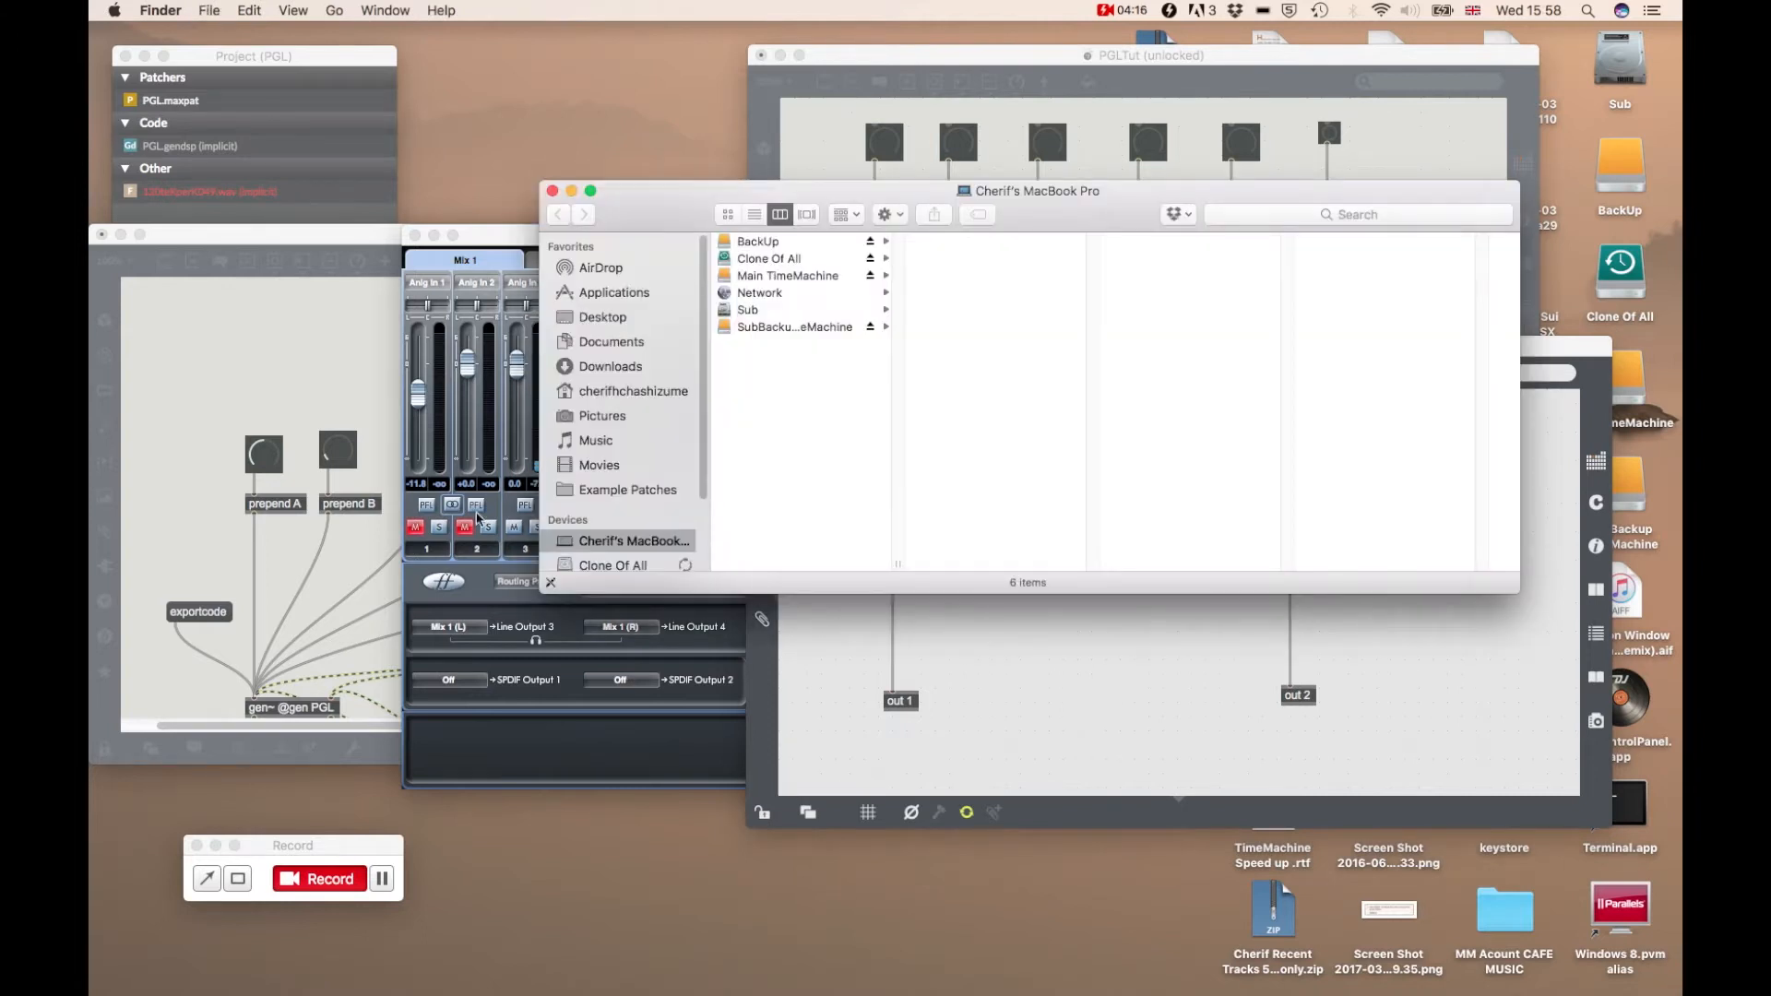
Browse Finder to Example Patches › OwlGenPatches-master › PGL and open PGL.maxproj
click(628, 489)
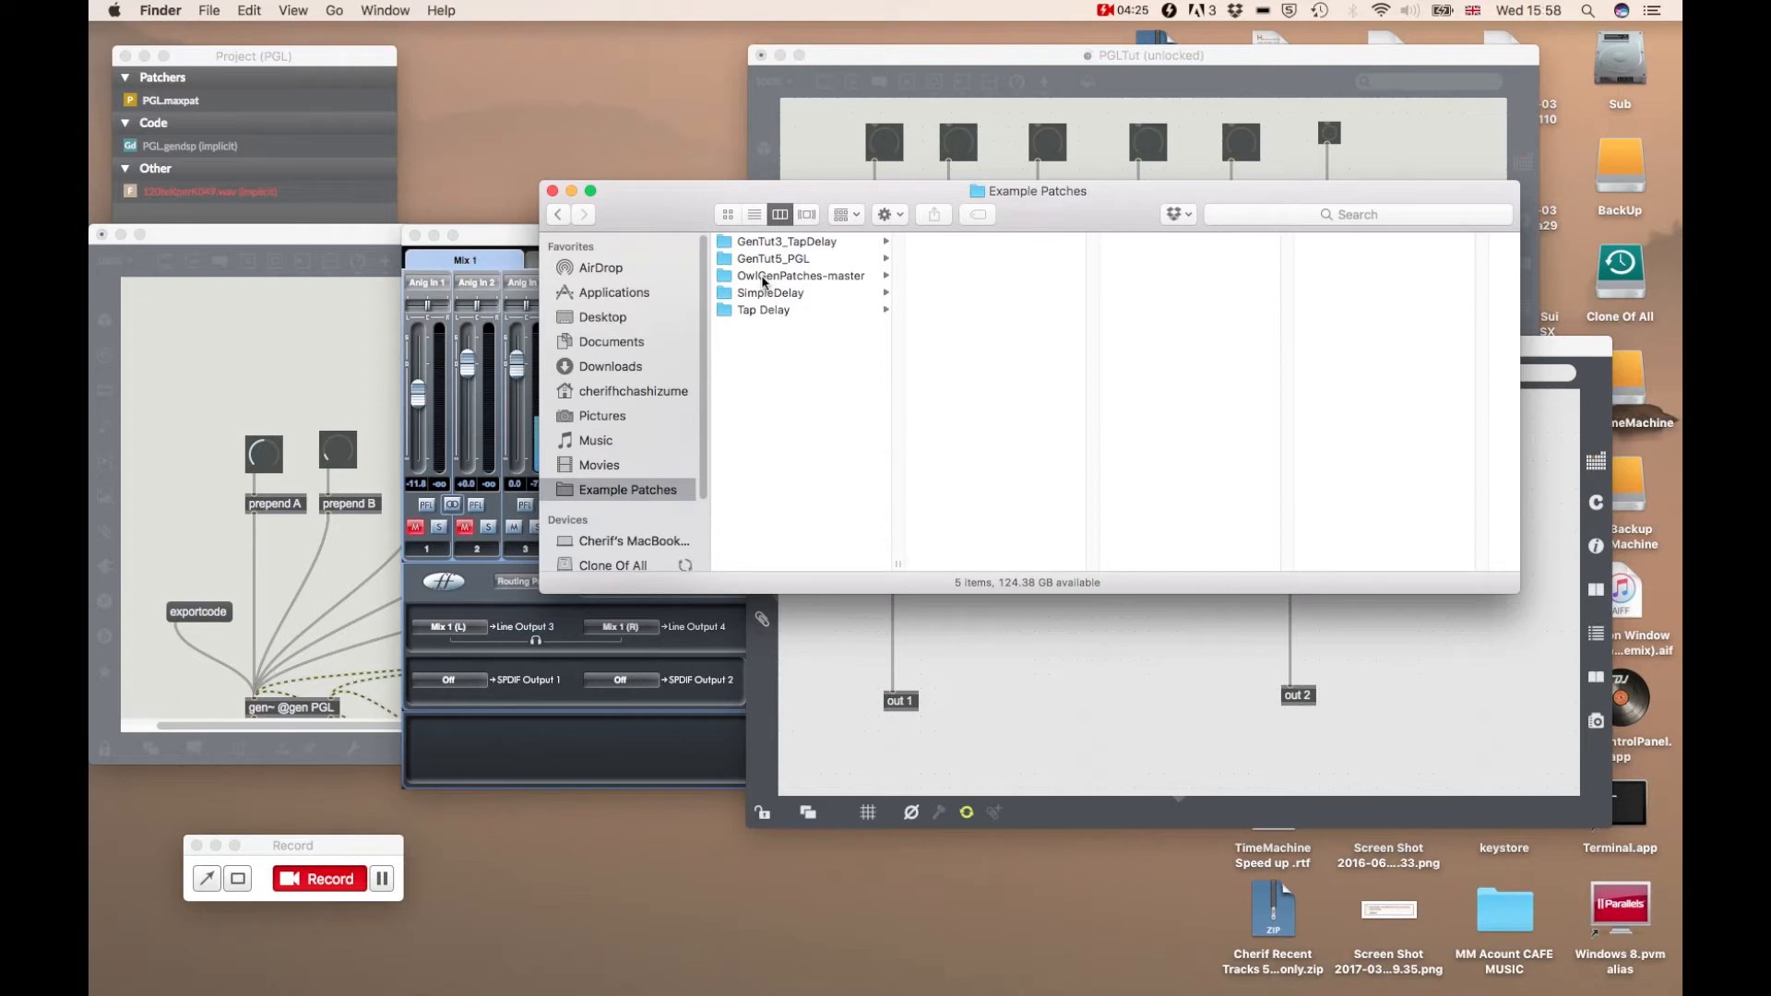
click(800, 275)
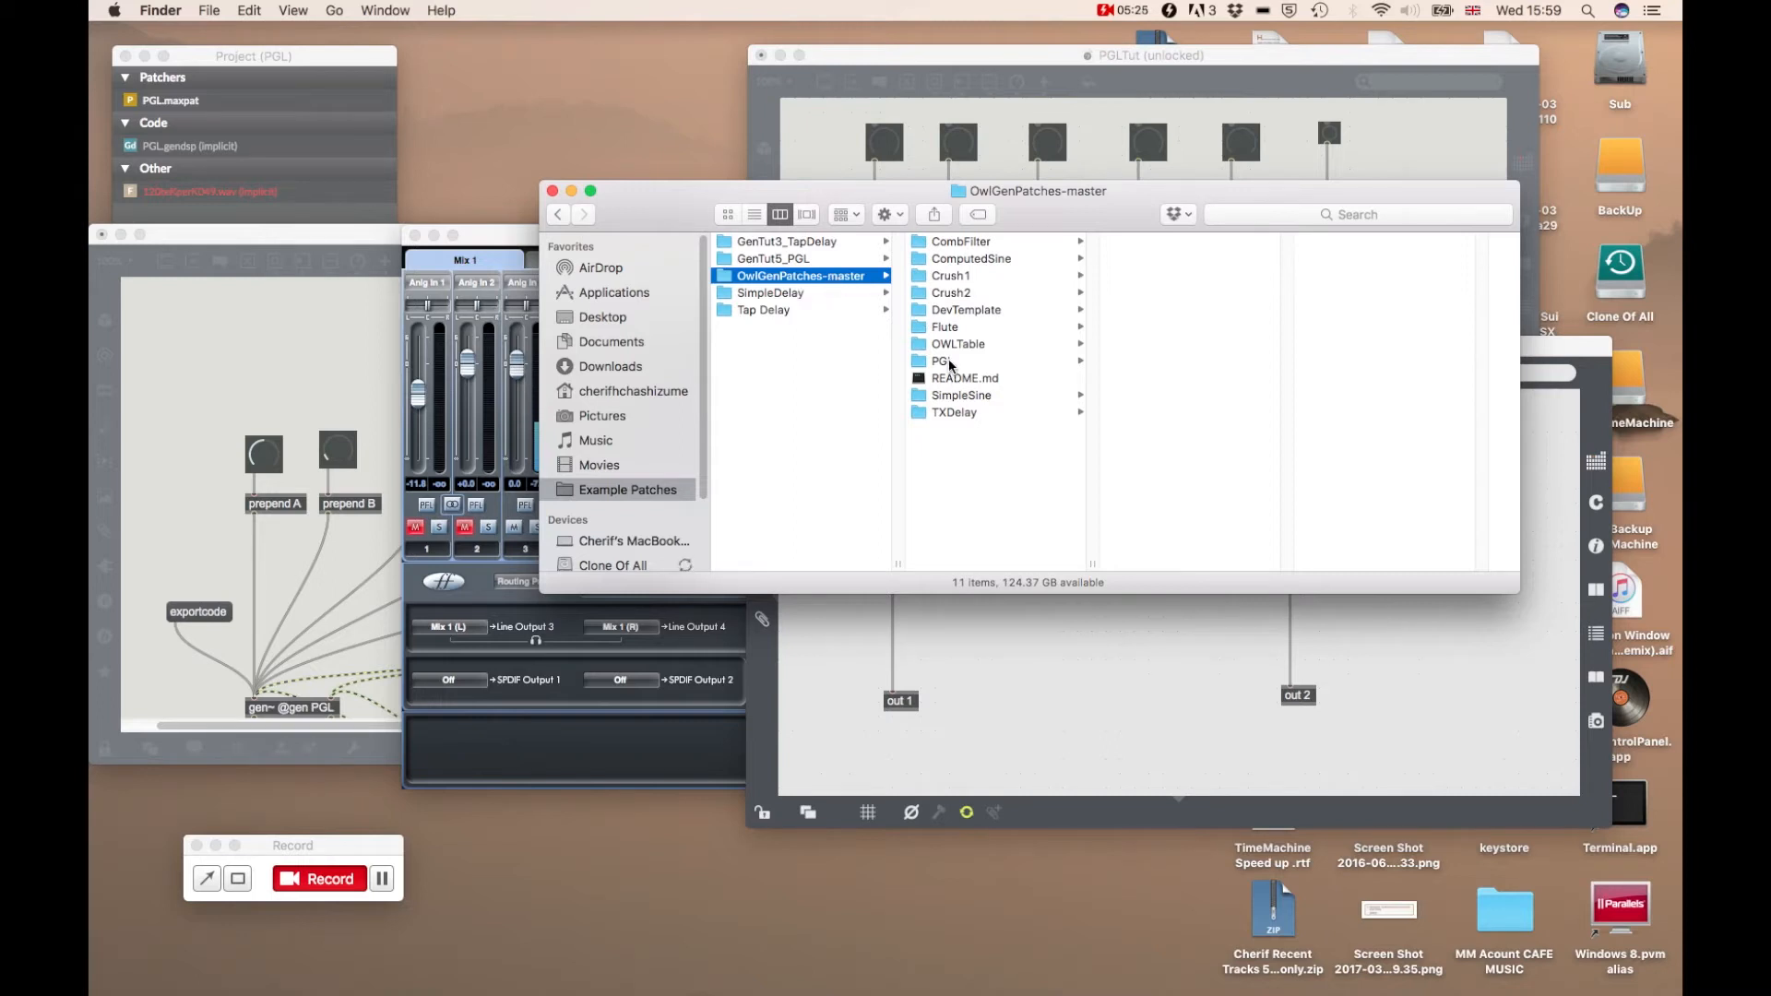
click(941, 360)
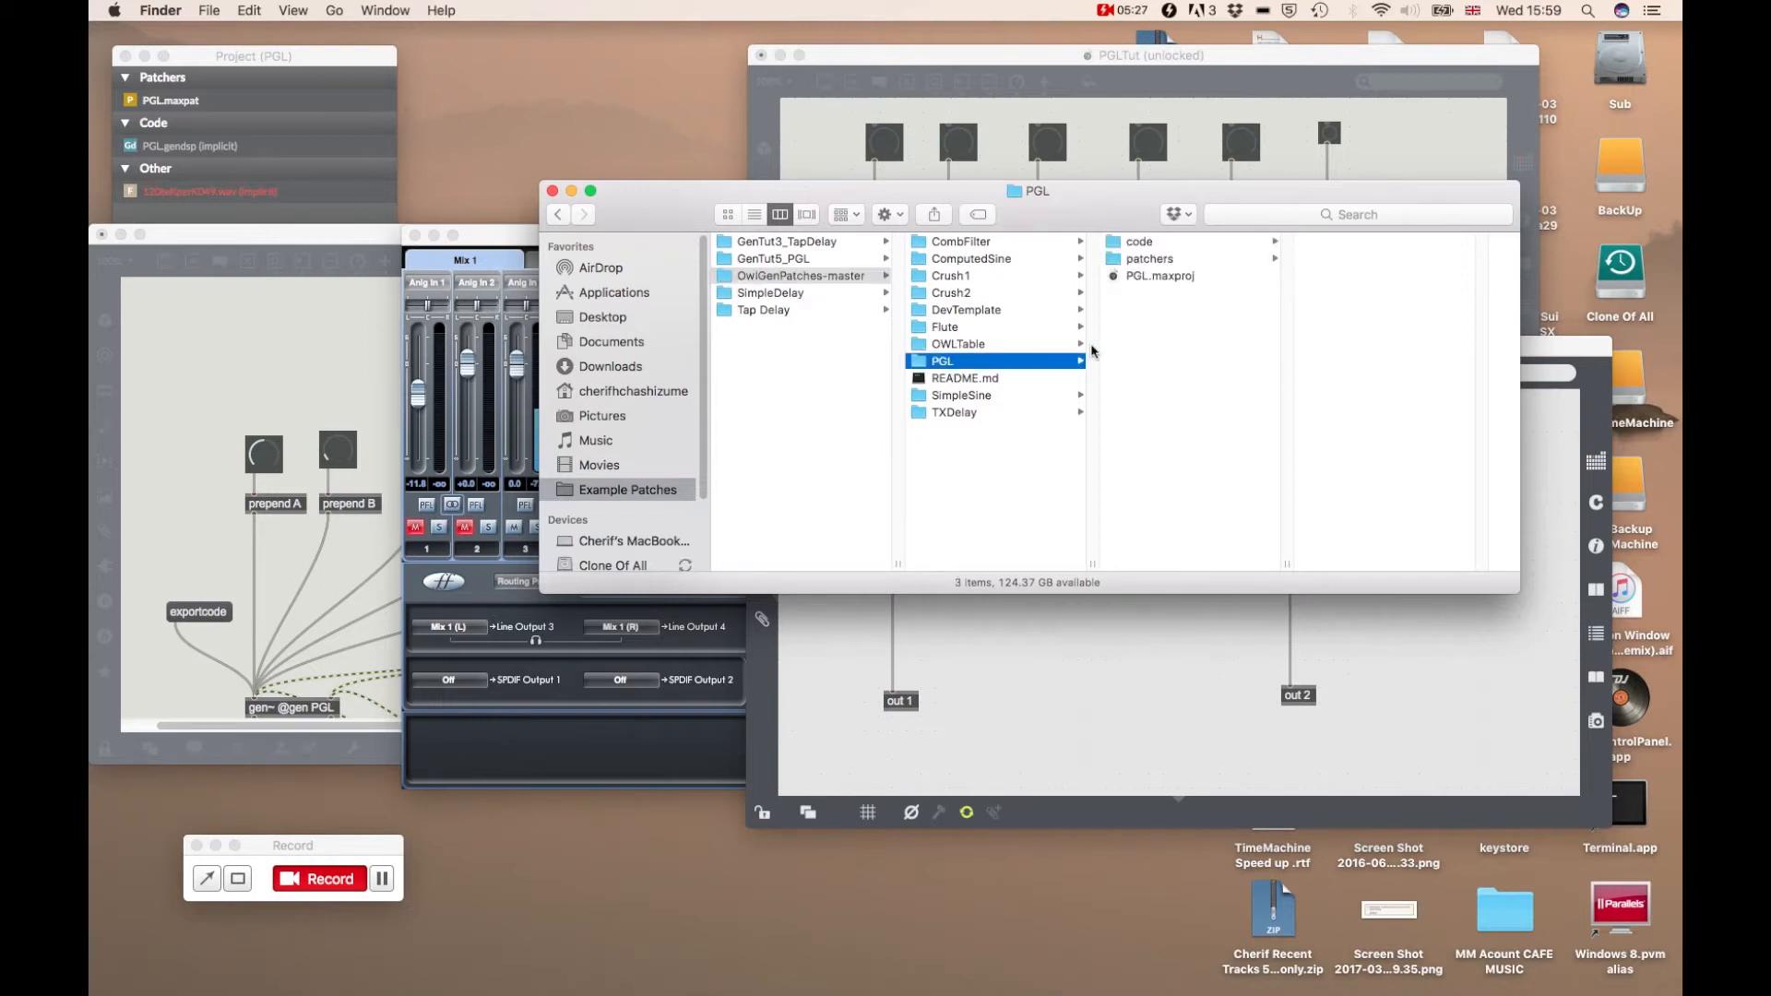
click(1158, 275)
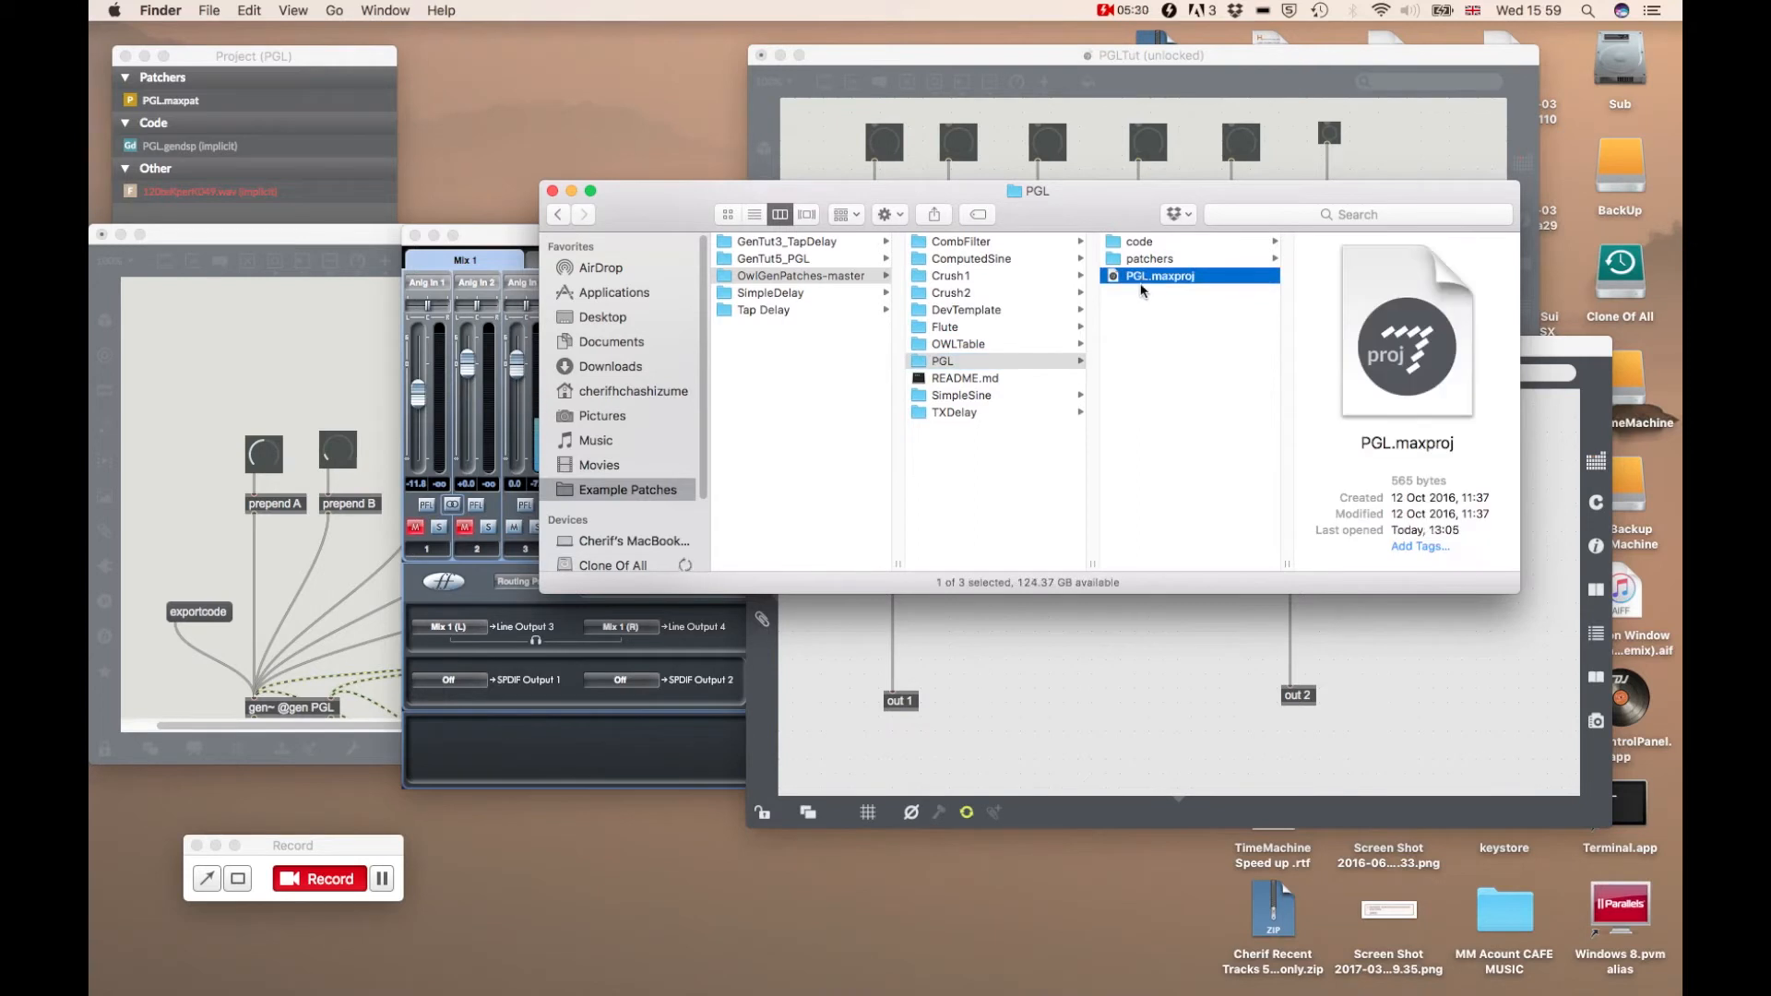
mouse_move(615, 410)
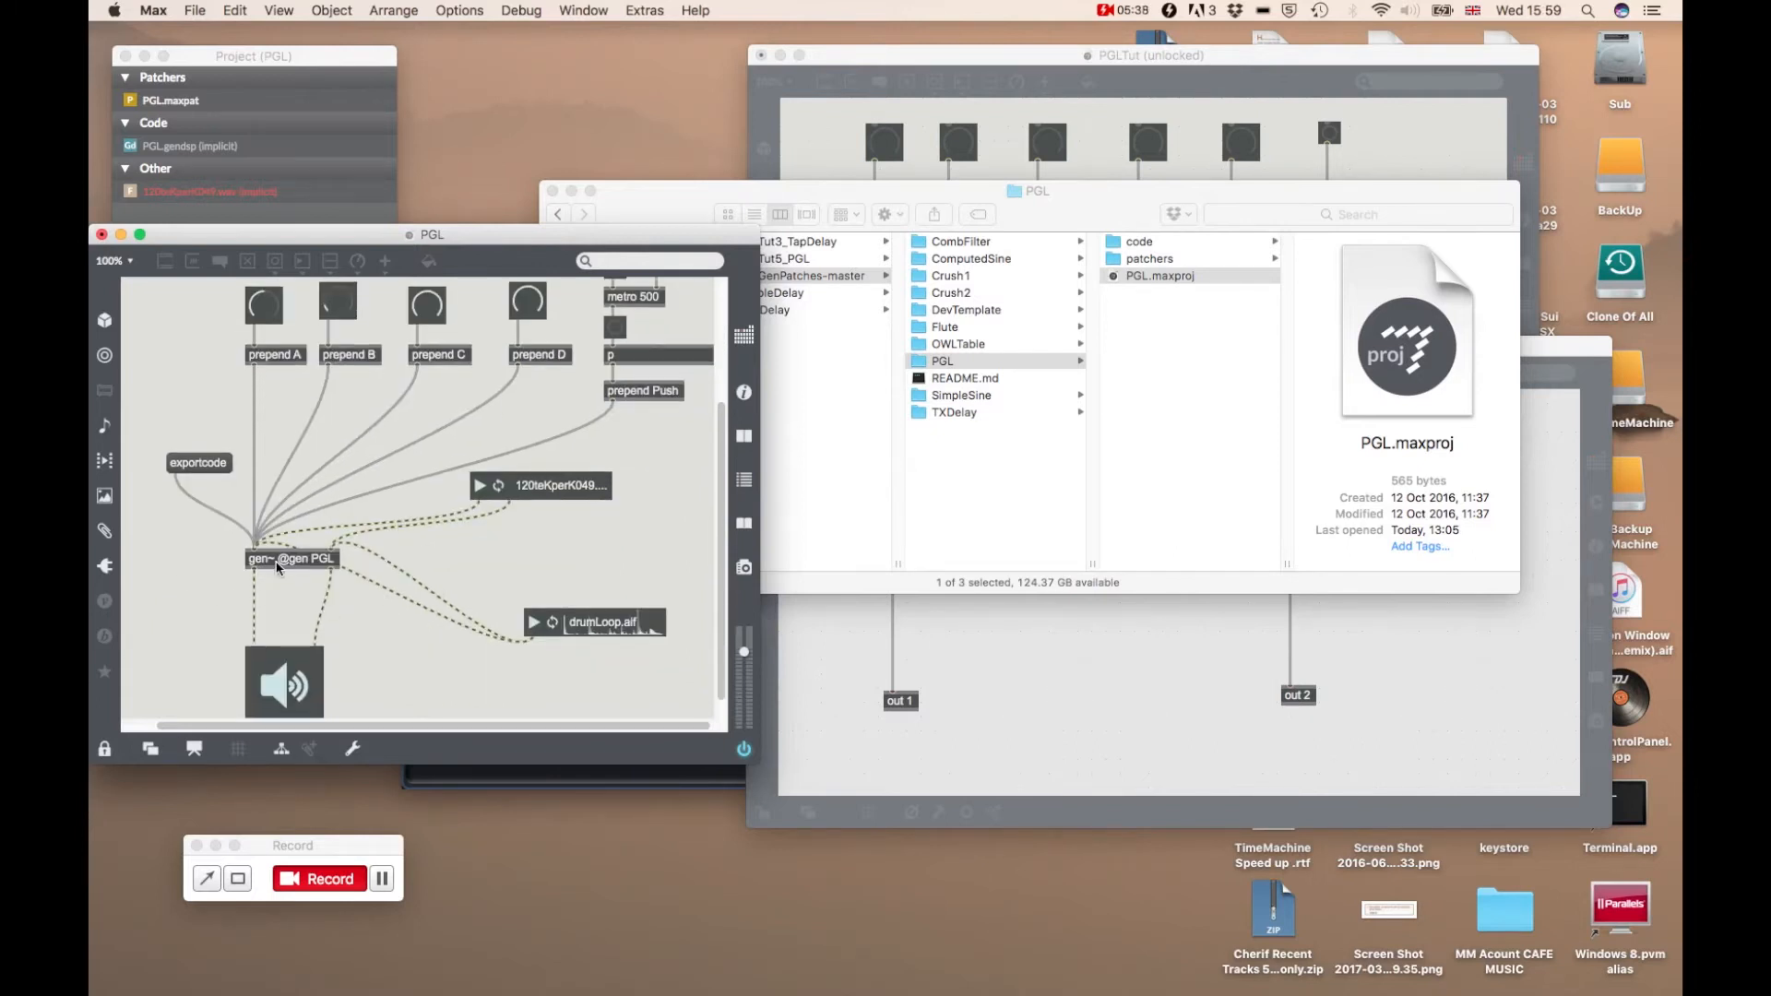
Open PGL.gendsp and scroll through its buffer, counter, poke writers and sample readers
double_click(290, 558)
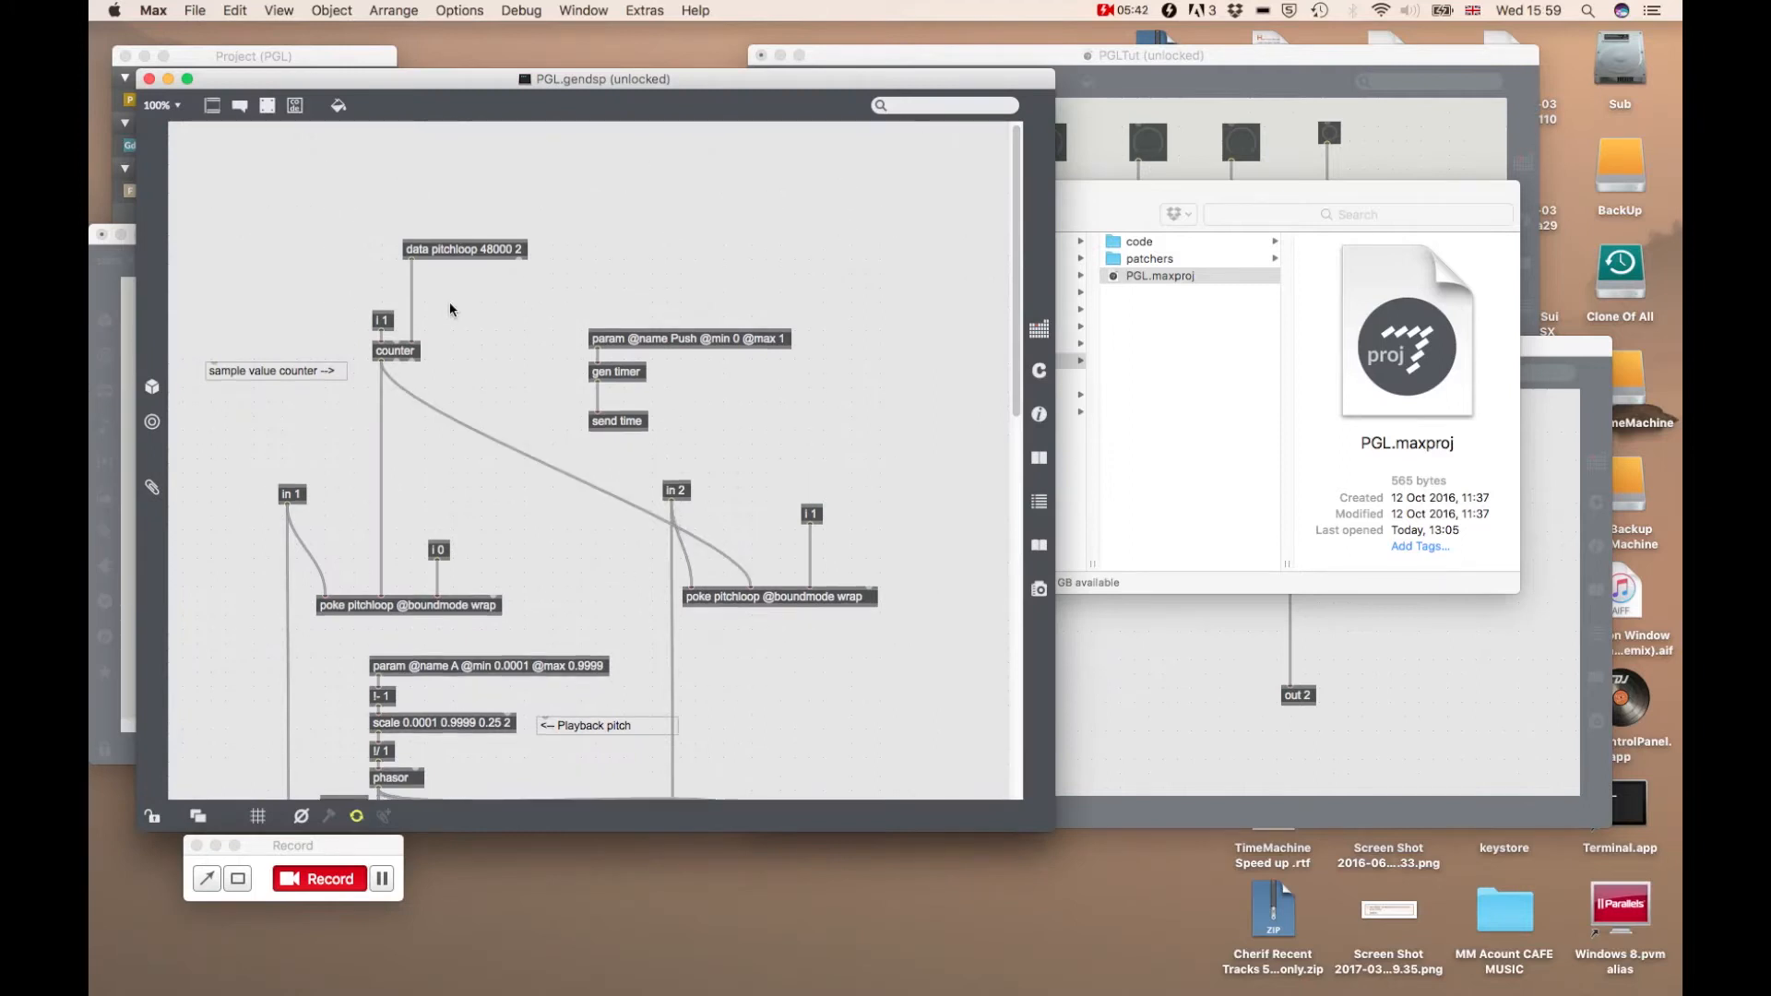
scroll(down, 3)
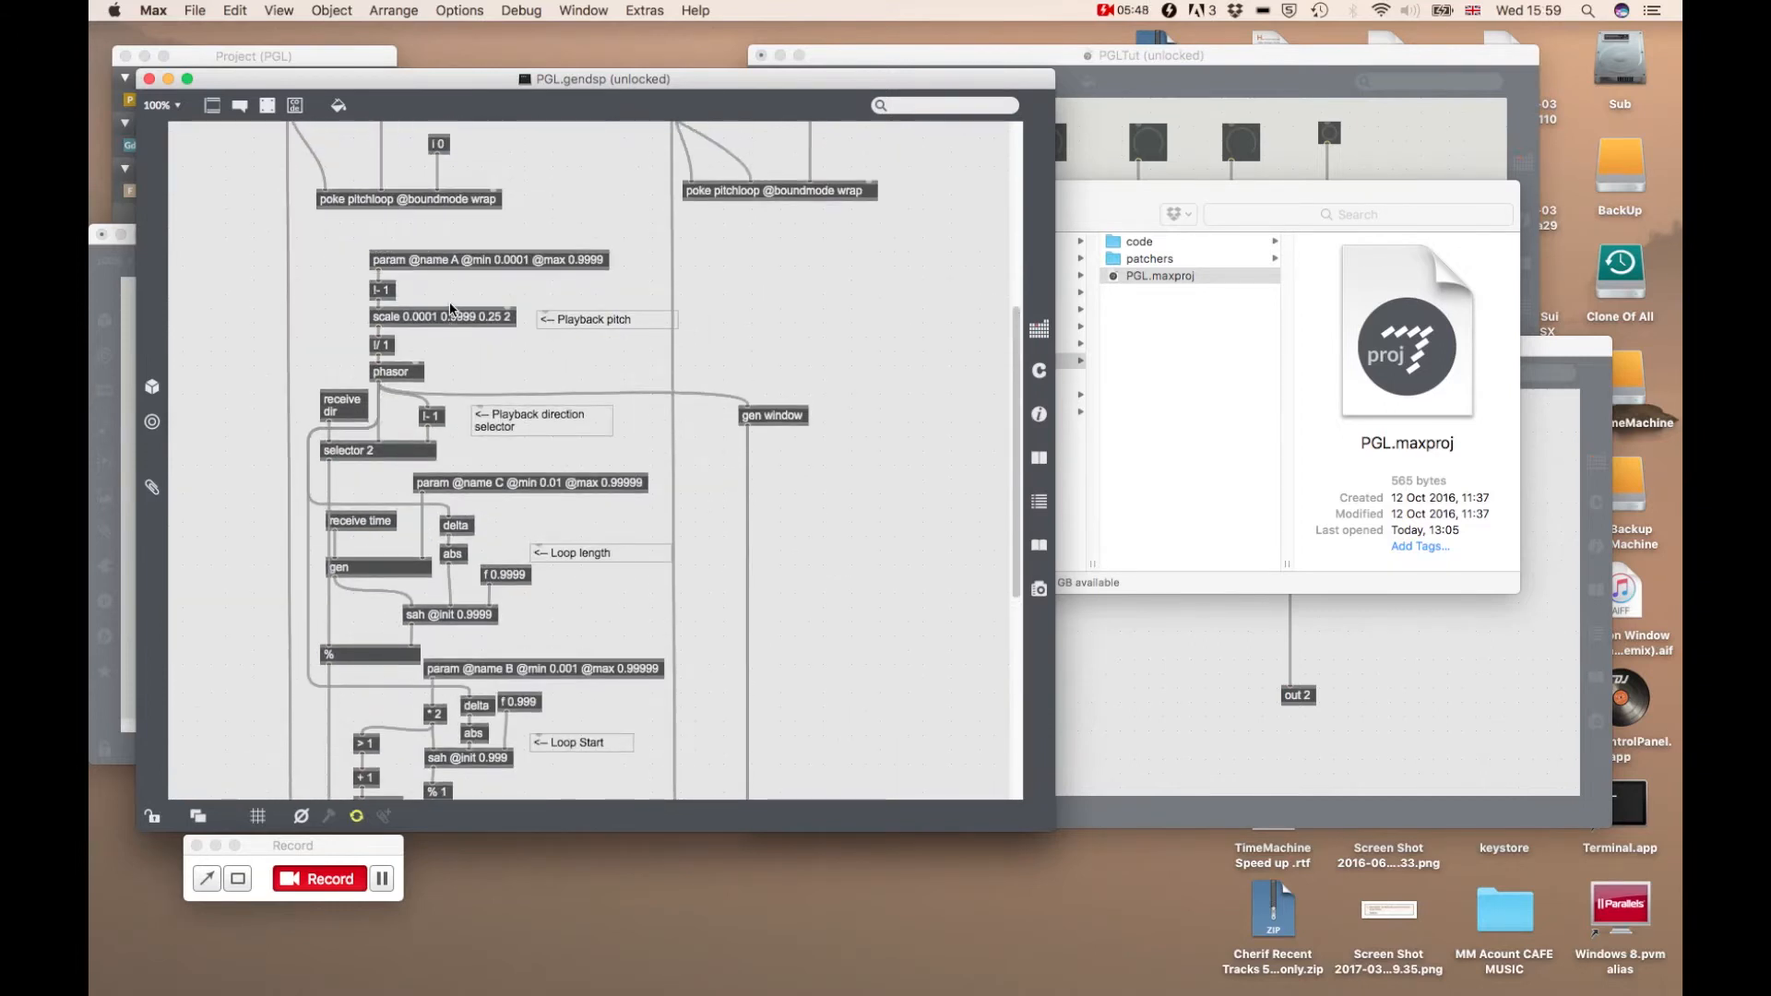
scroll(down, 3)
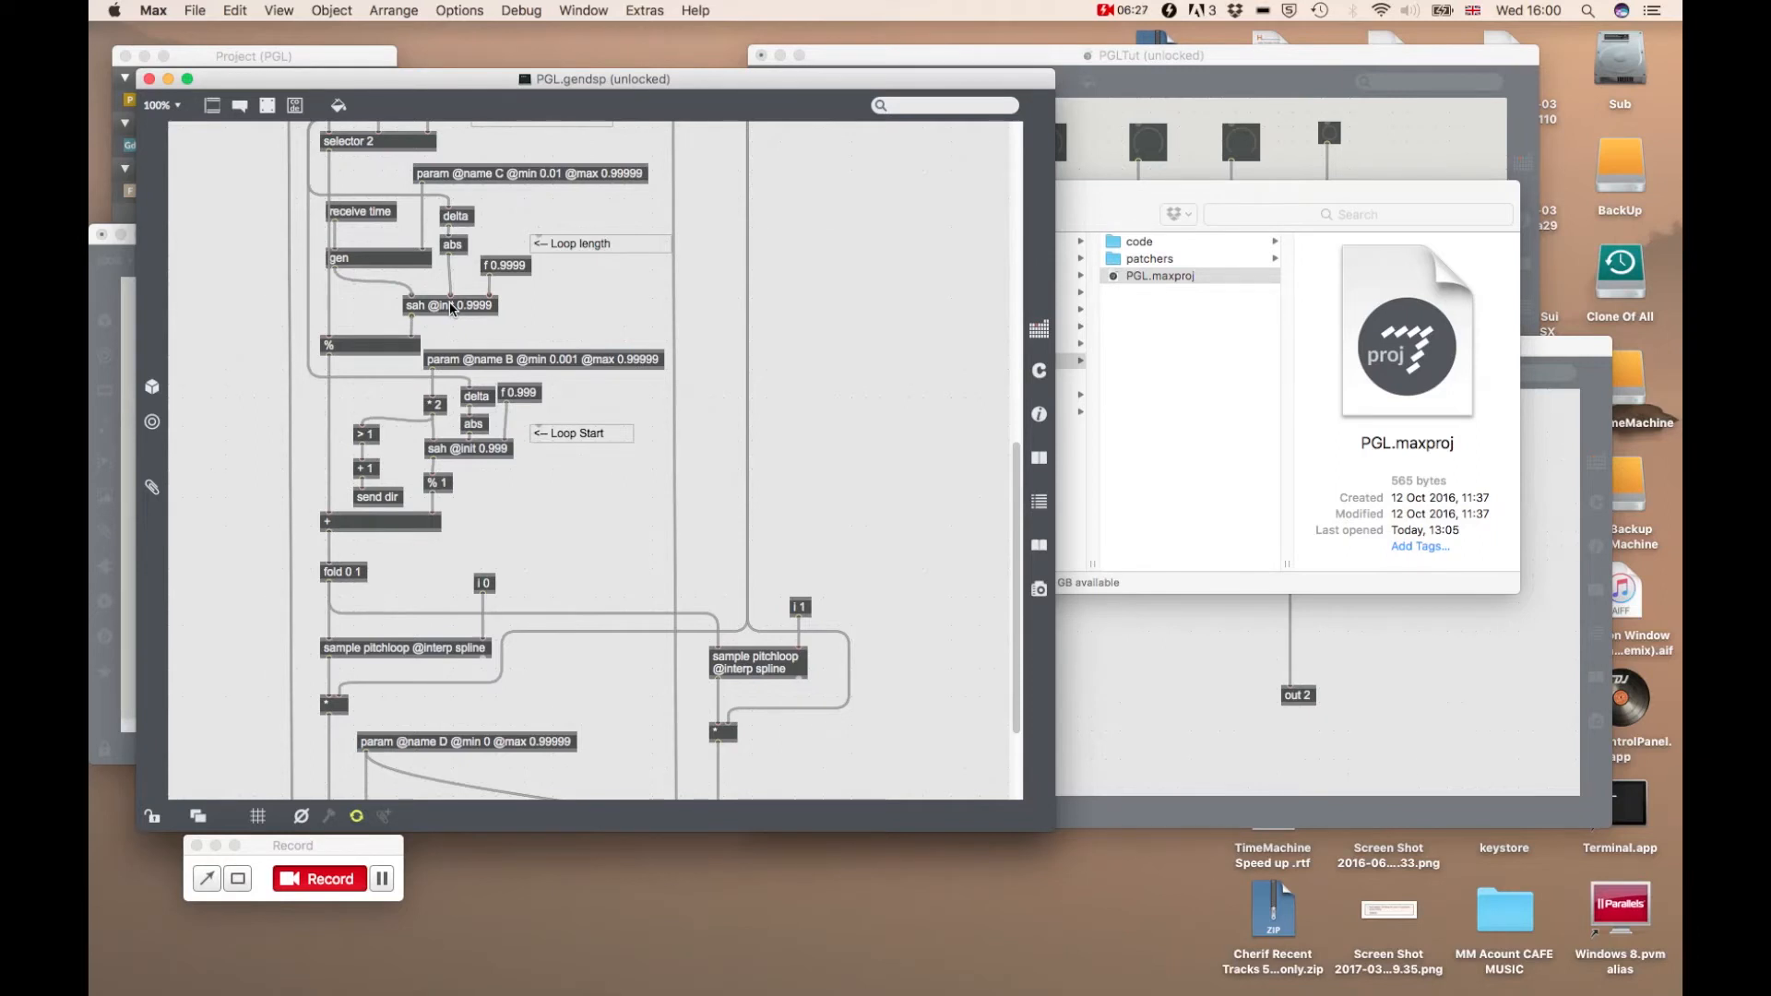
scroll(down, 3)
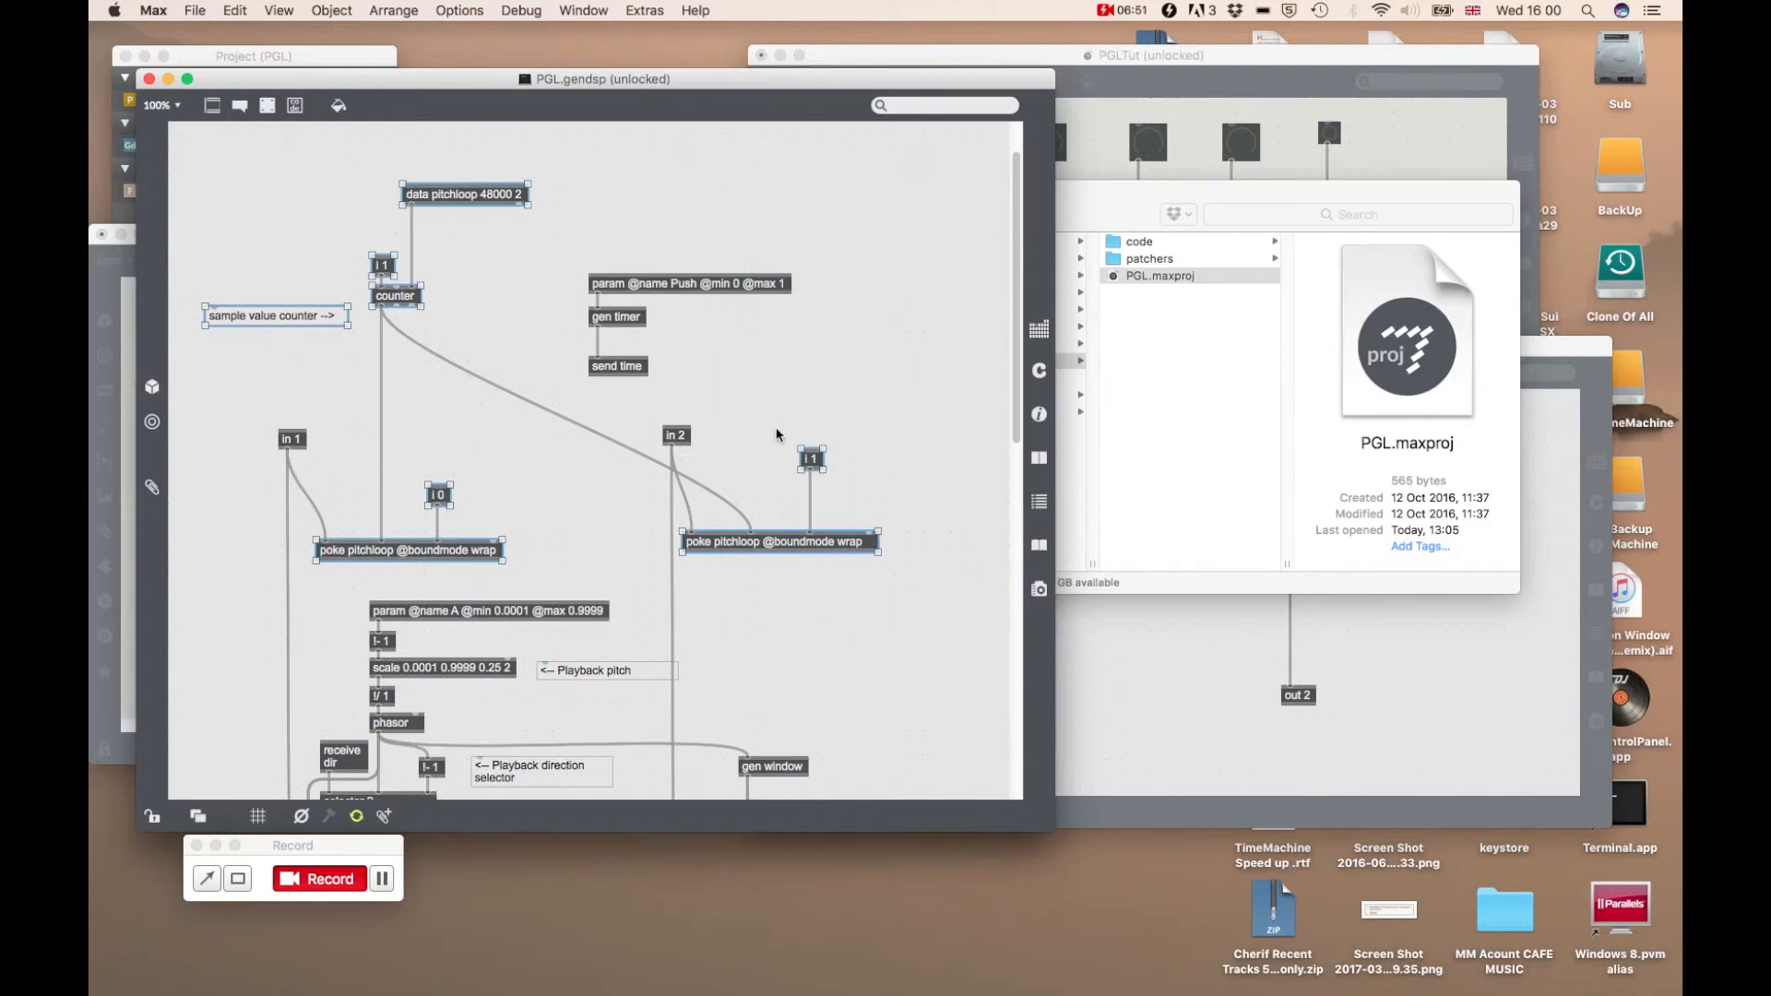
mouse_move(1247, 509)
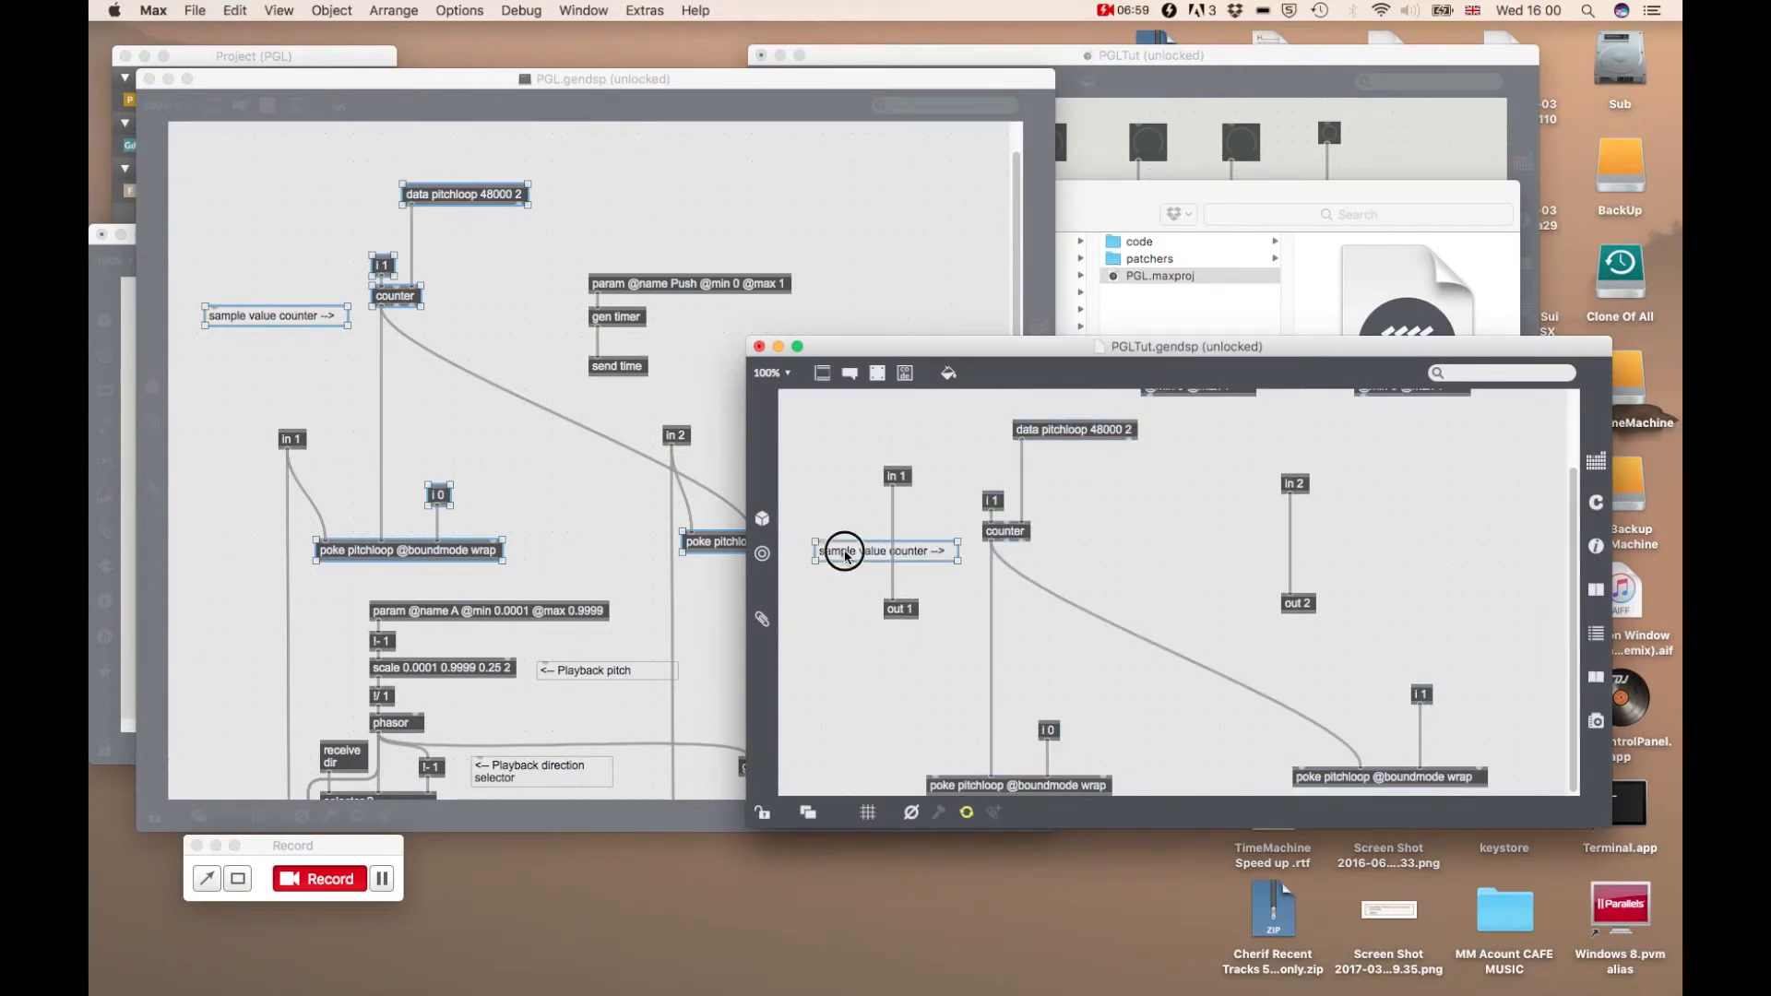
Move the sample value counter comment to the top left and reposition out 2
drag(887, 552, 898, 429)
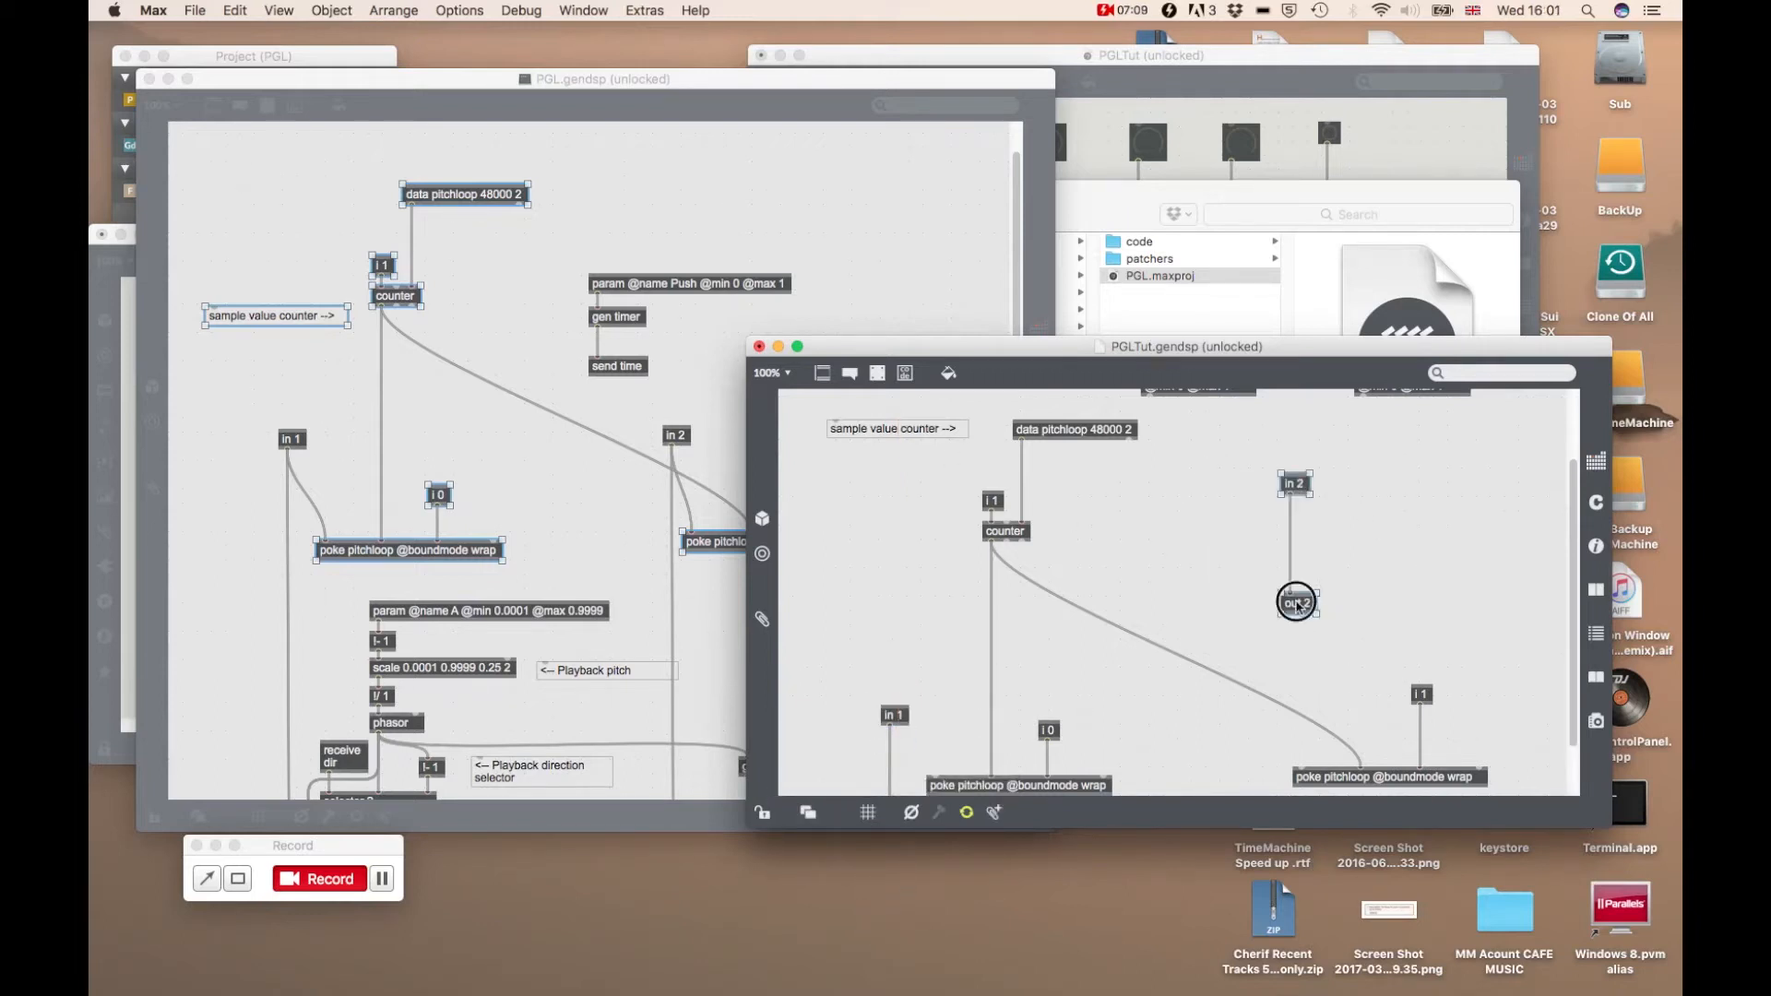
drag(1295, 602, 1282, 787)
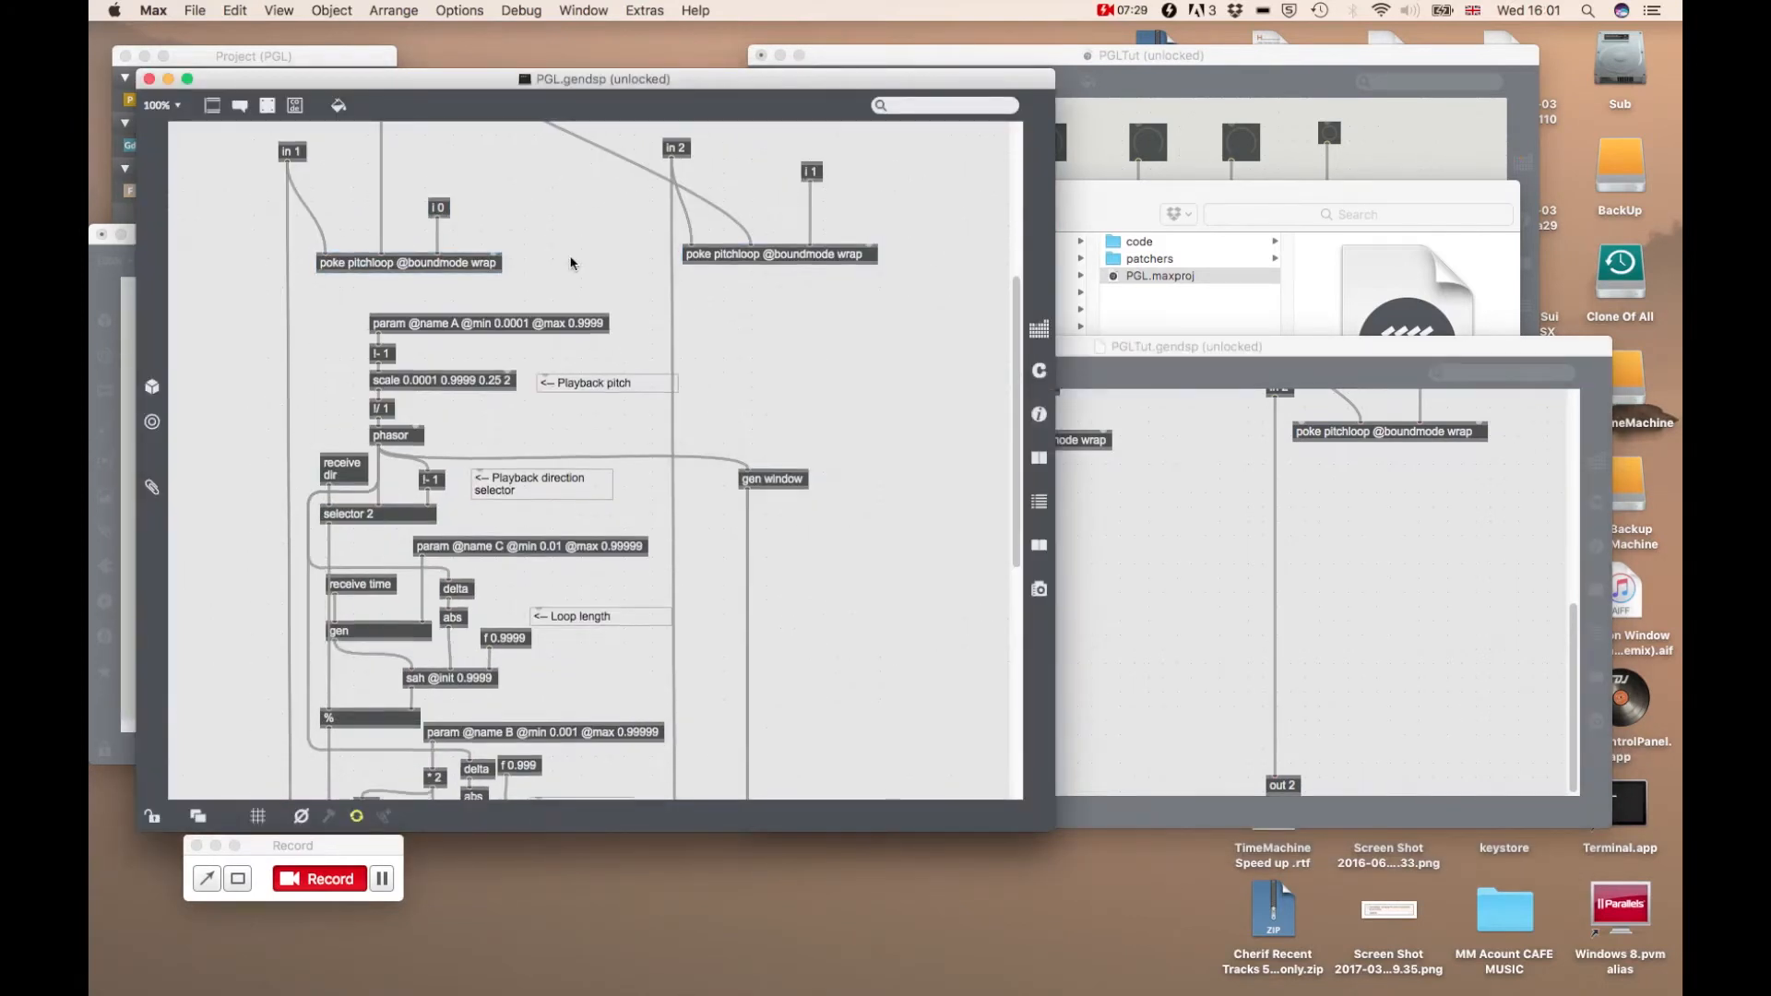
Scroll PGL.gendsp down to the spline sample readers and mix crossfades
scroll(down, 3)
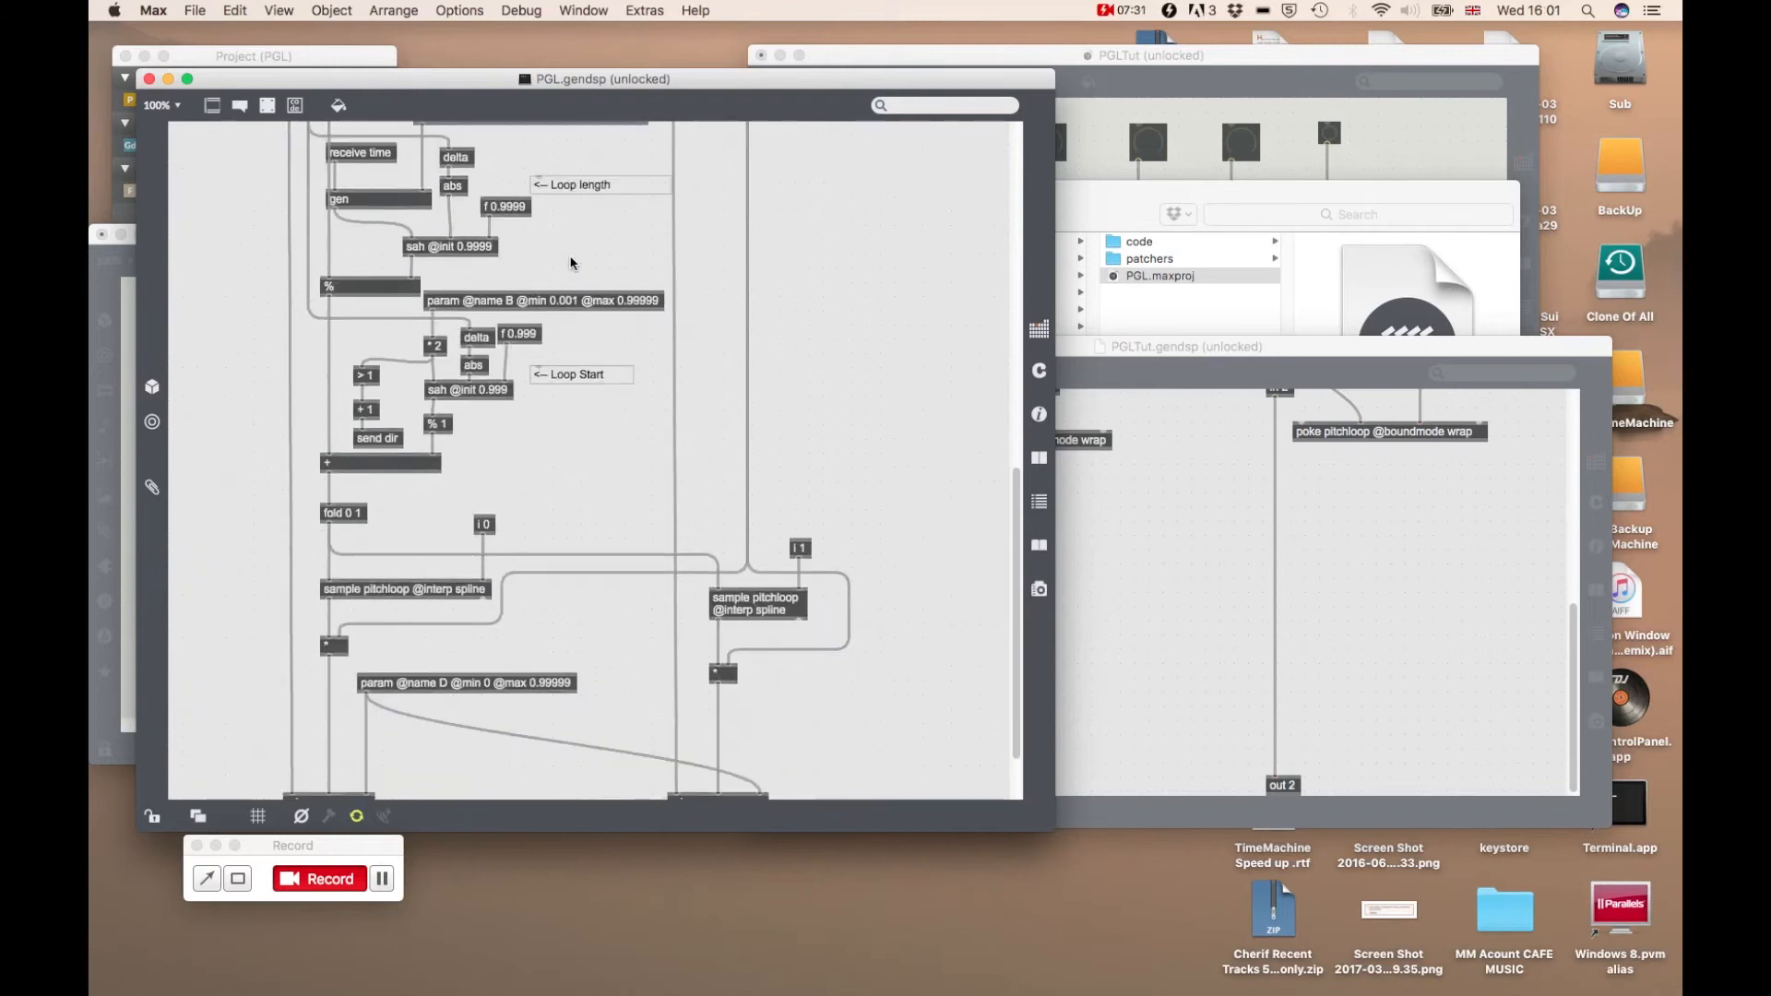
scroll(down, 3)
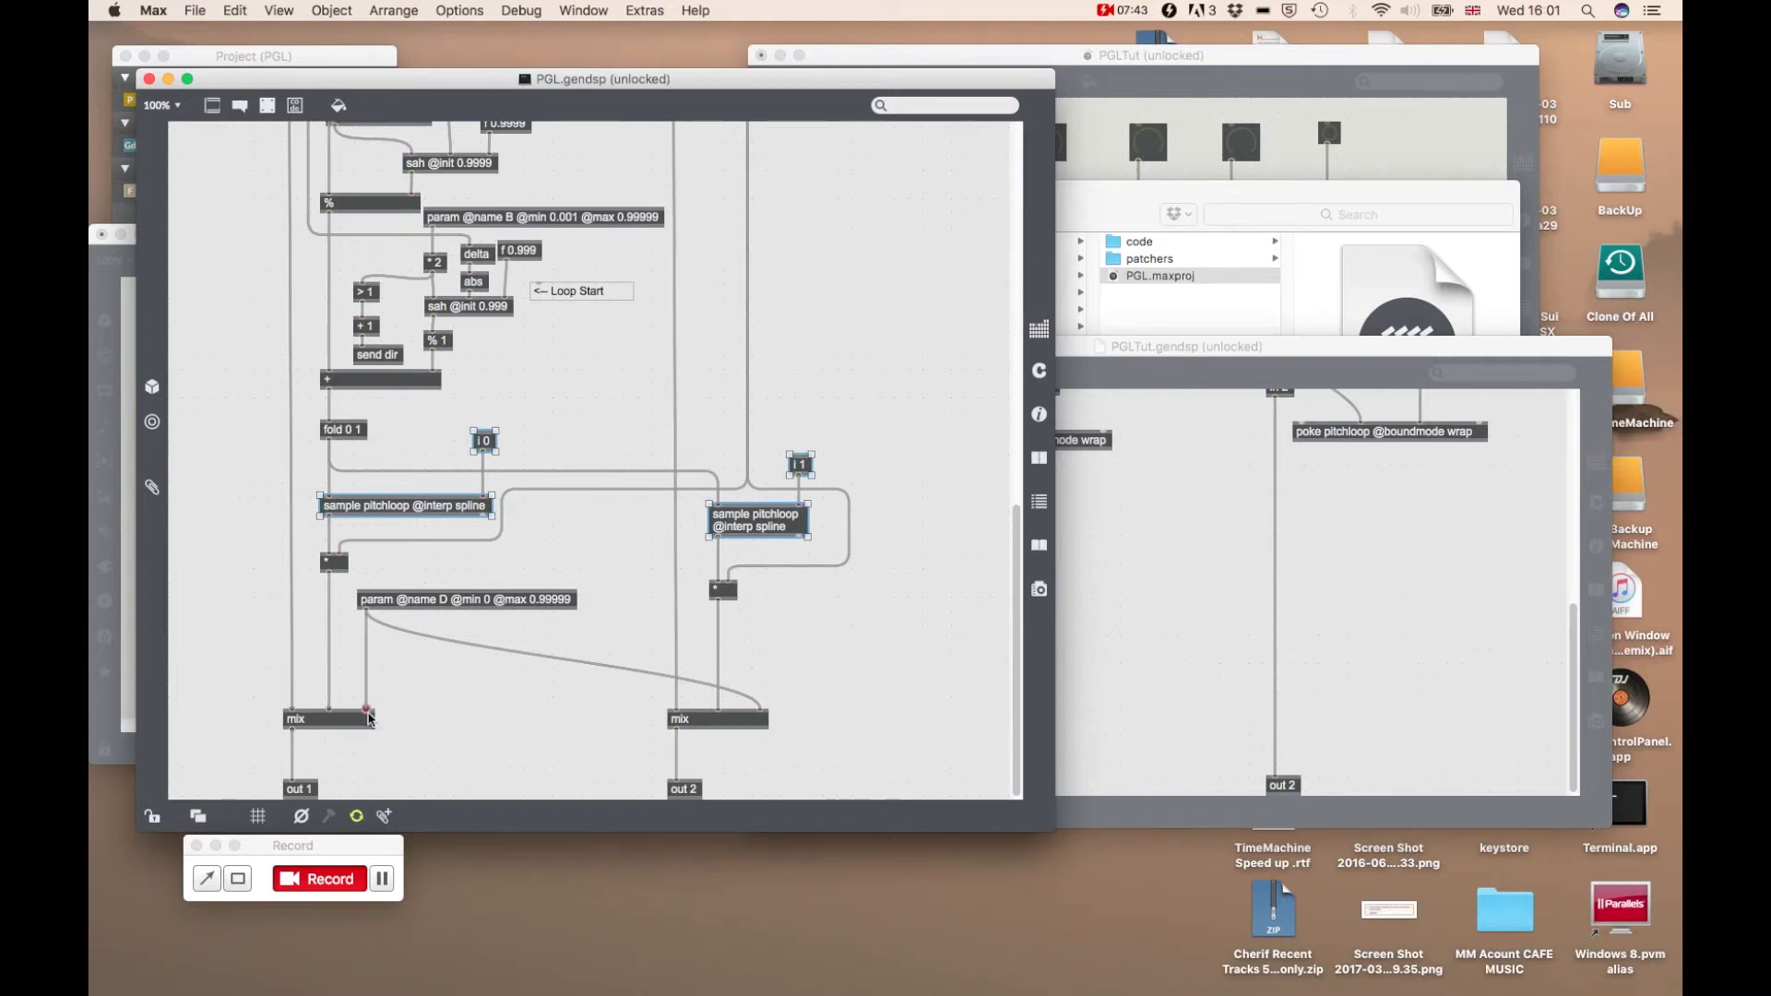
mouse_move(367, 717)
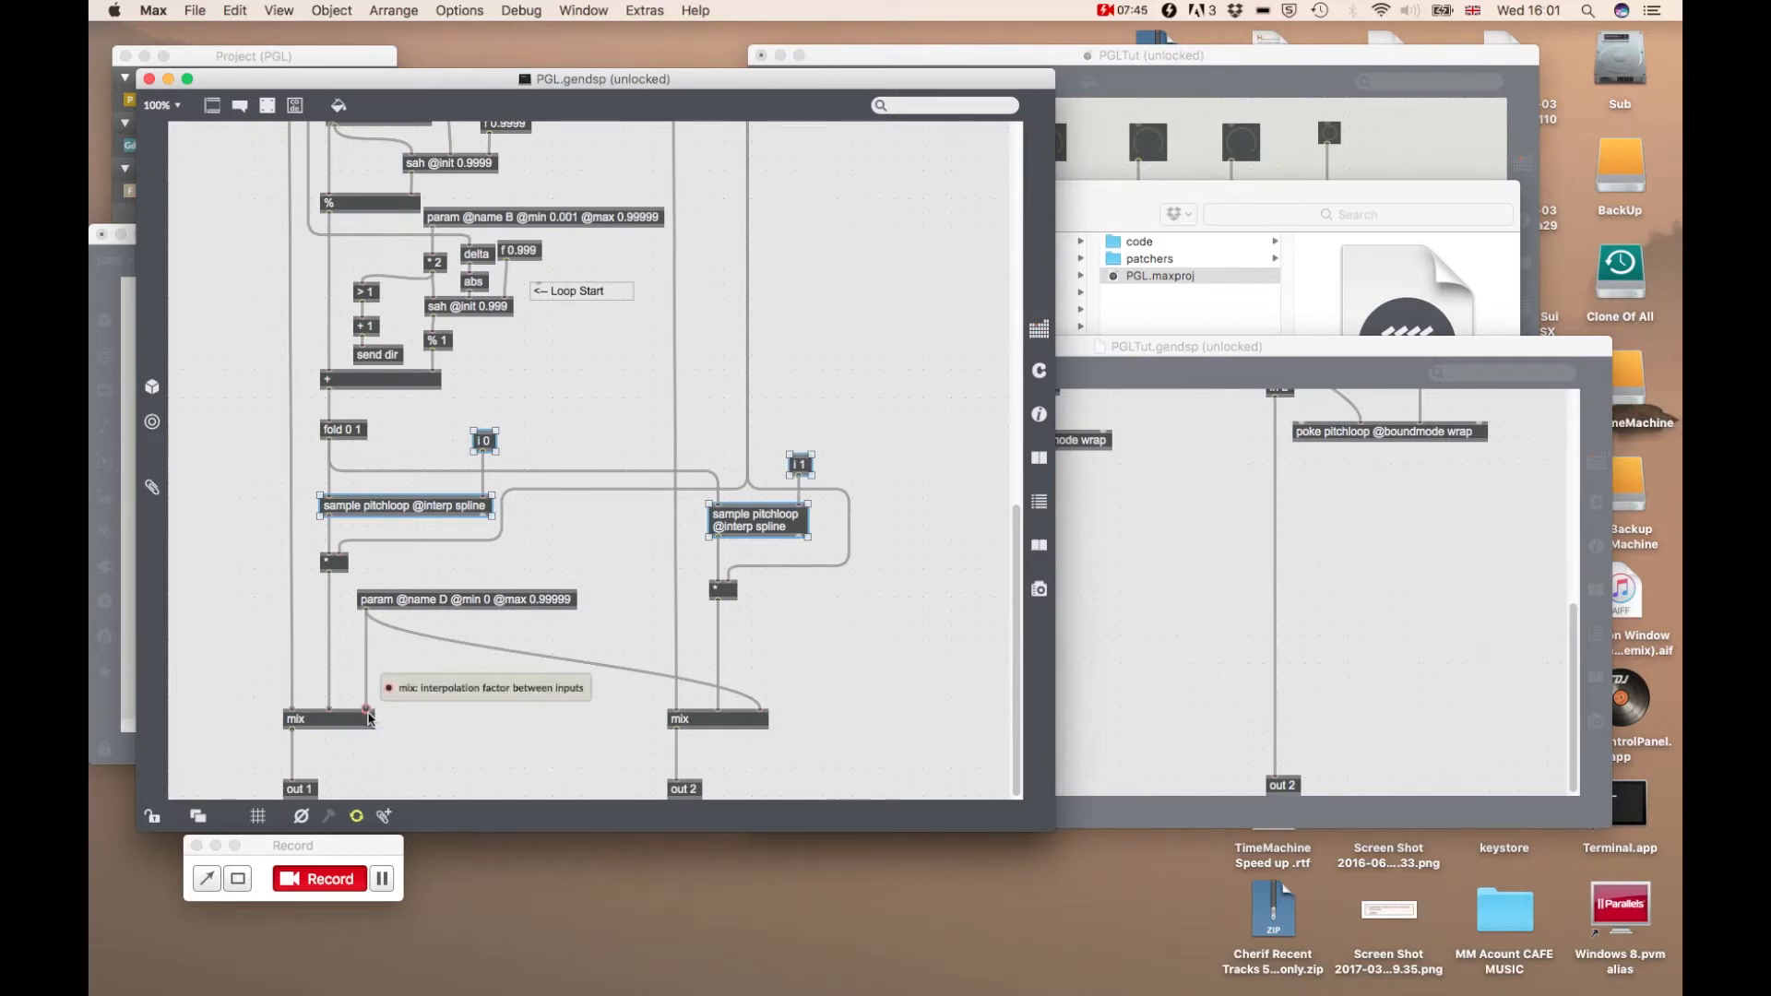
mouse_move(884, 703)
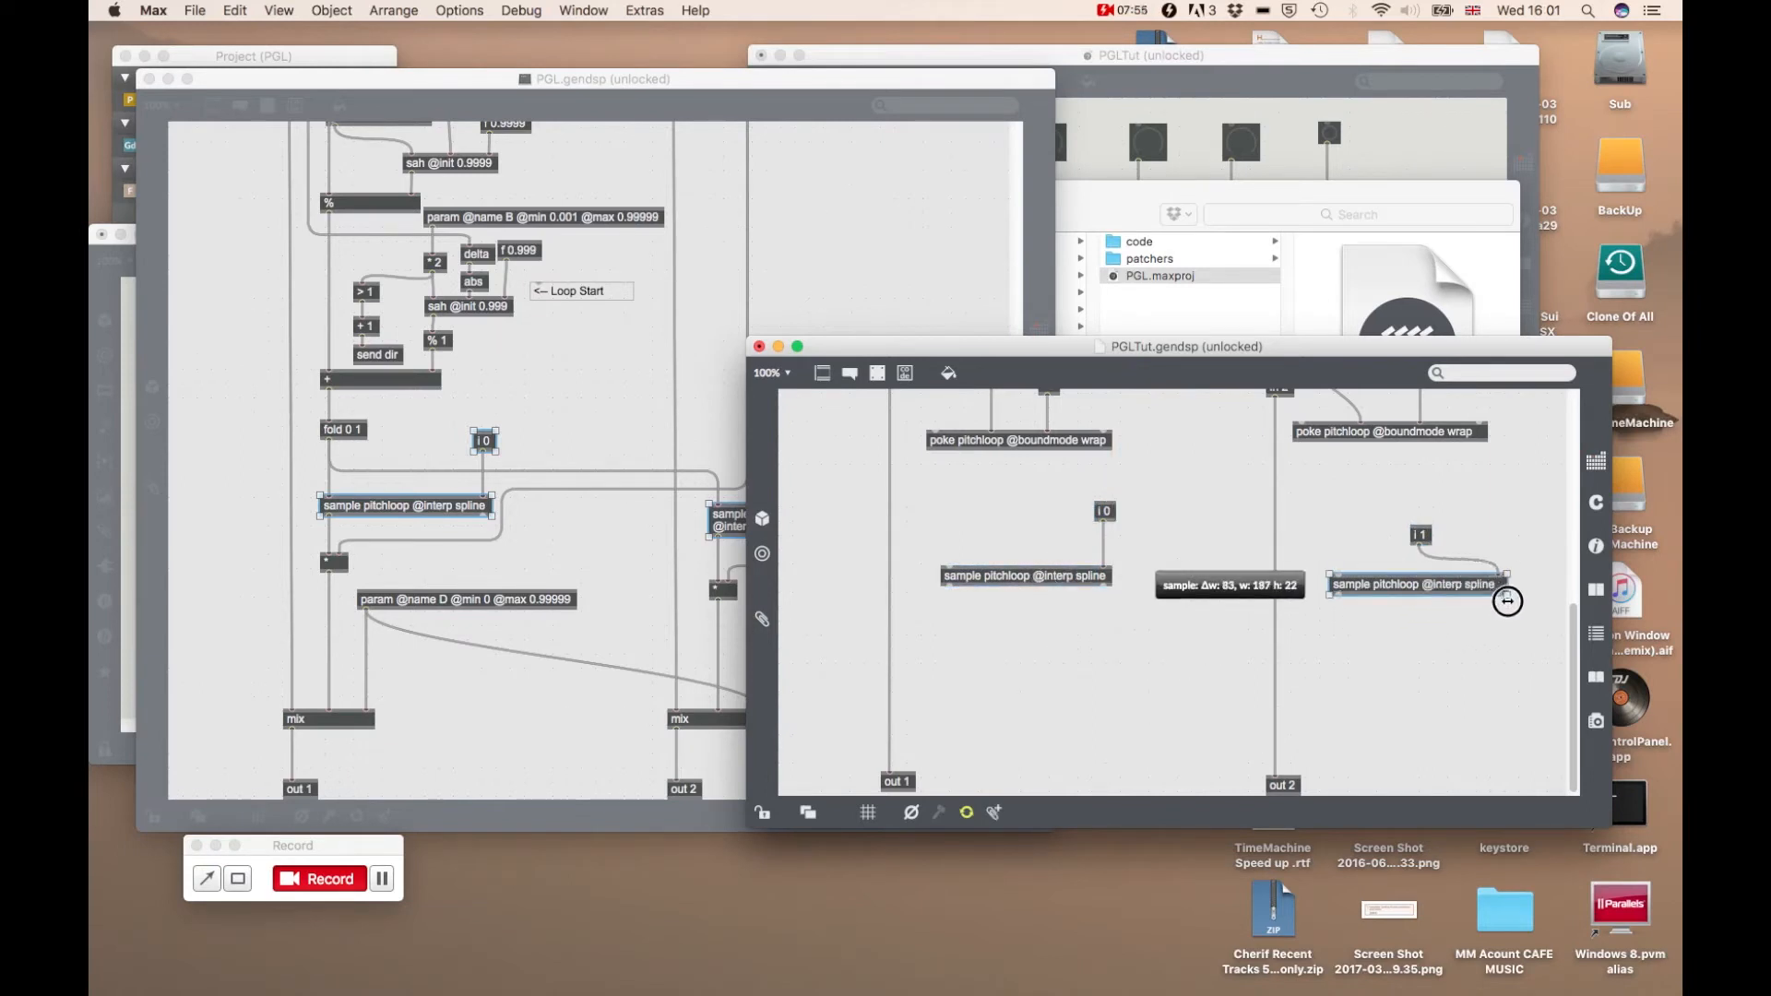
Position the pasted sample objects, add a phasor object, and move data and counter lower
drag(1508, 600, 1496, 543)
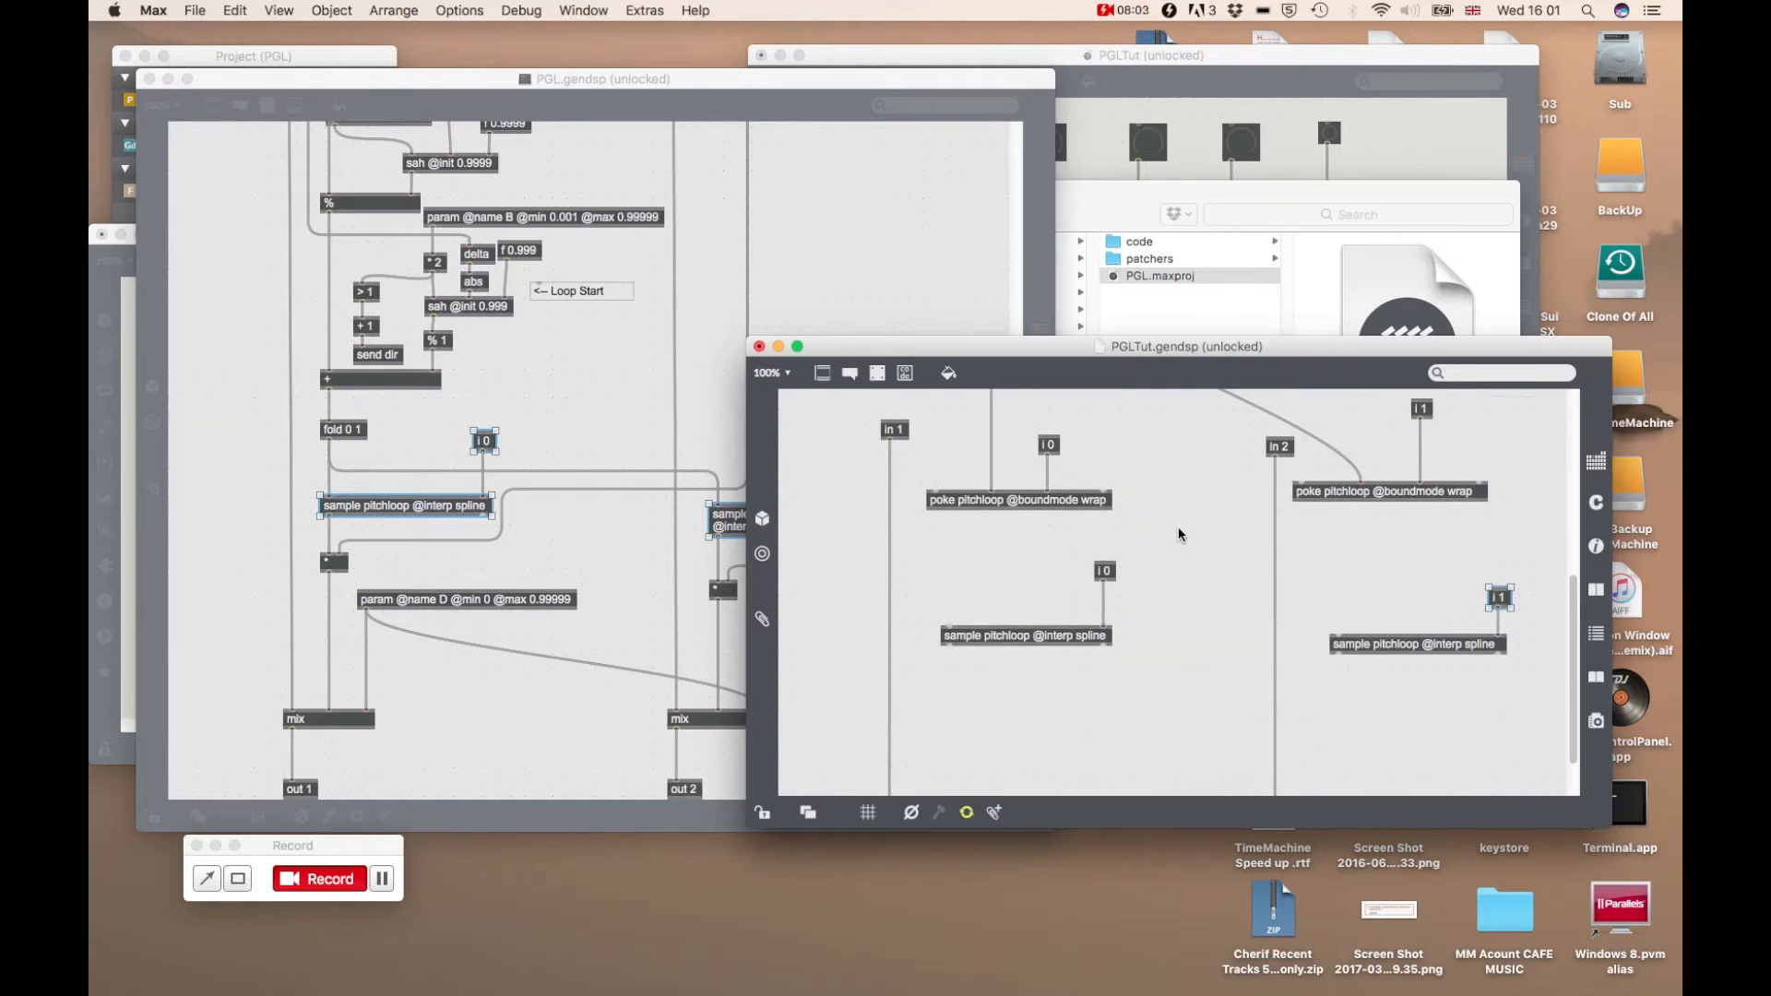
mouse_move(1025, 551)
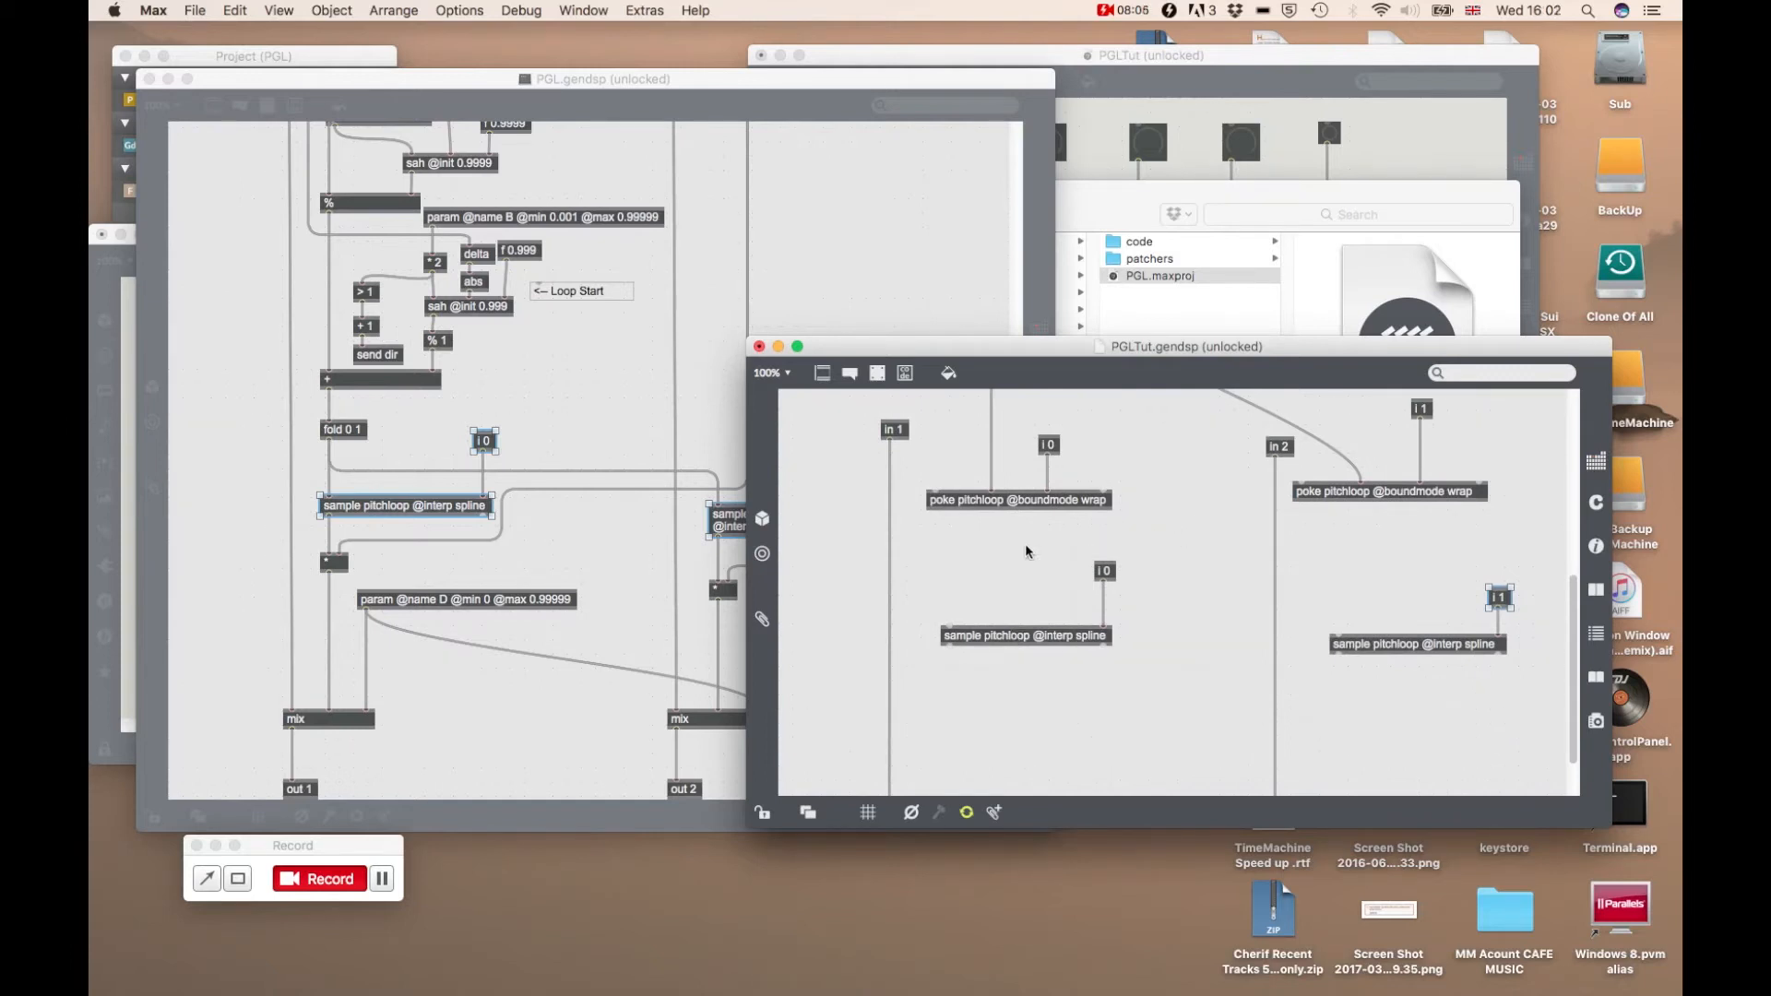
text(panel)
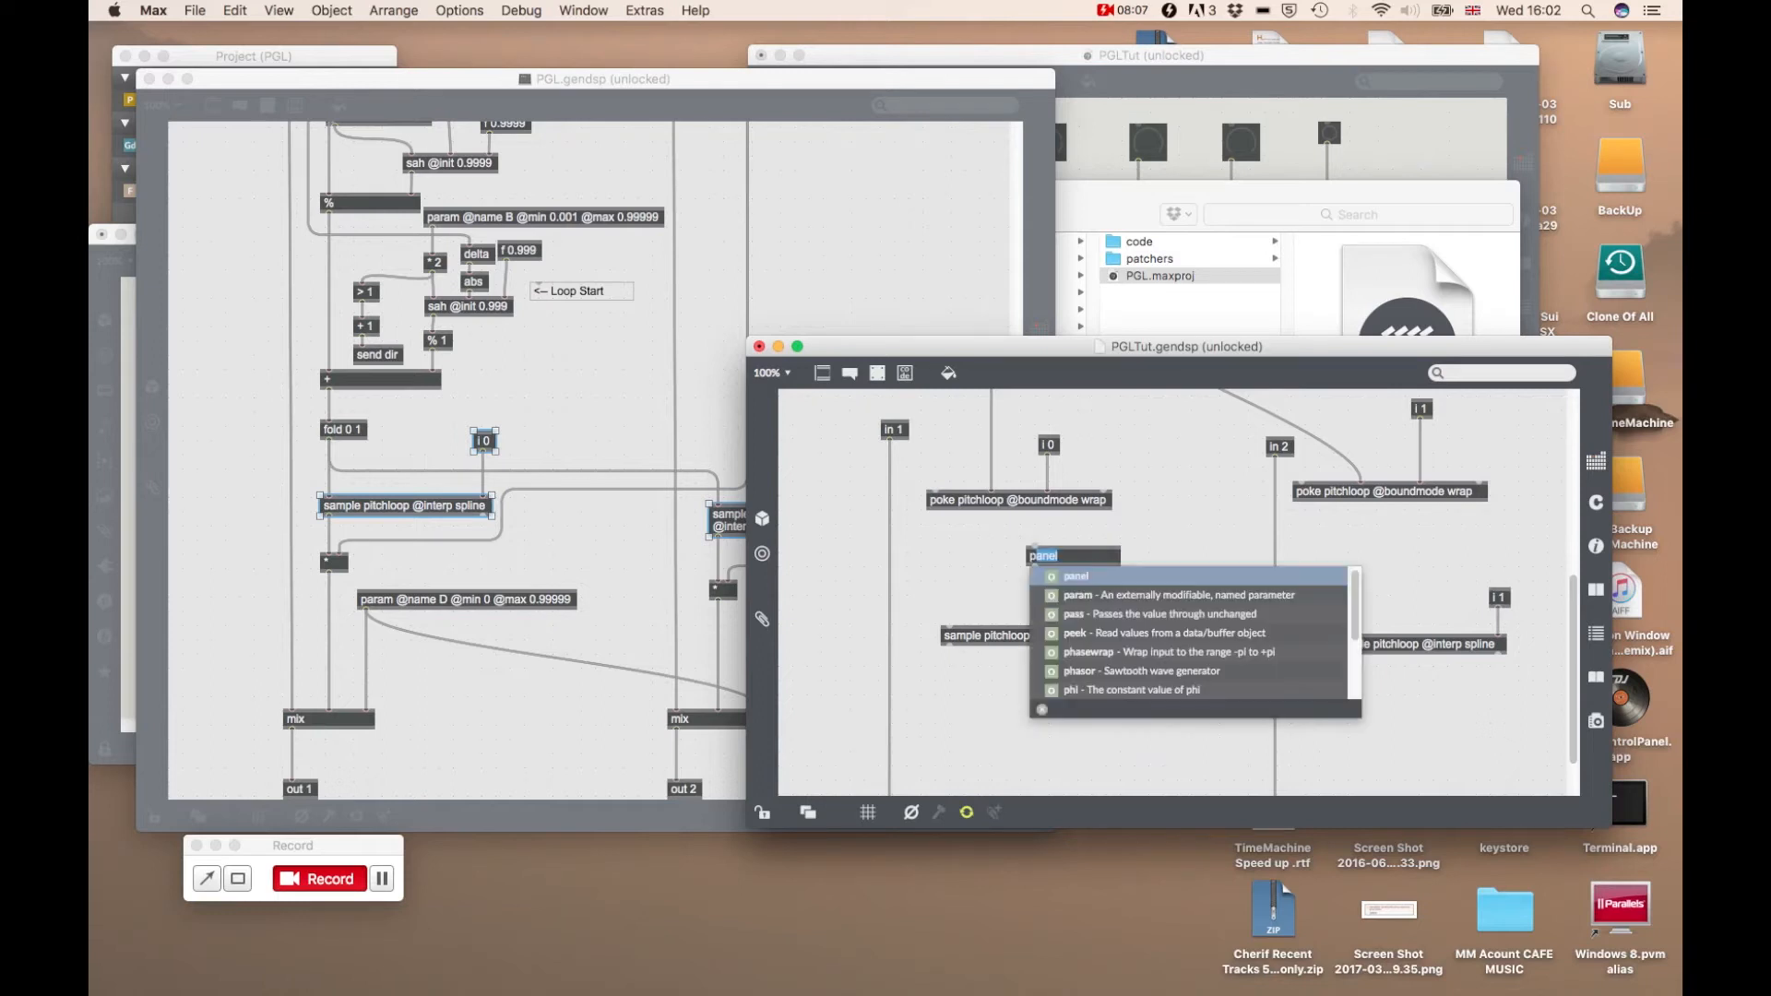
text(phasor)
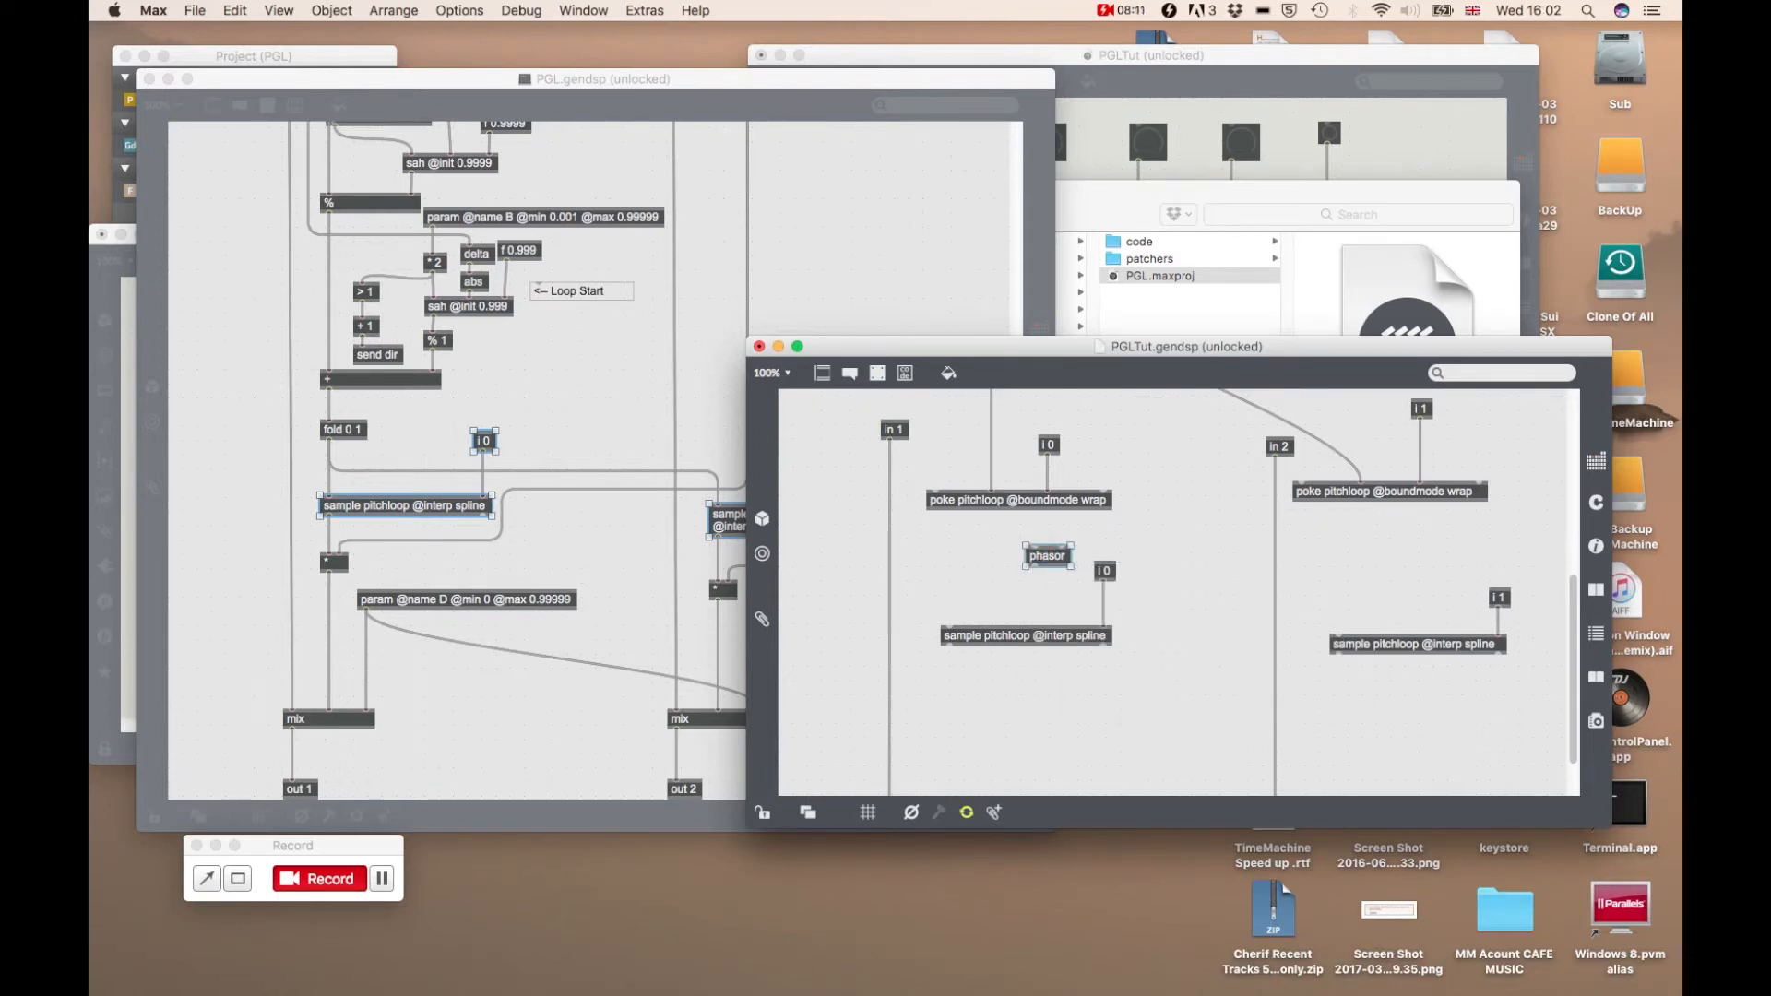
drag(1047, 554, 981, 554)
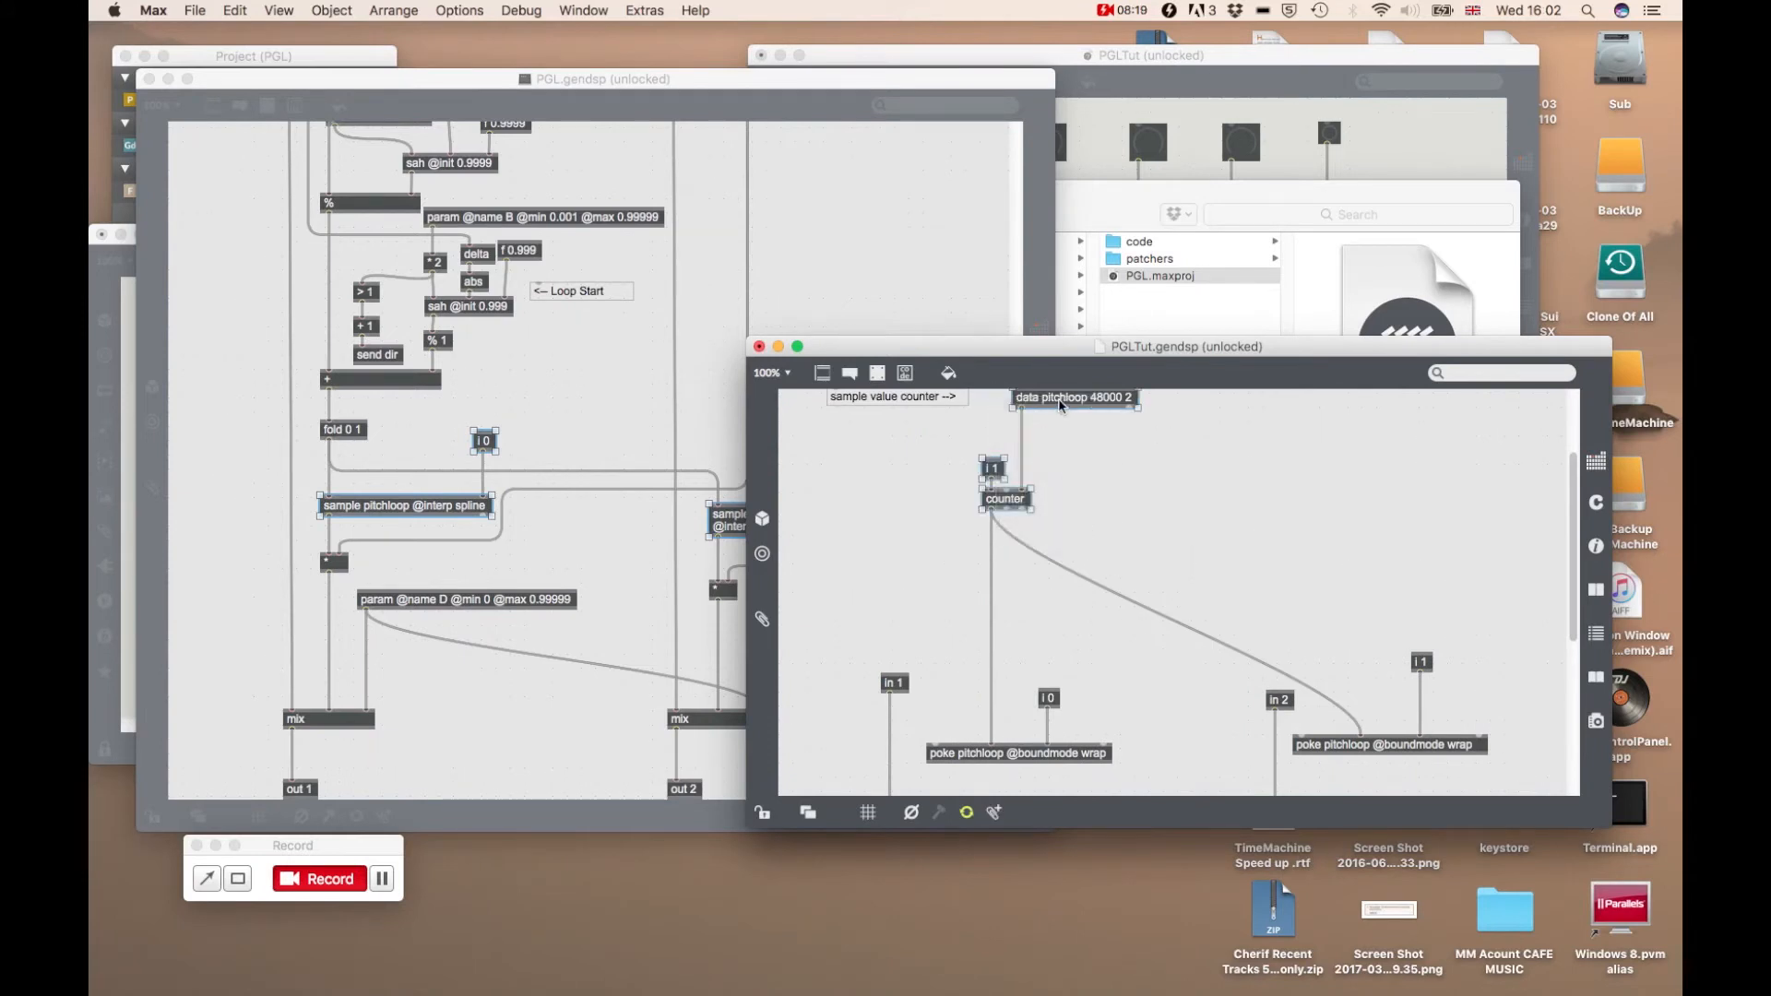
drag(1071, 398, 1056, 513)
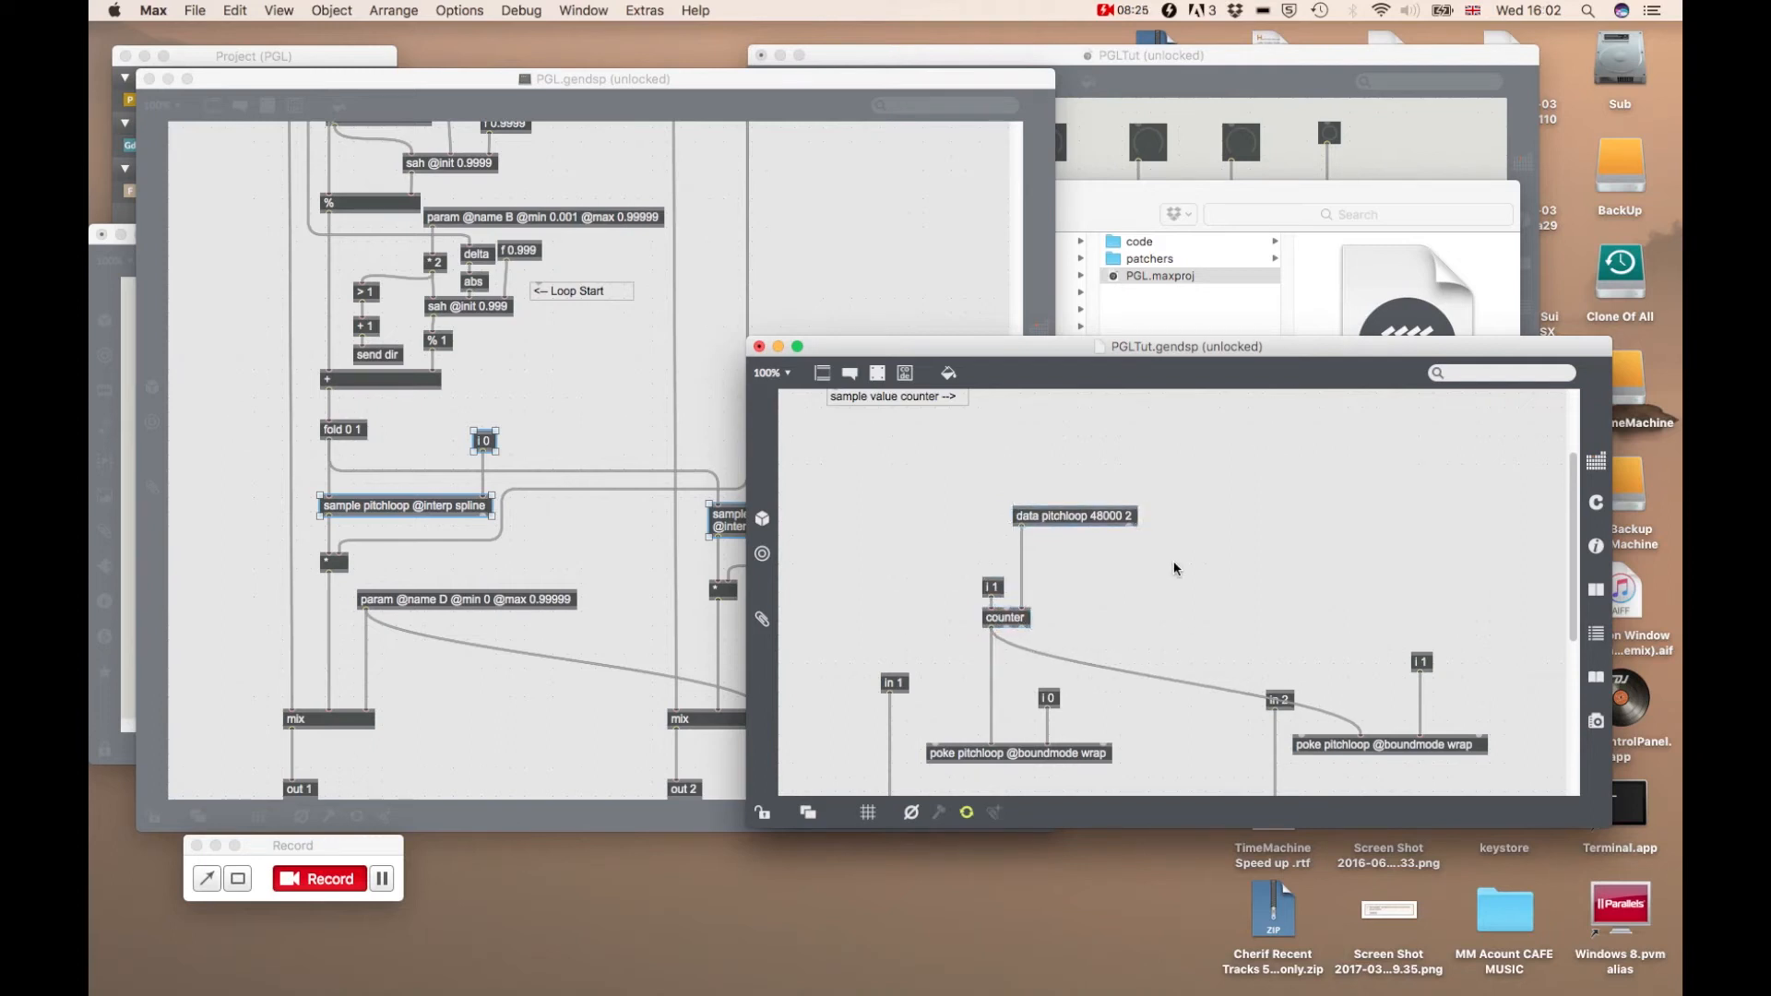
mouse_move(983, 353)
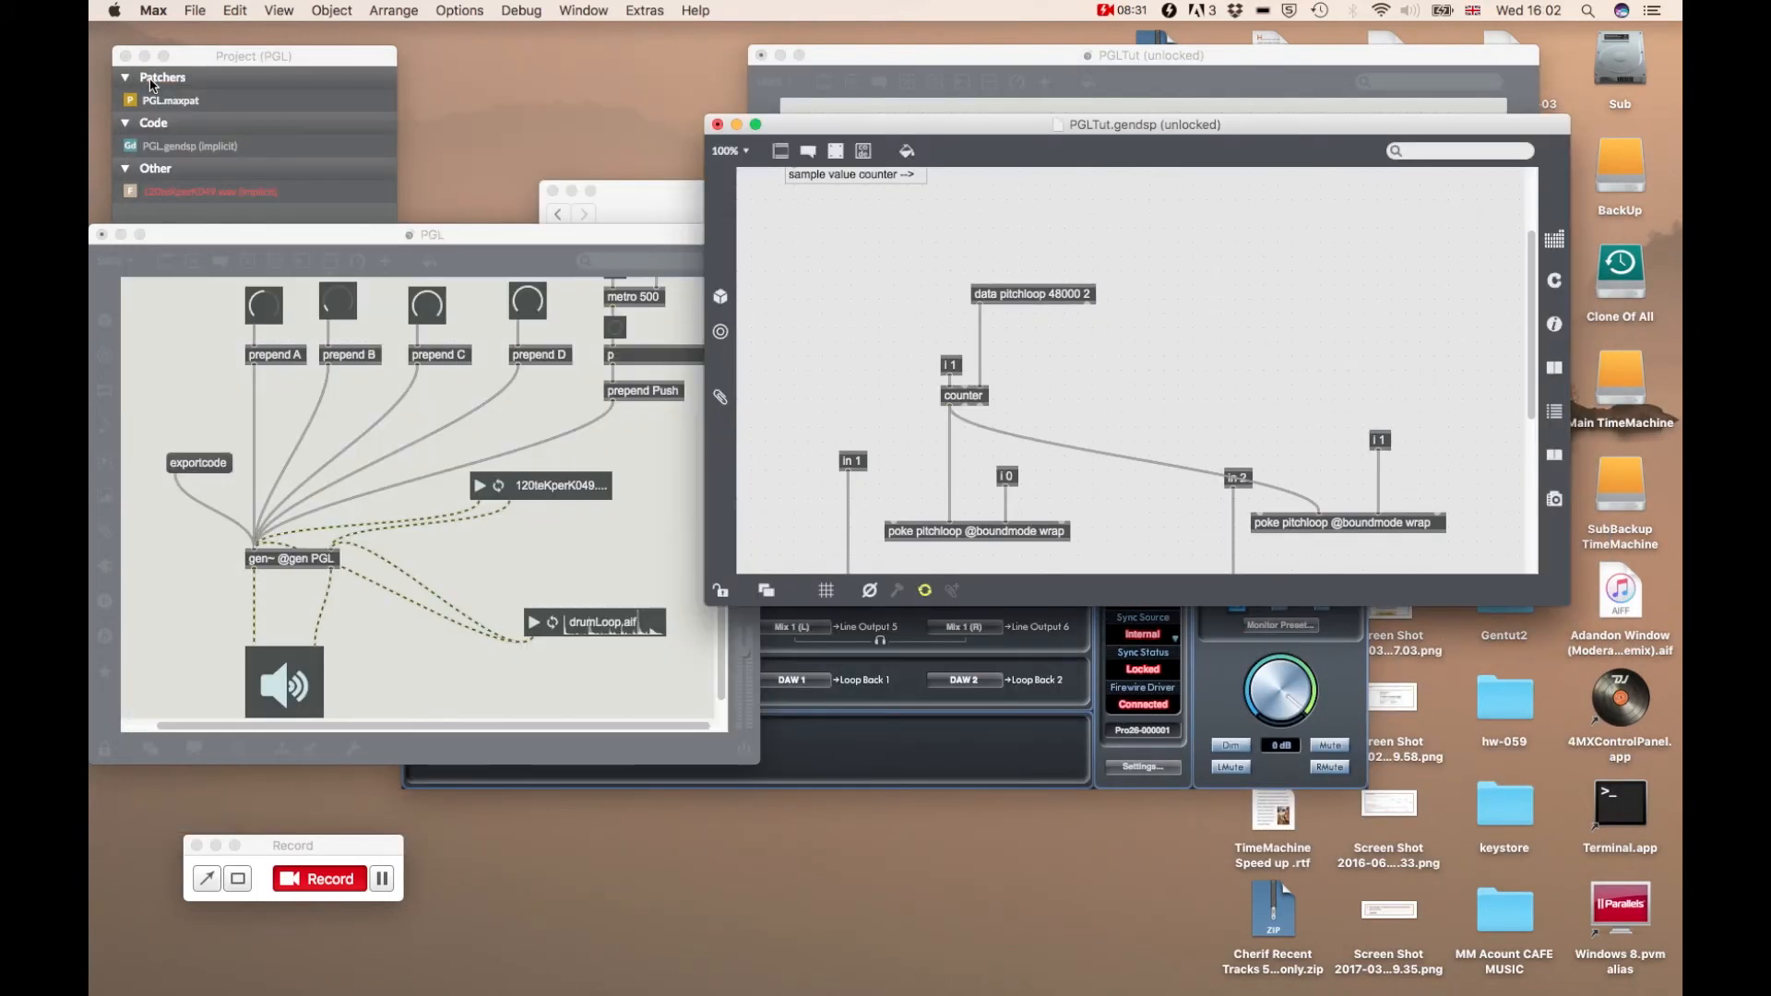
click(101, 235)
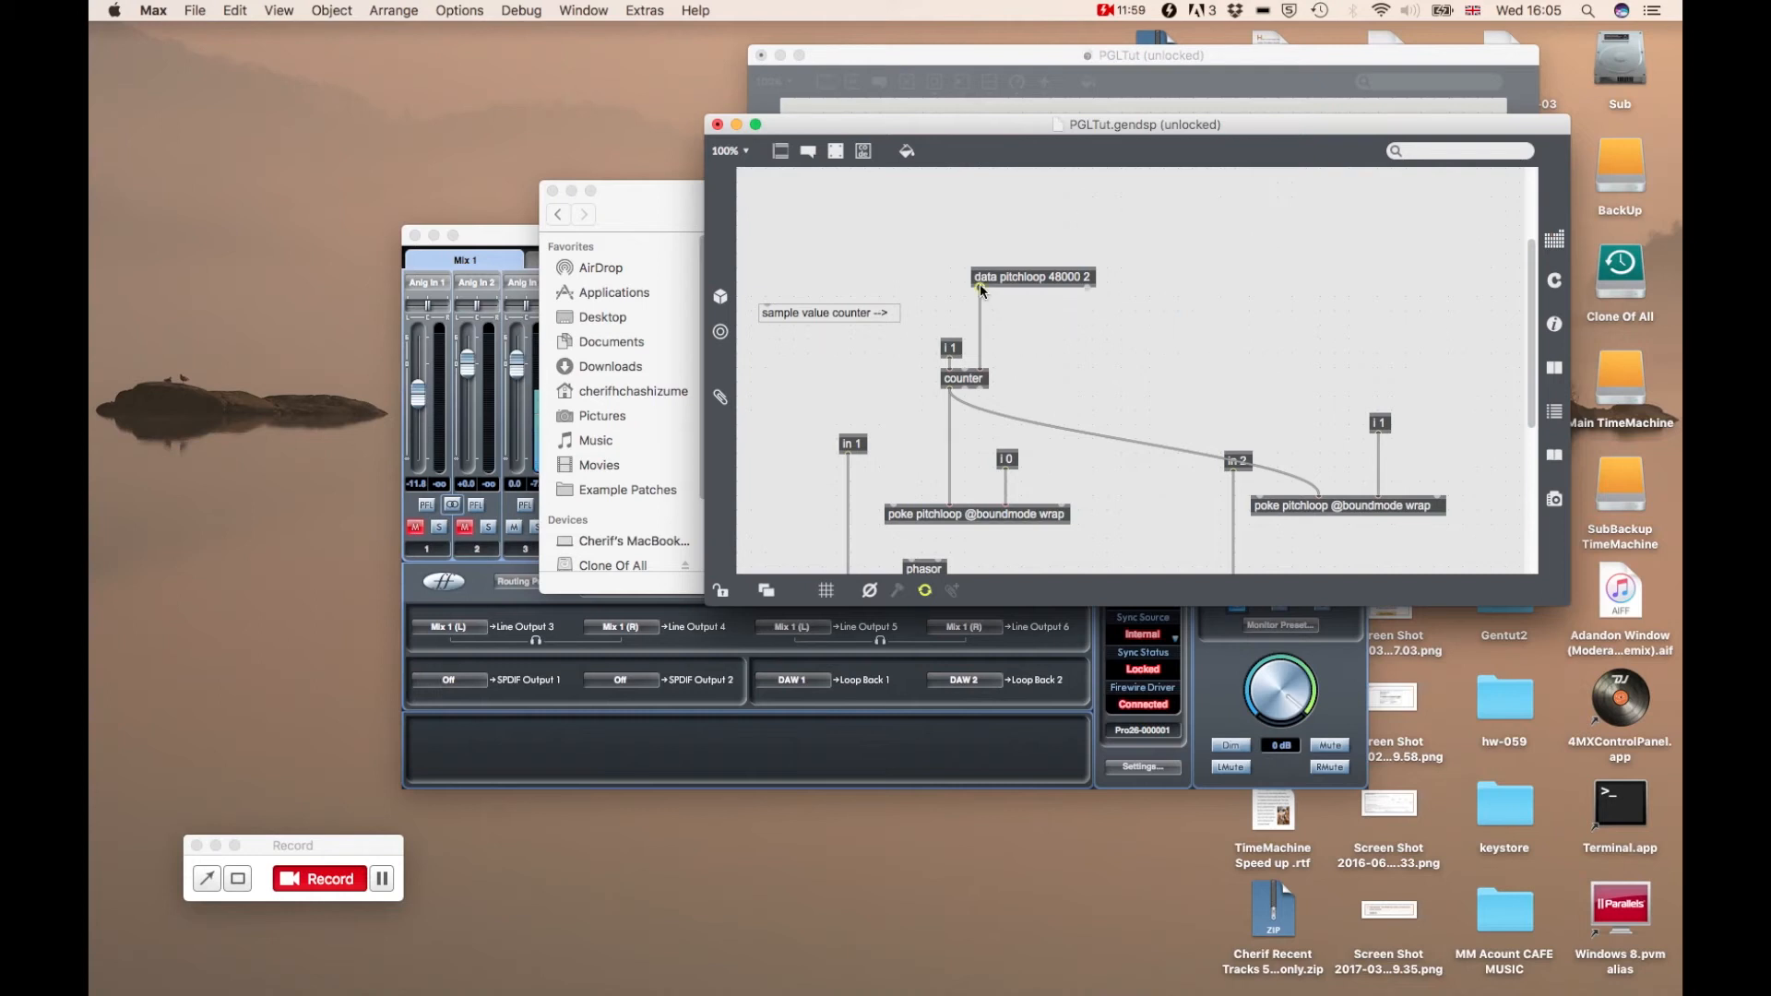
mouse_move(978, 287)
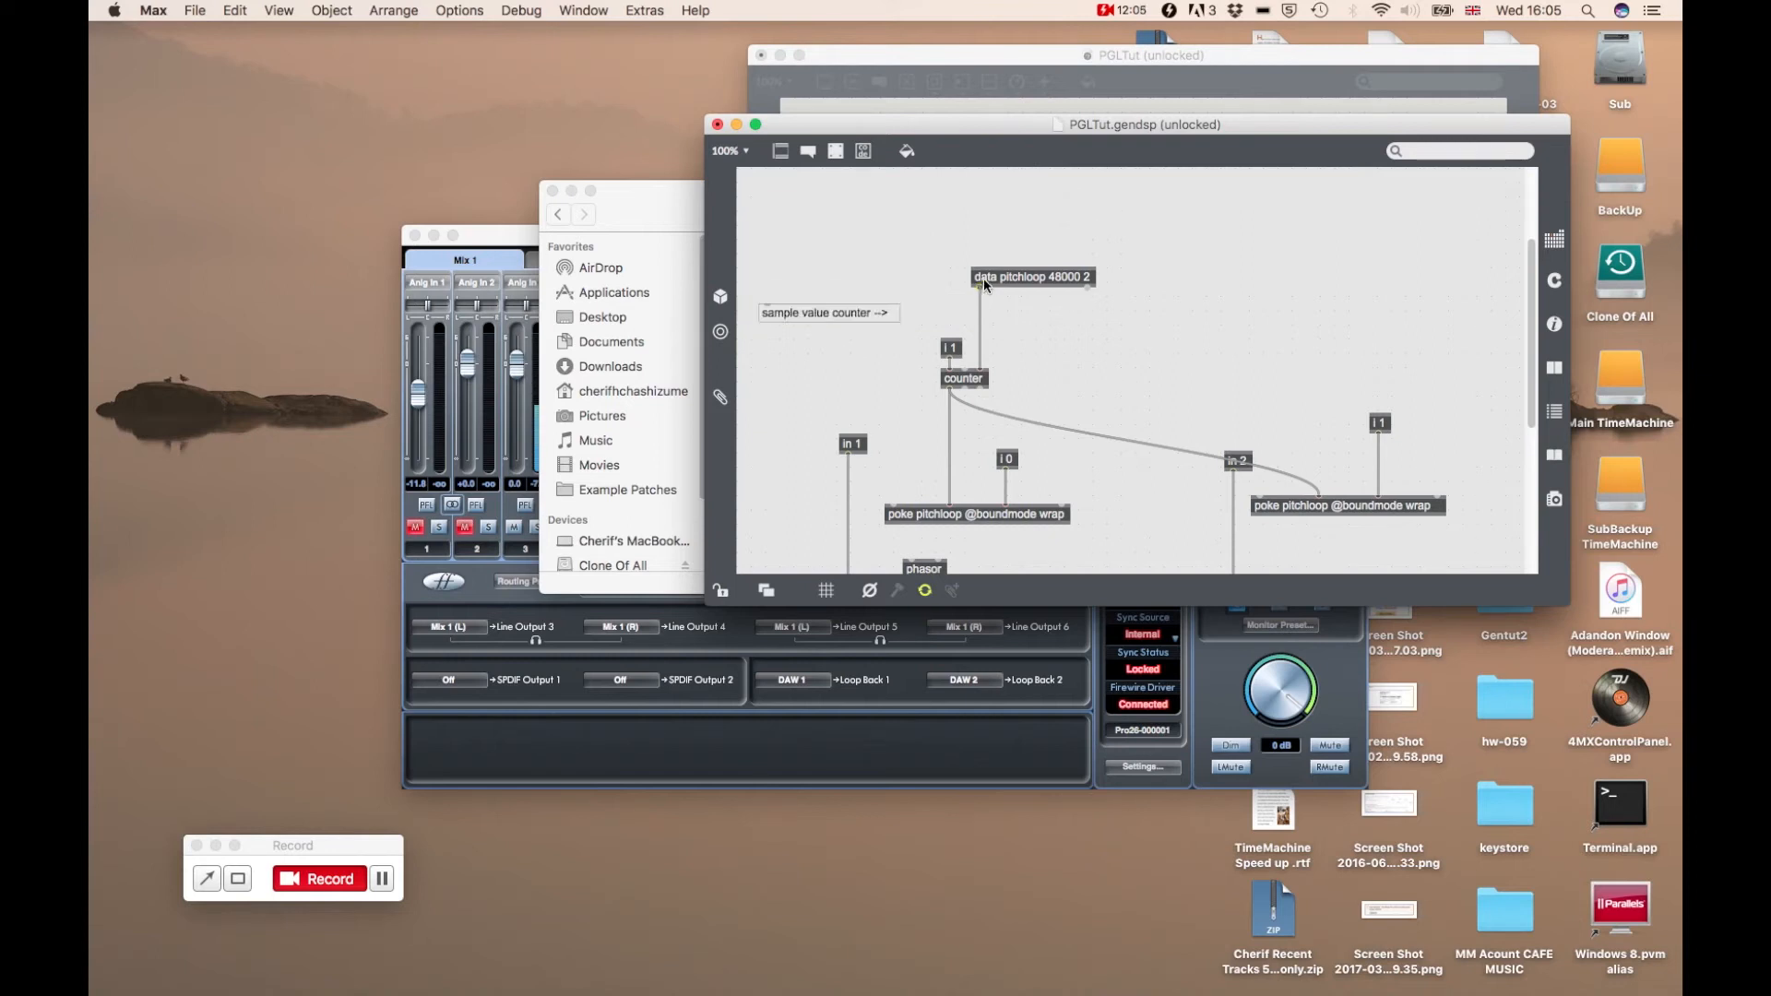
click(1030, 276)
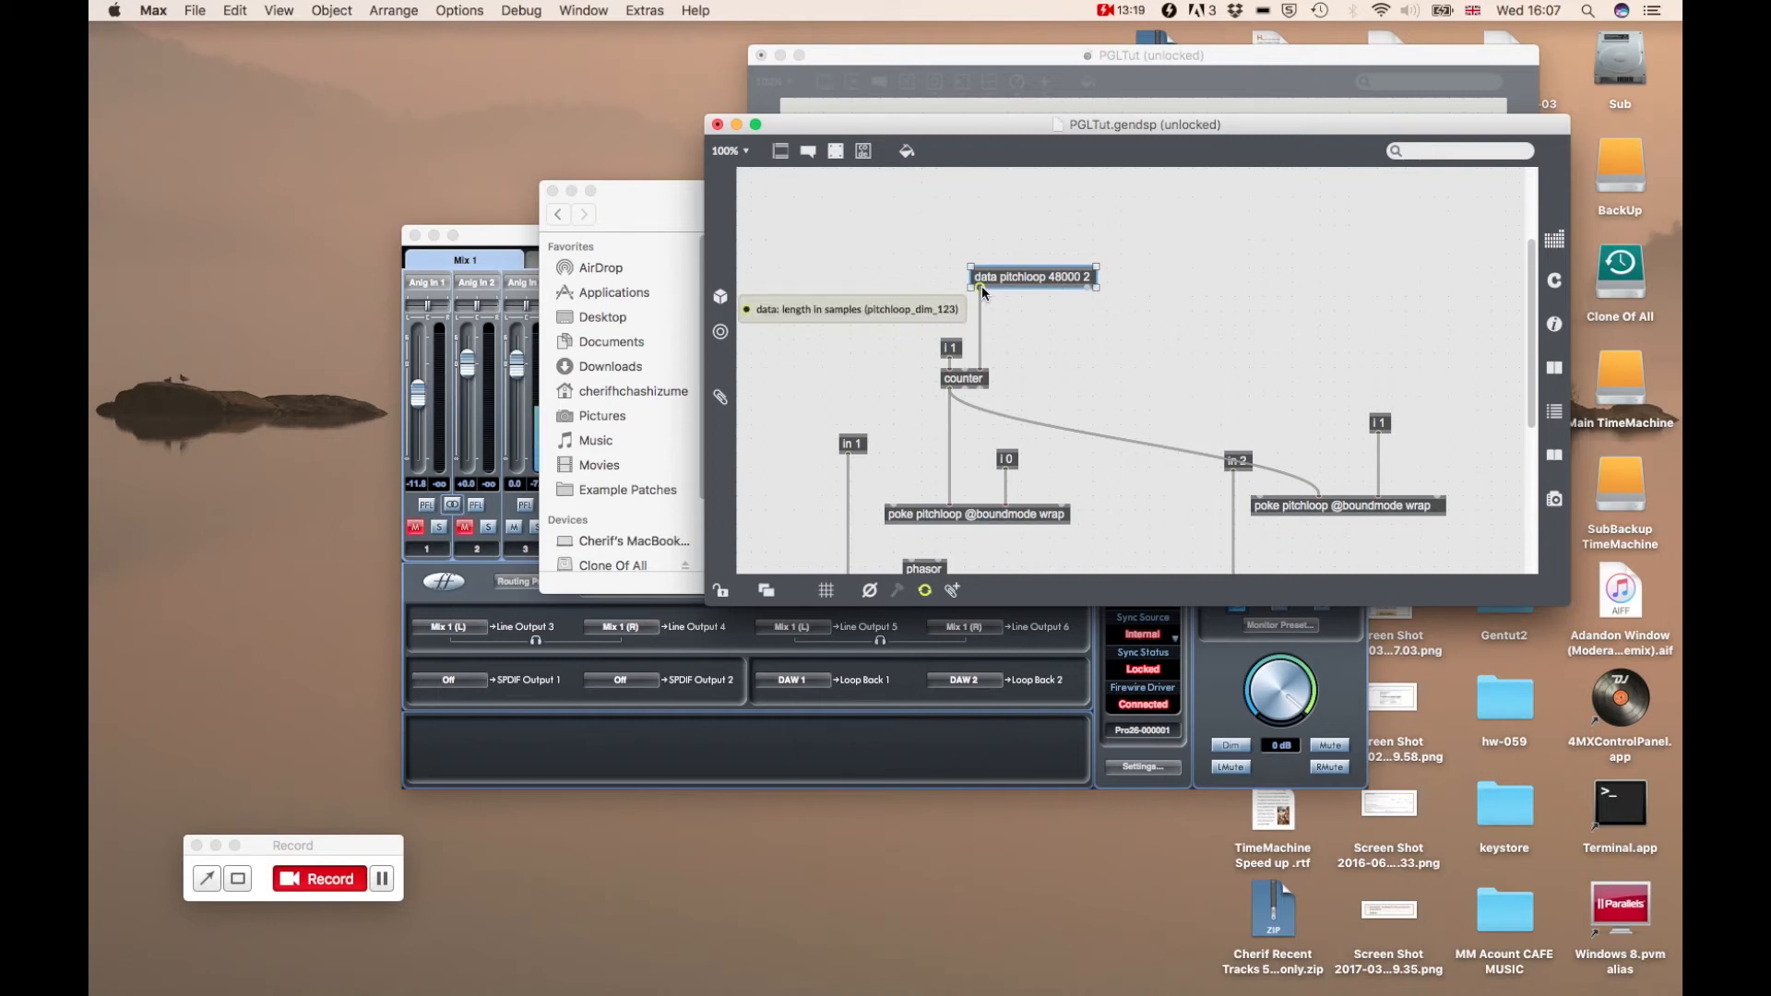
mouse_move(977, 376)
text(sample value counter -->)
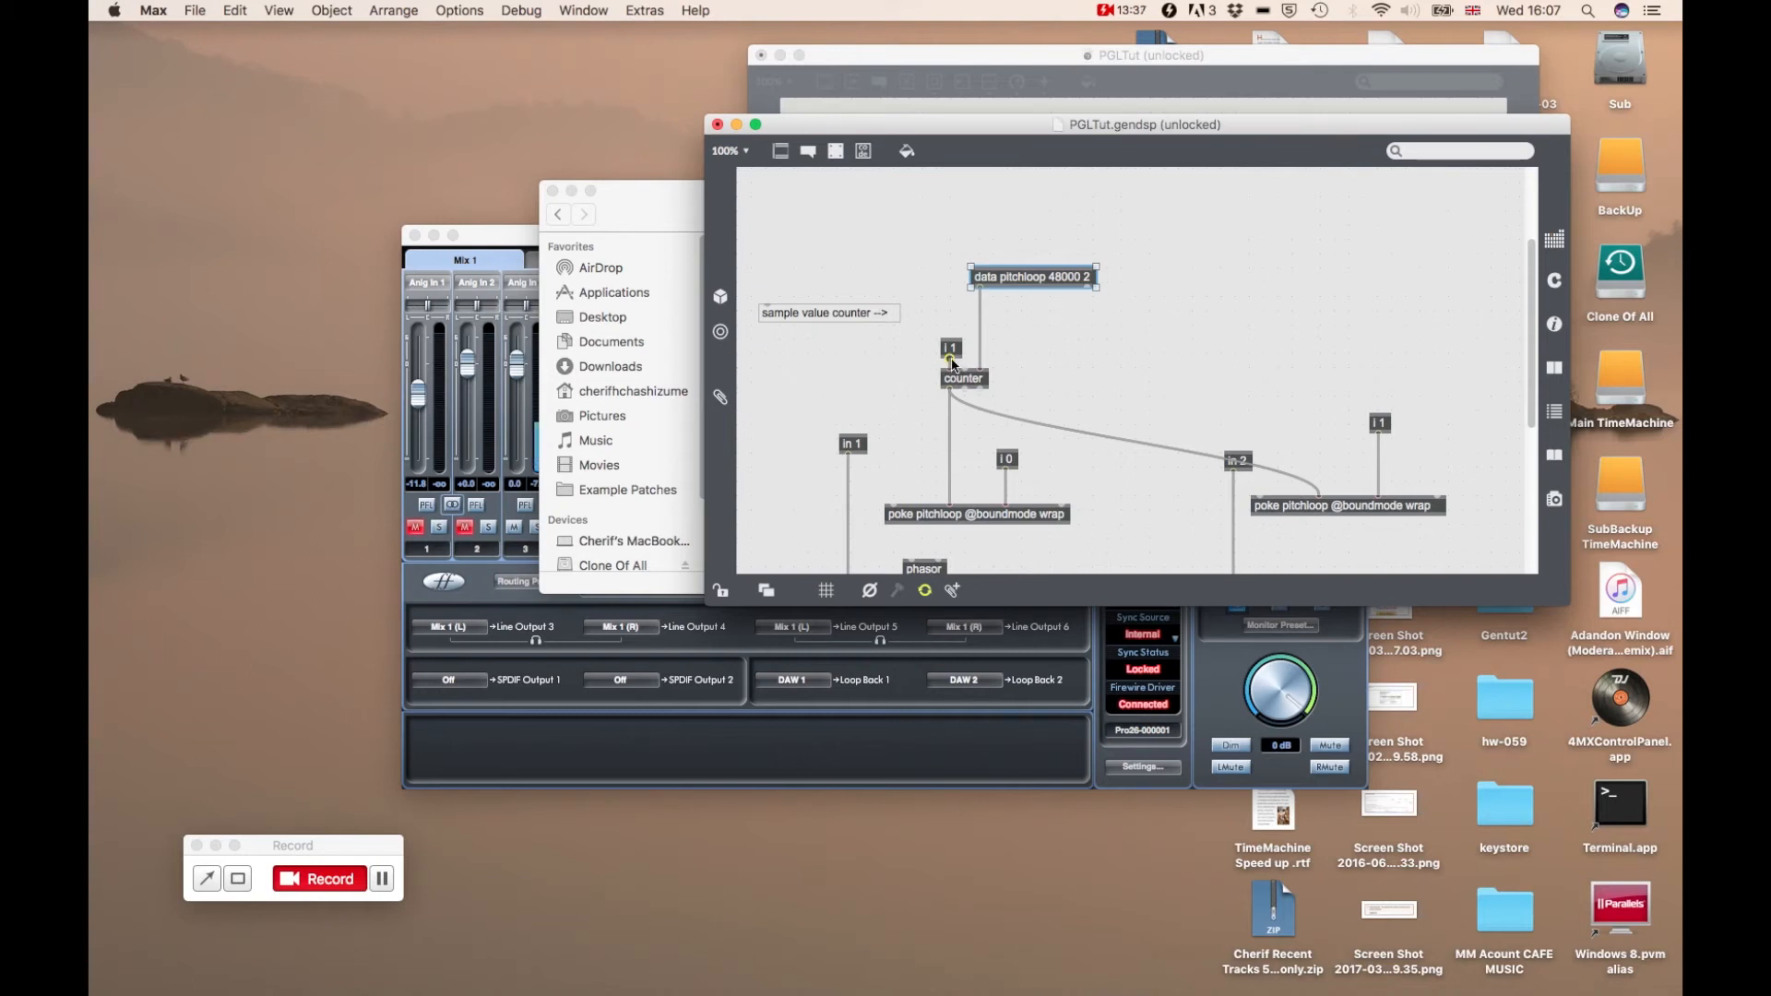
mouse_move(952, 372)
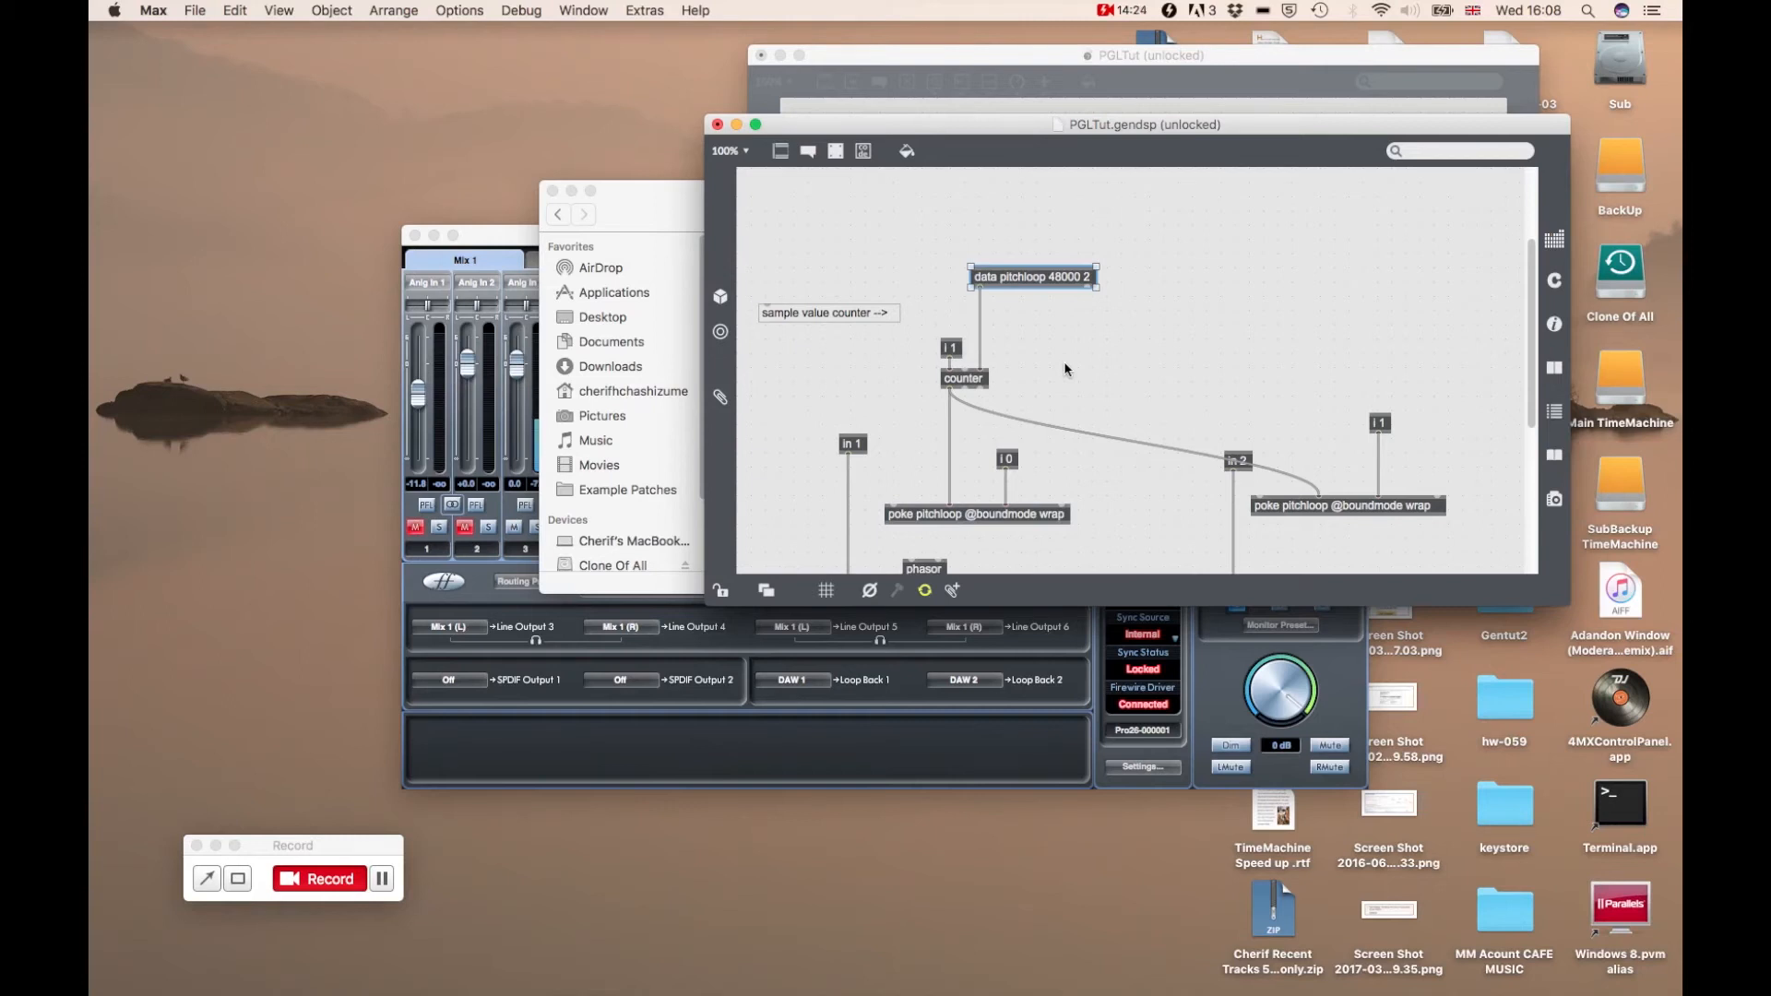
mouse_move(1005, 364)
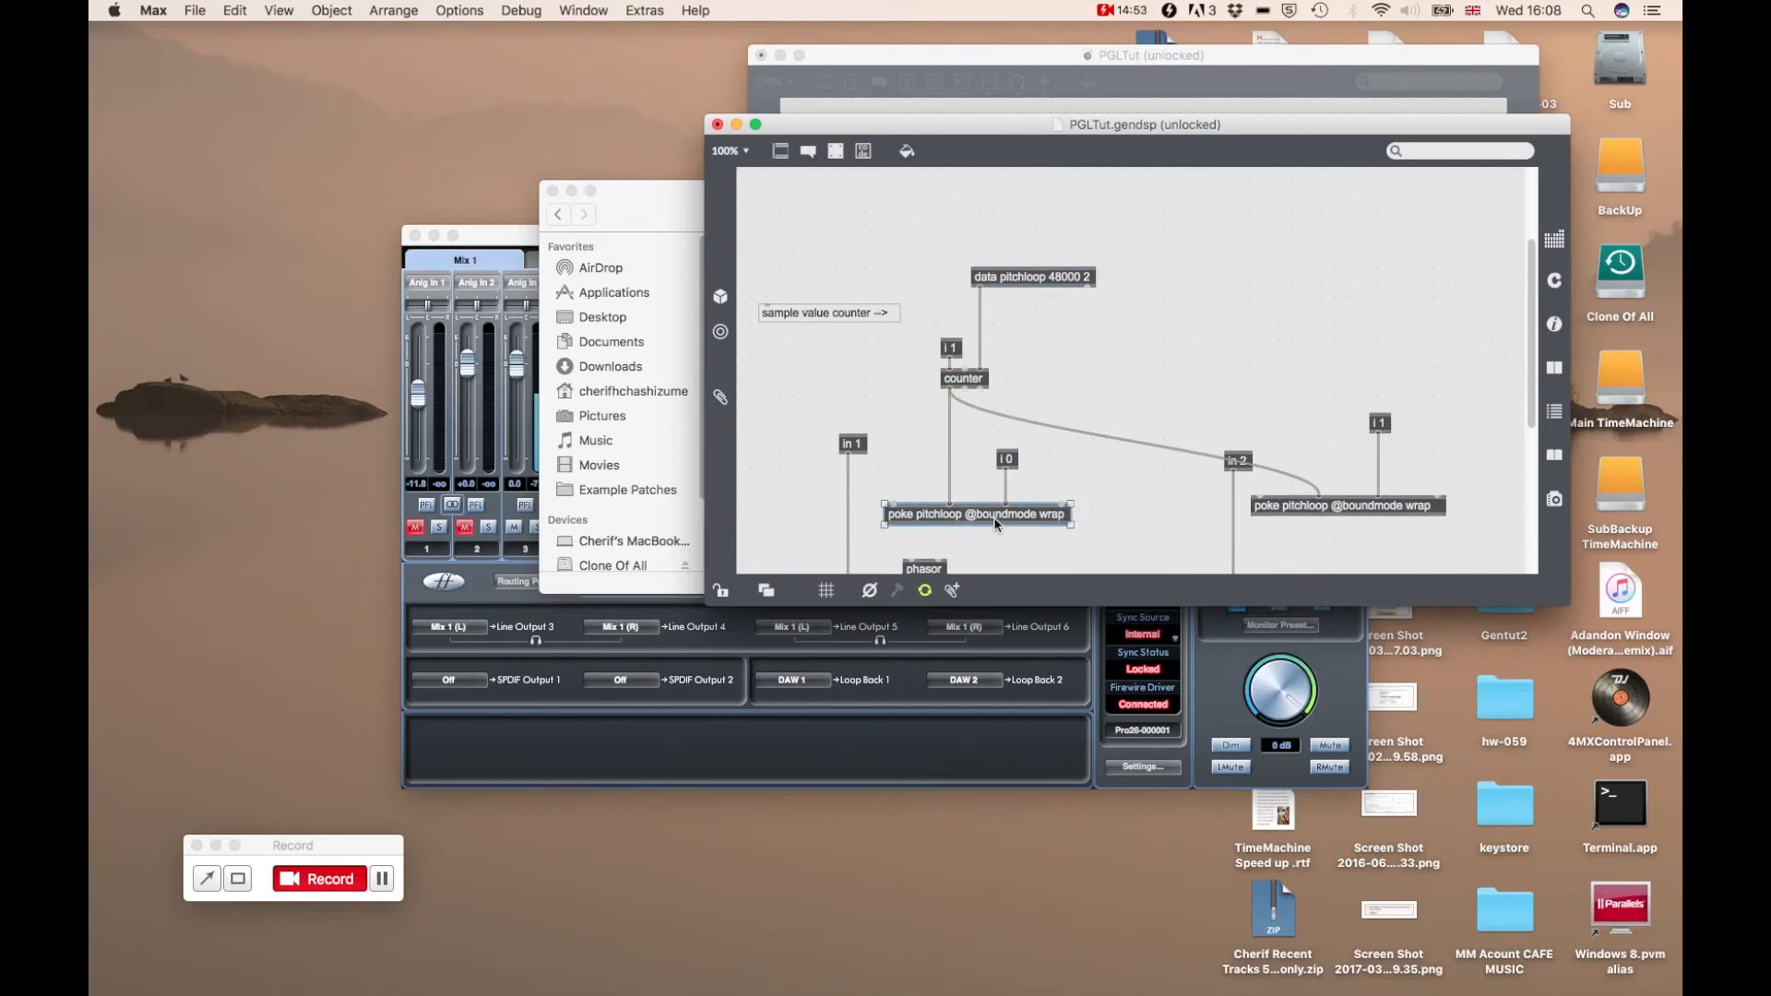
click(975, 514)
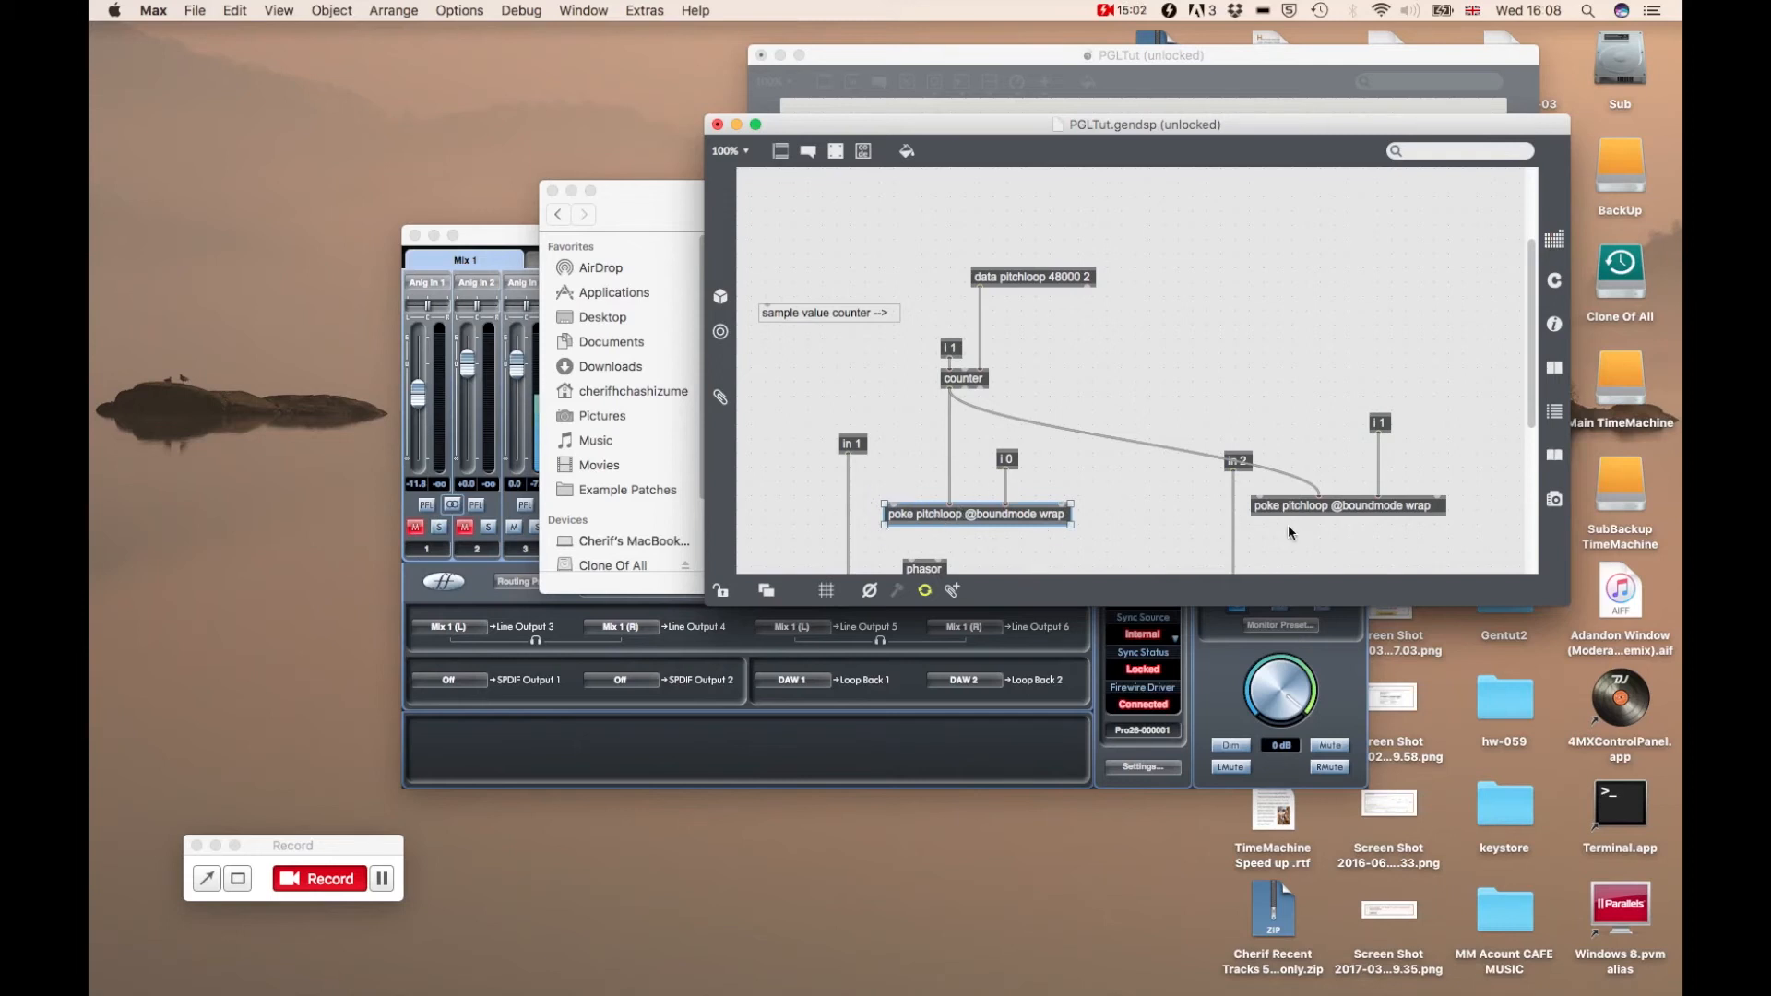
click(1344, 505)
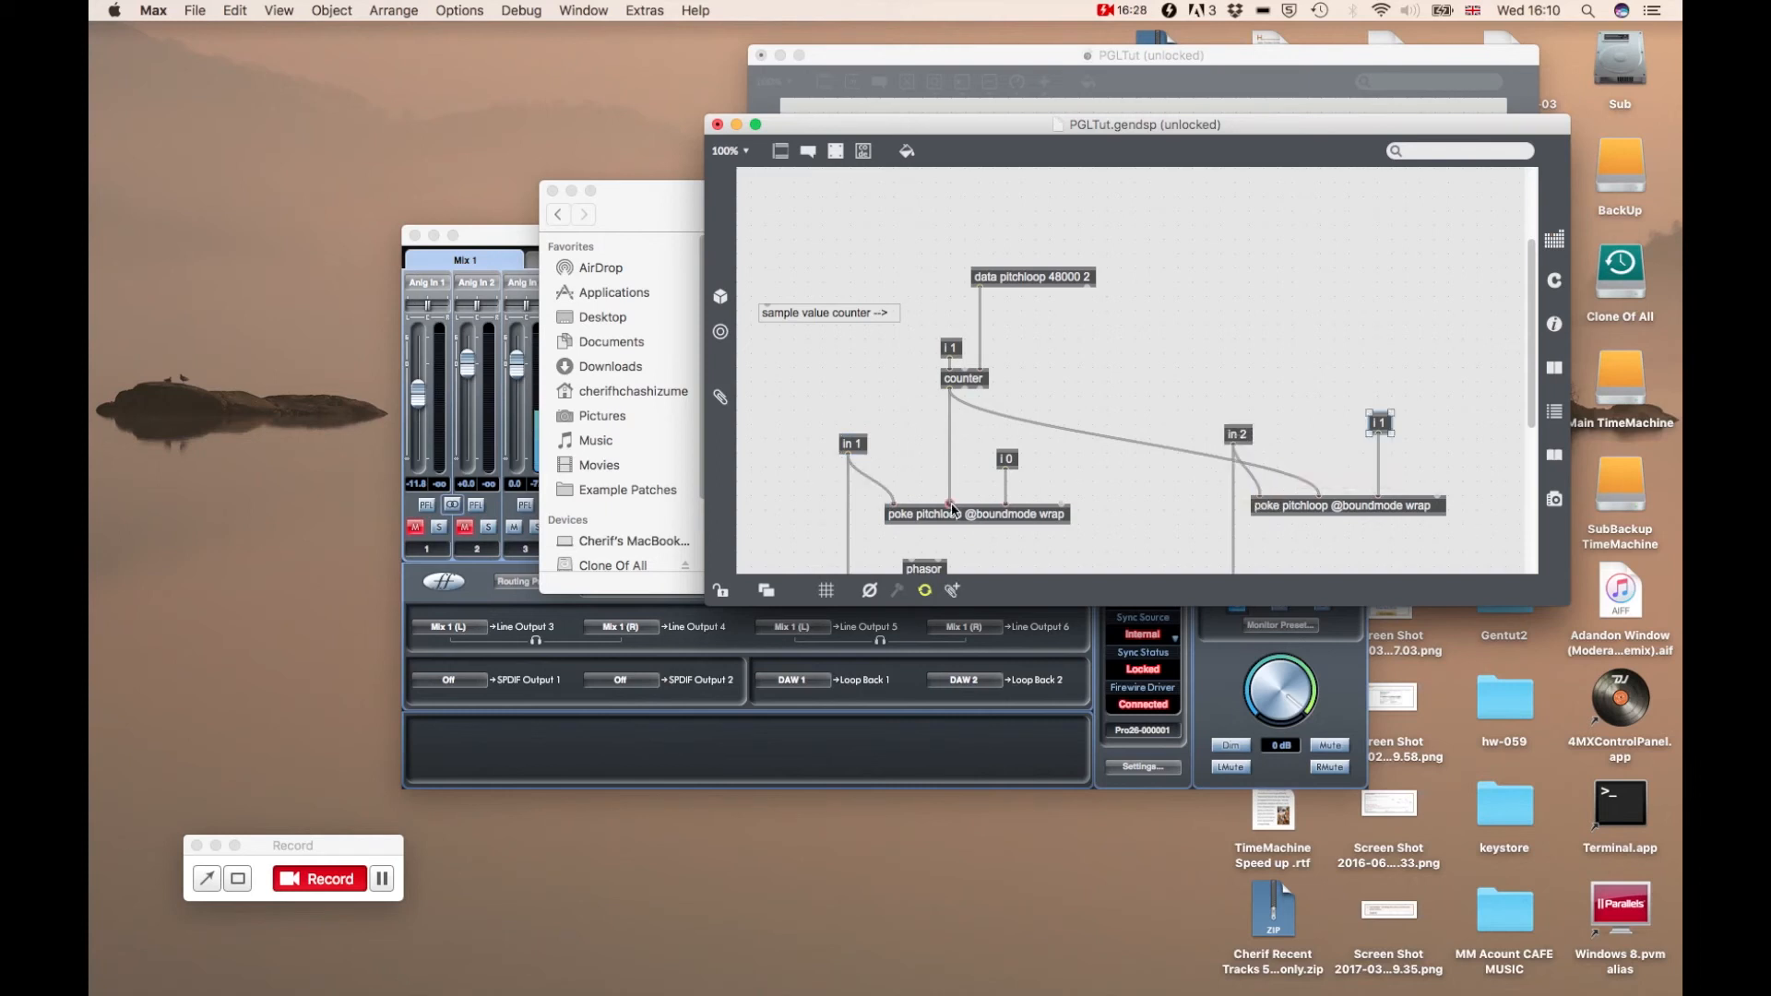
mouse_move(955, 508)
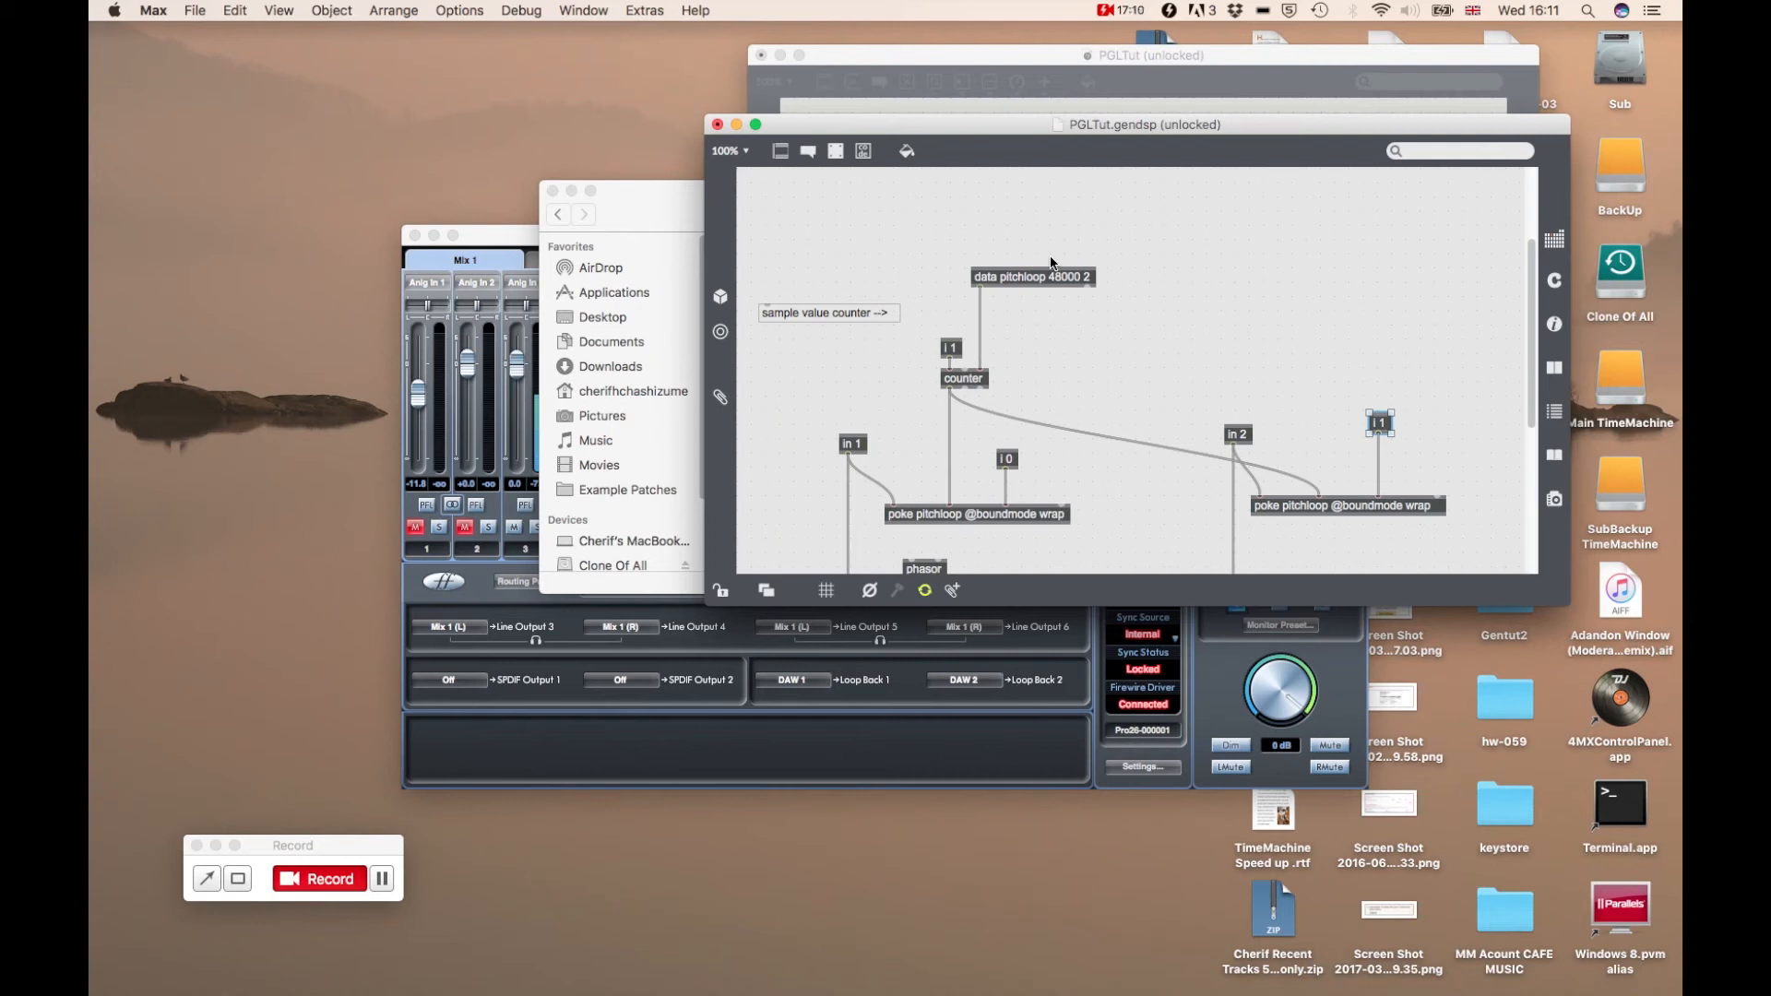
mouse_move(963, 378)
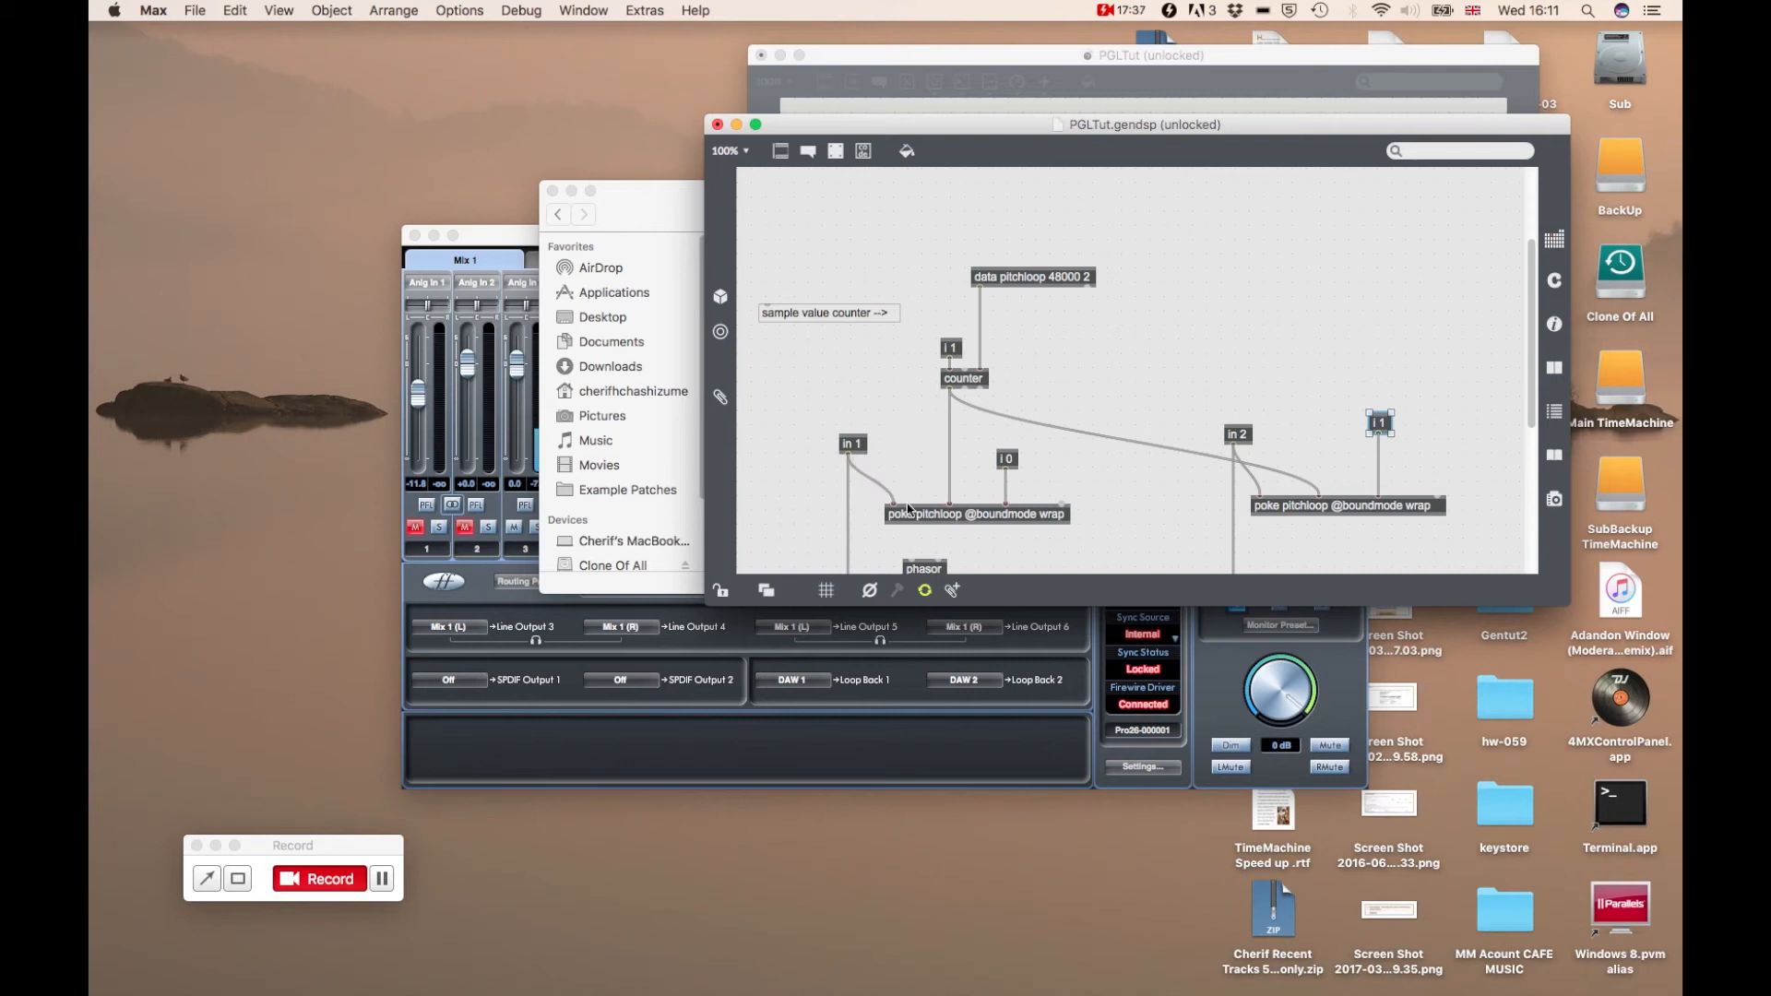
mouse_move(1007, 504)
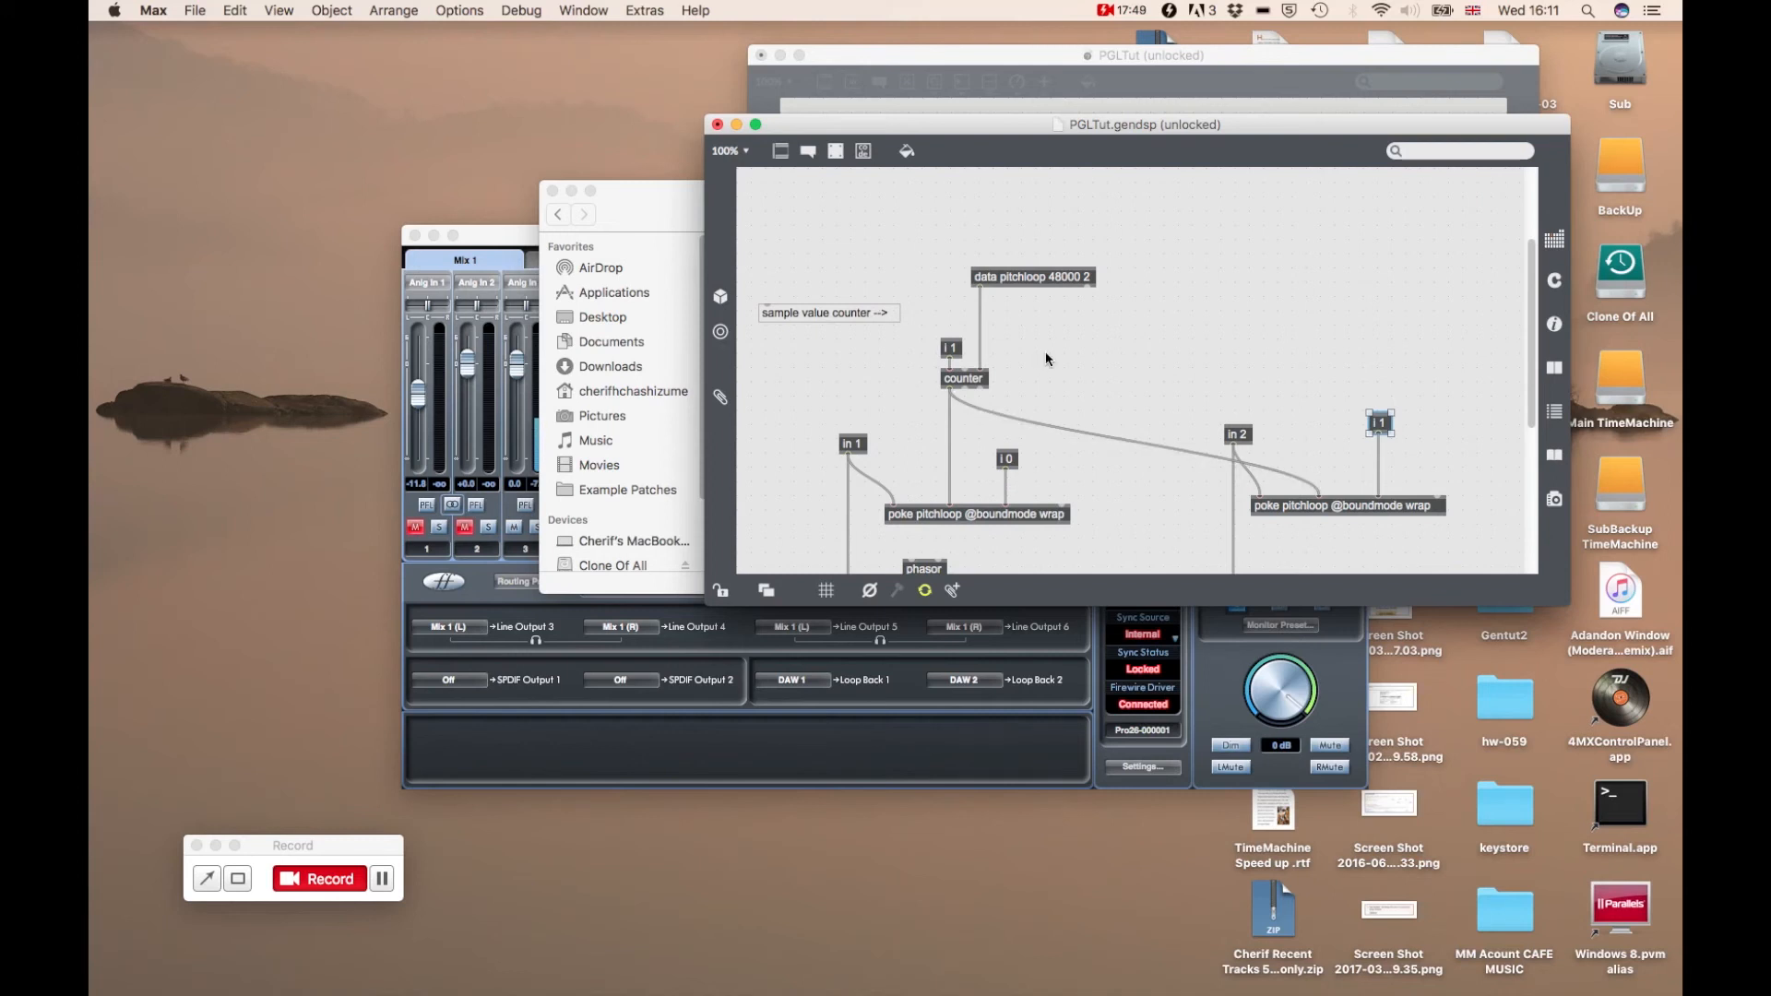
mouse_move(1006, 492)
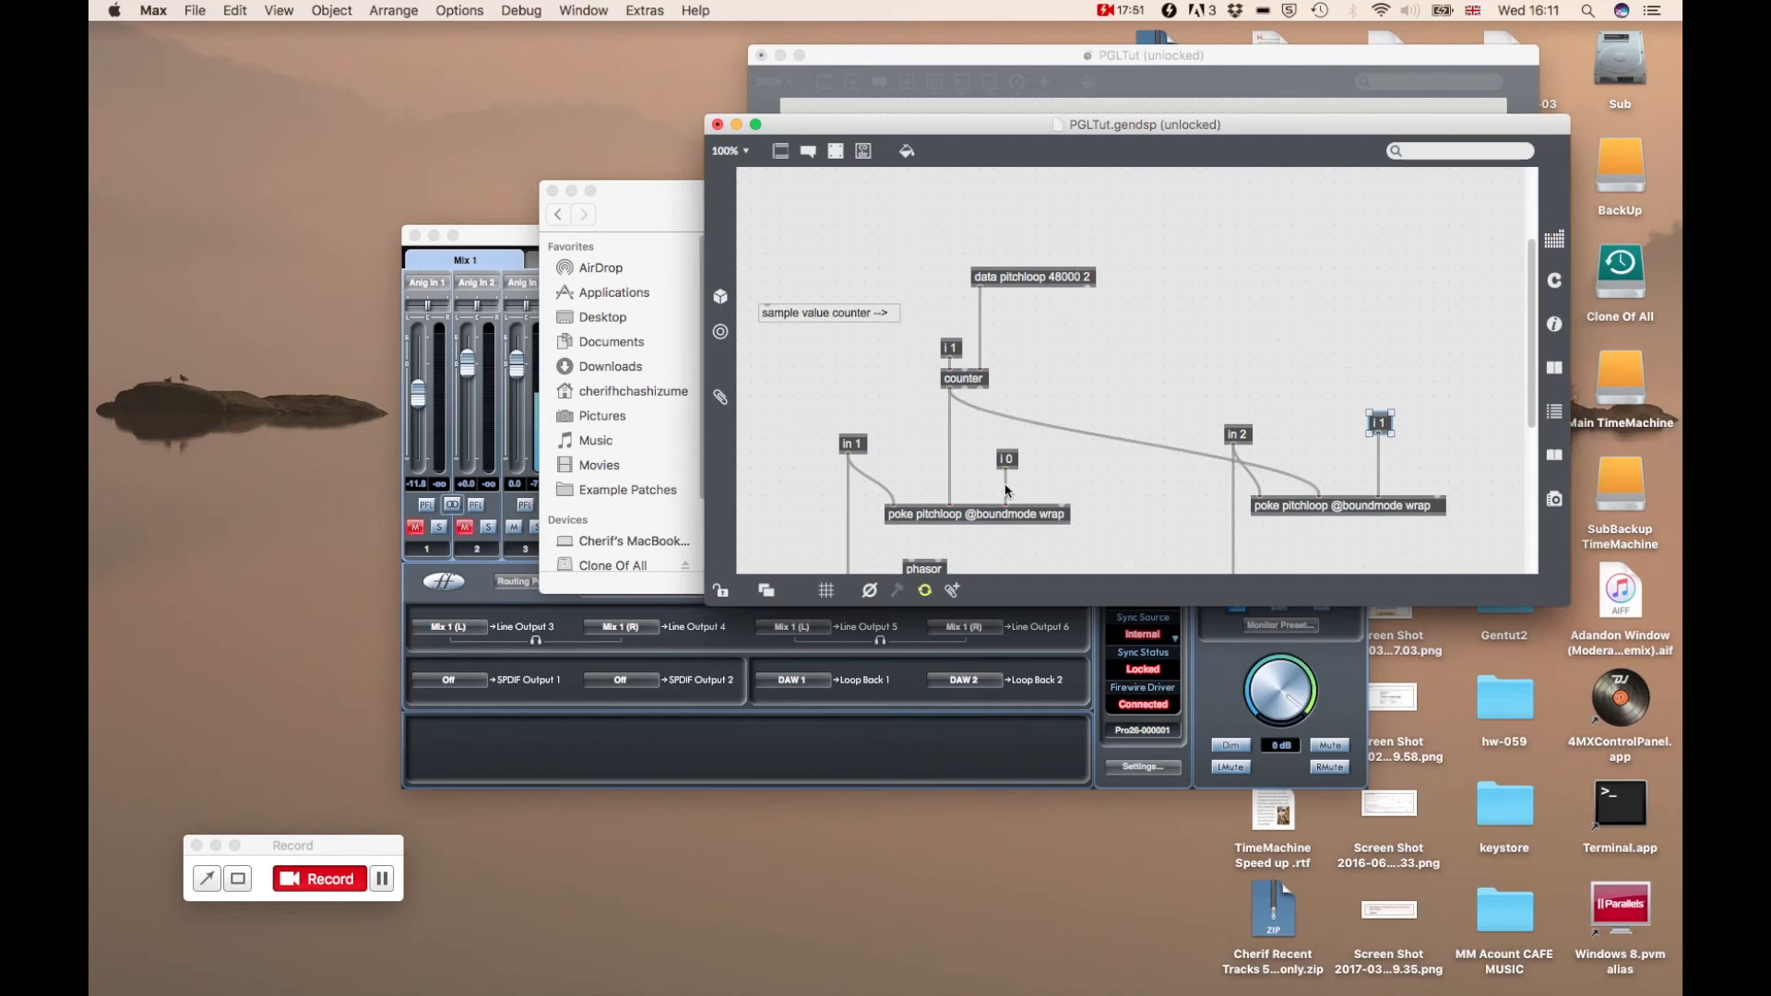
mouse_move(1330, 413)
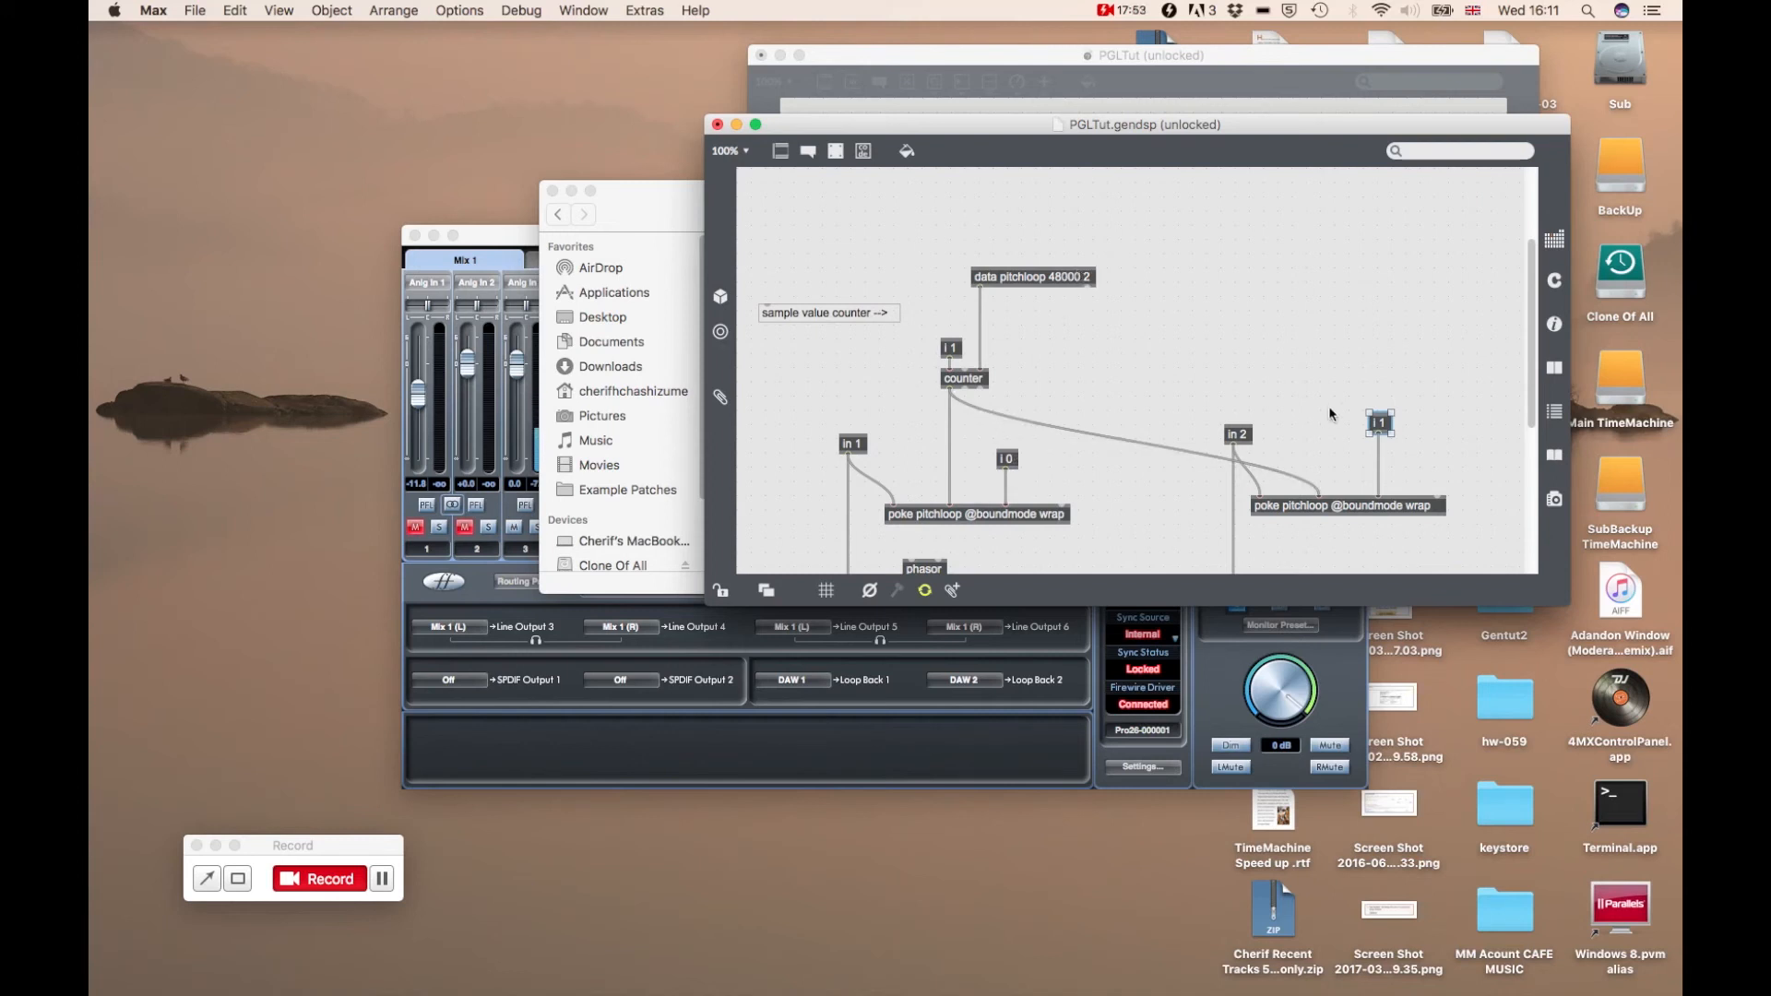
mouse_move(1394, 474)
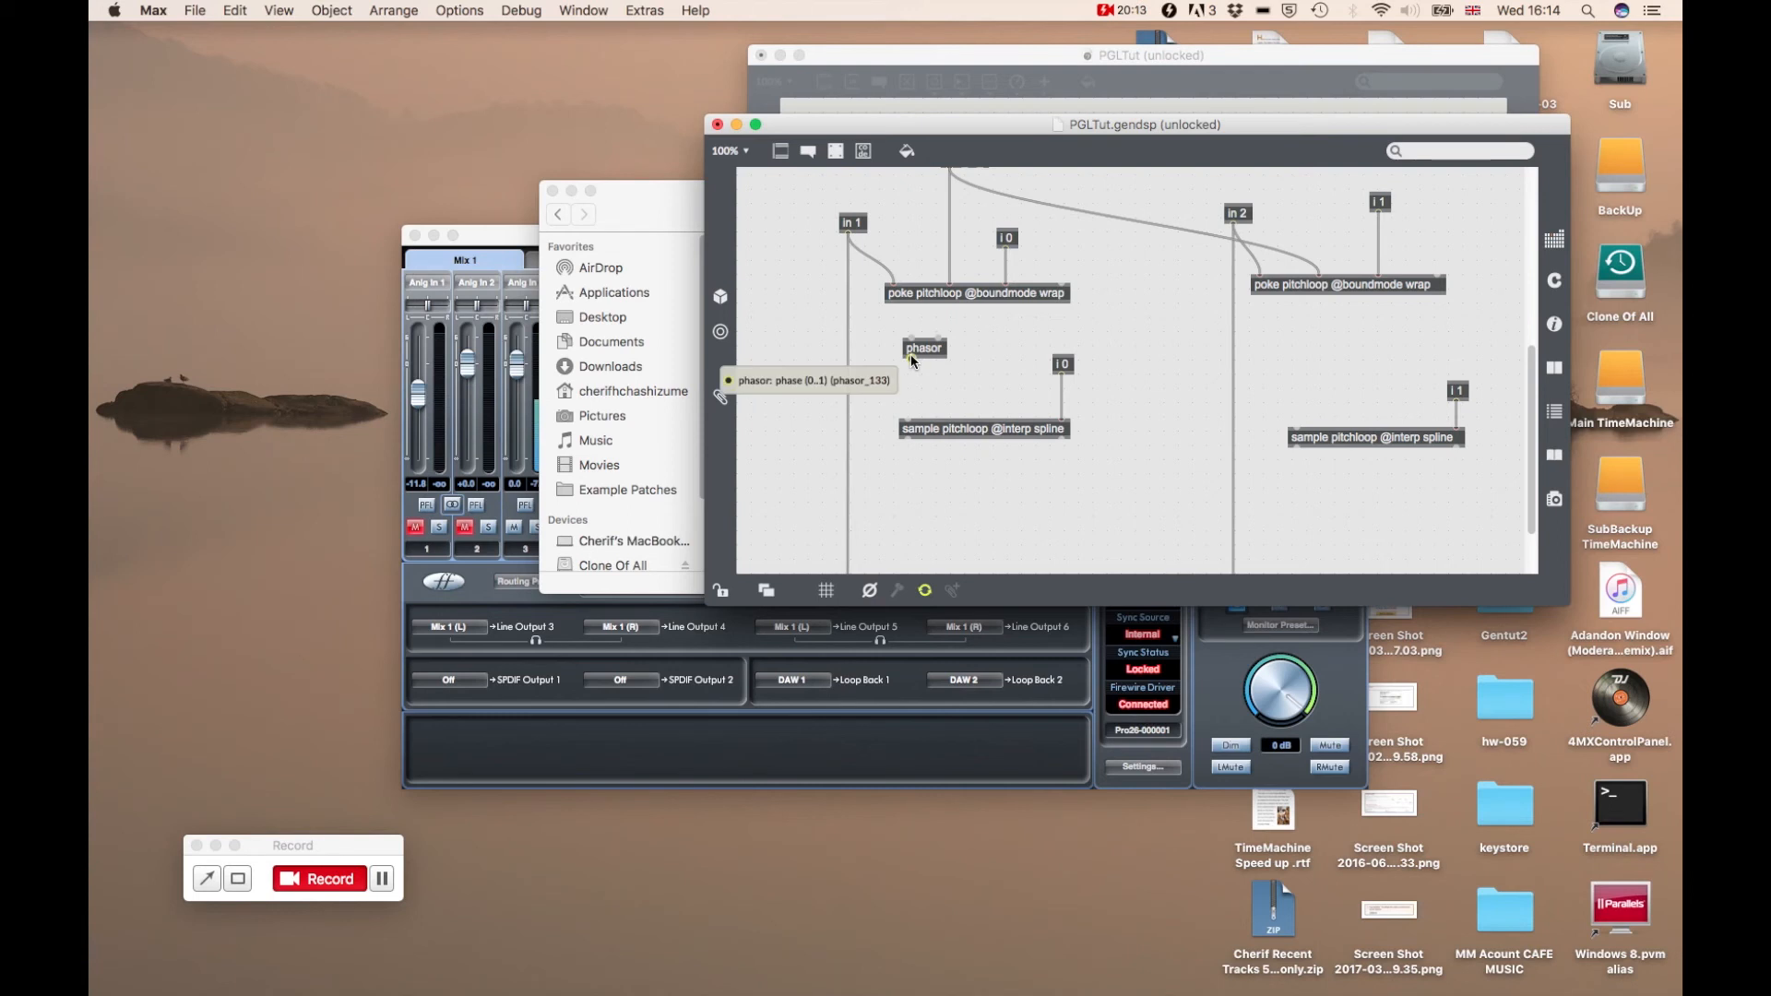
drag(924, 346, 920, 354)
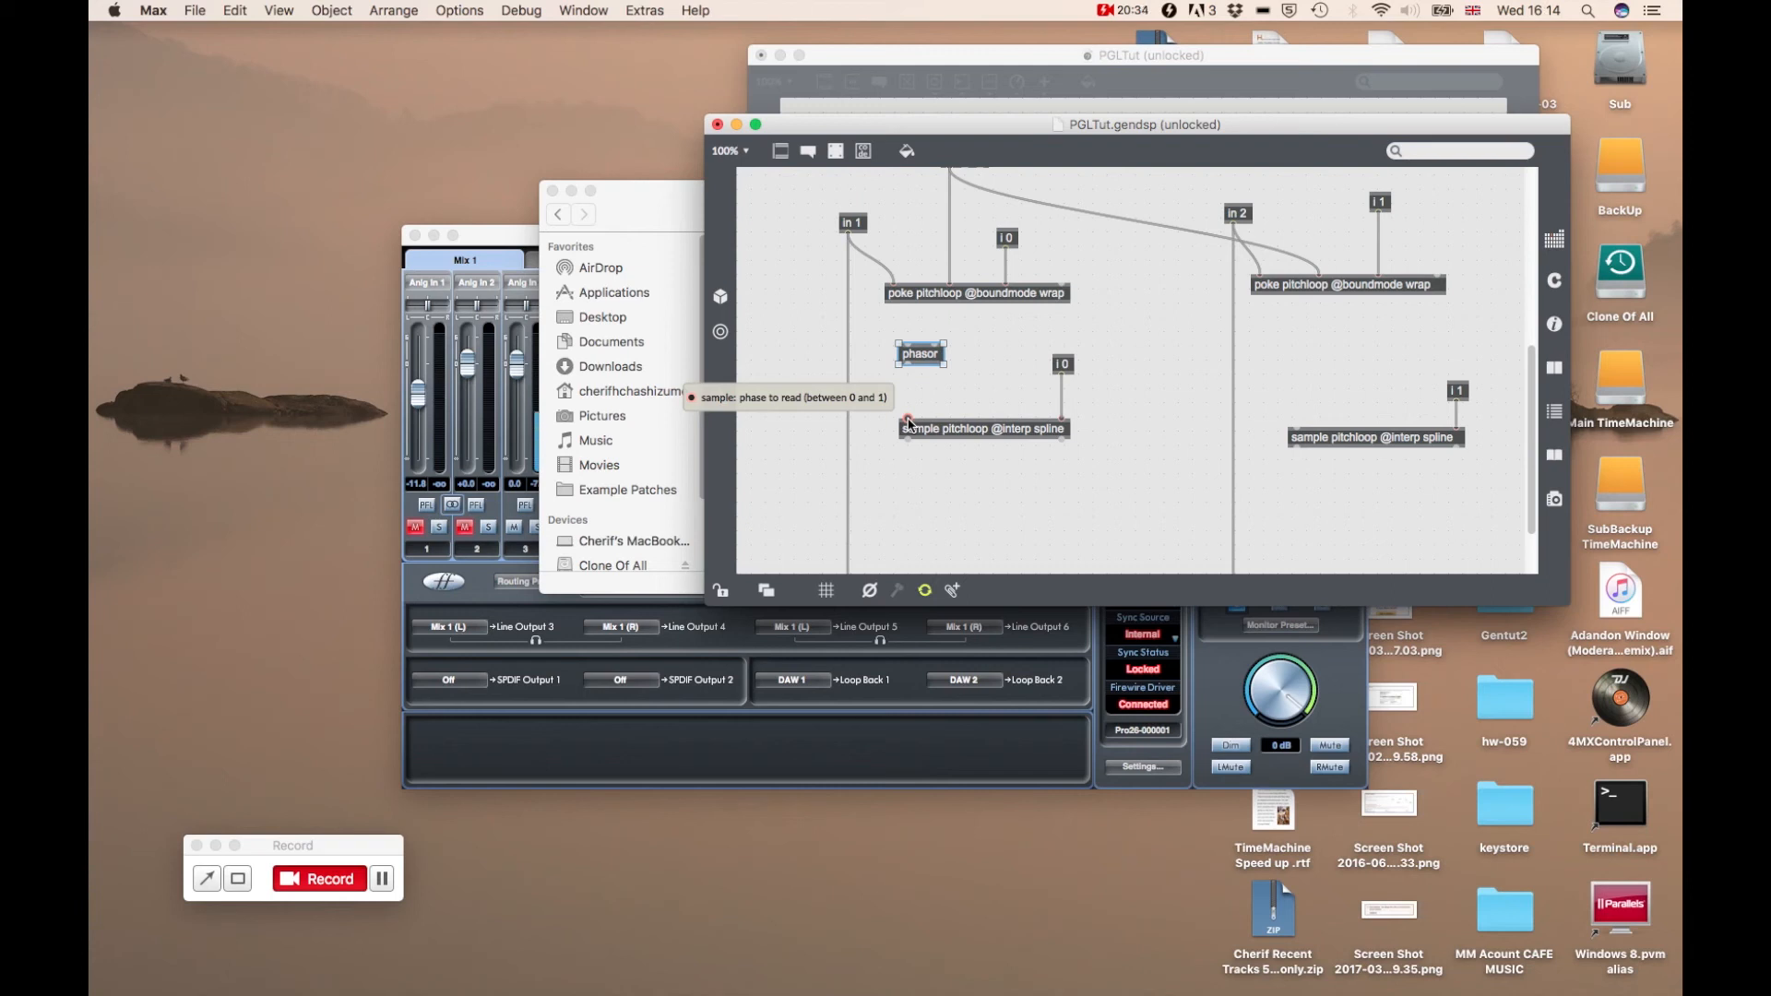
click(919, 353)
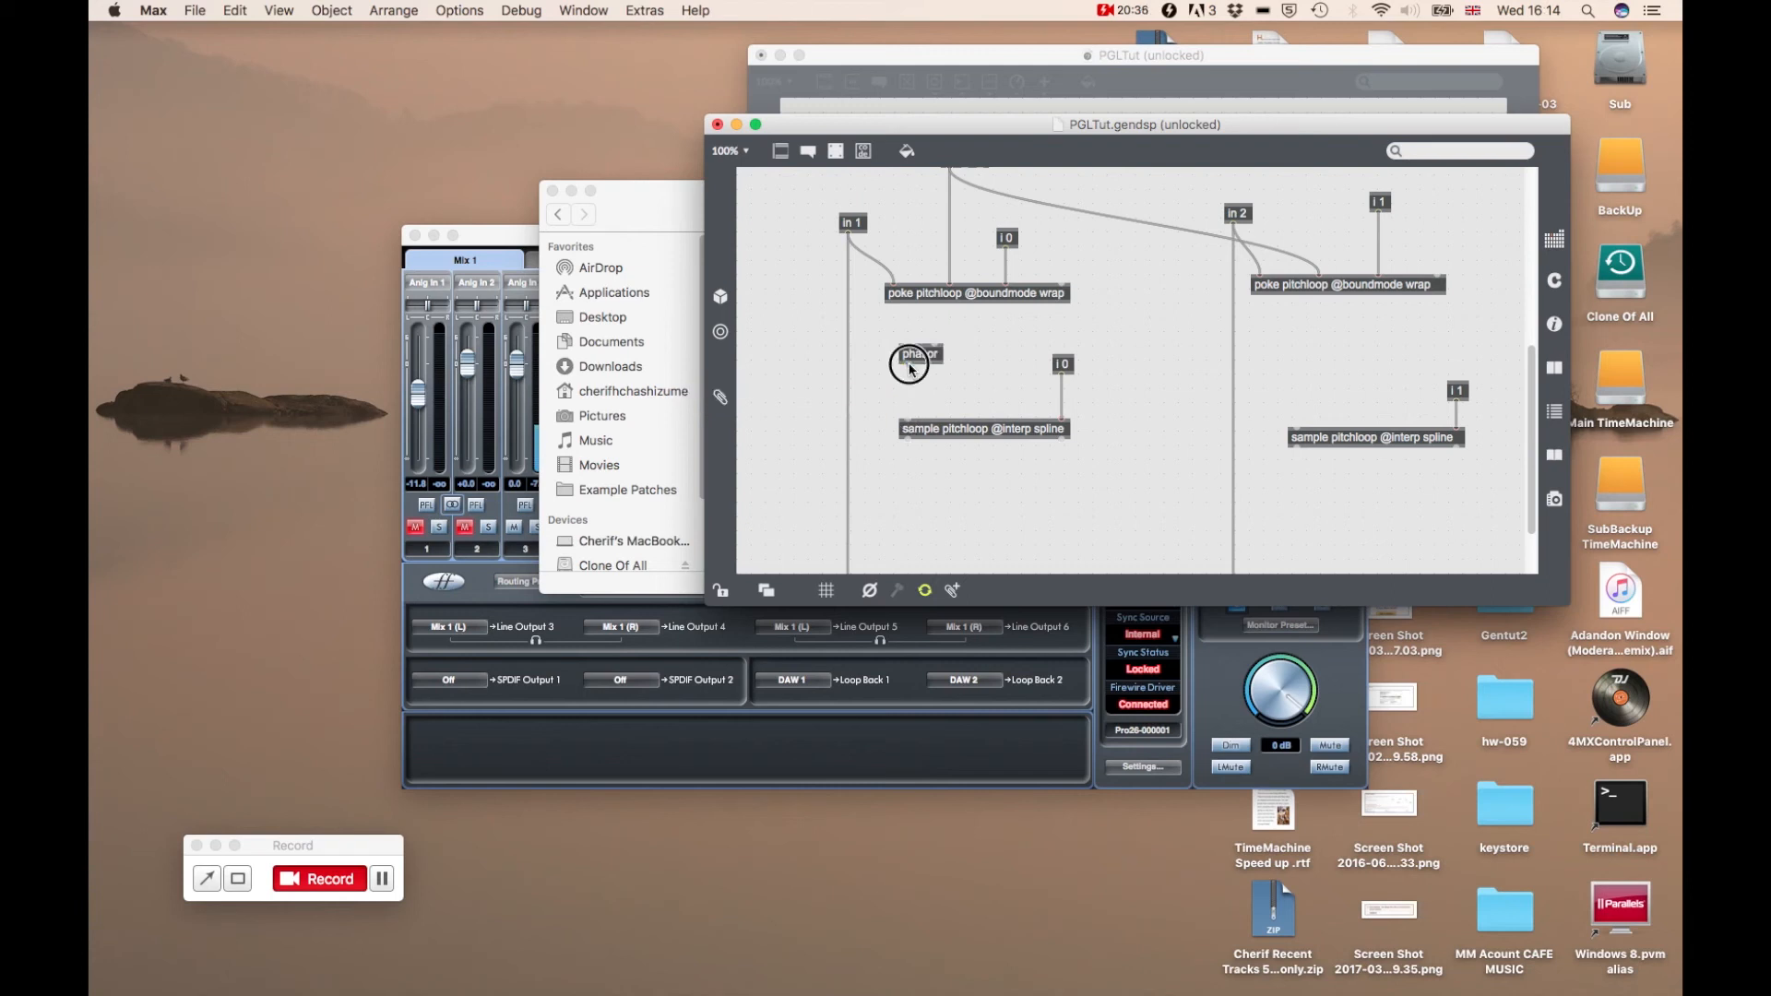
drag(907, 369, 906, 414)
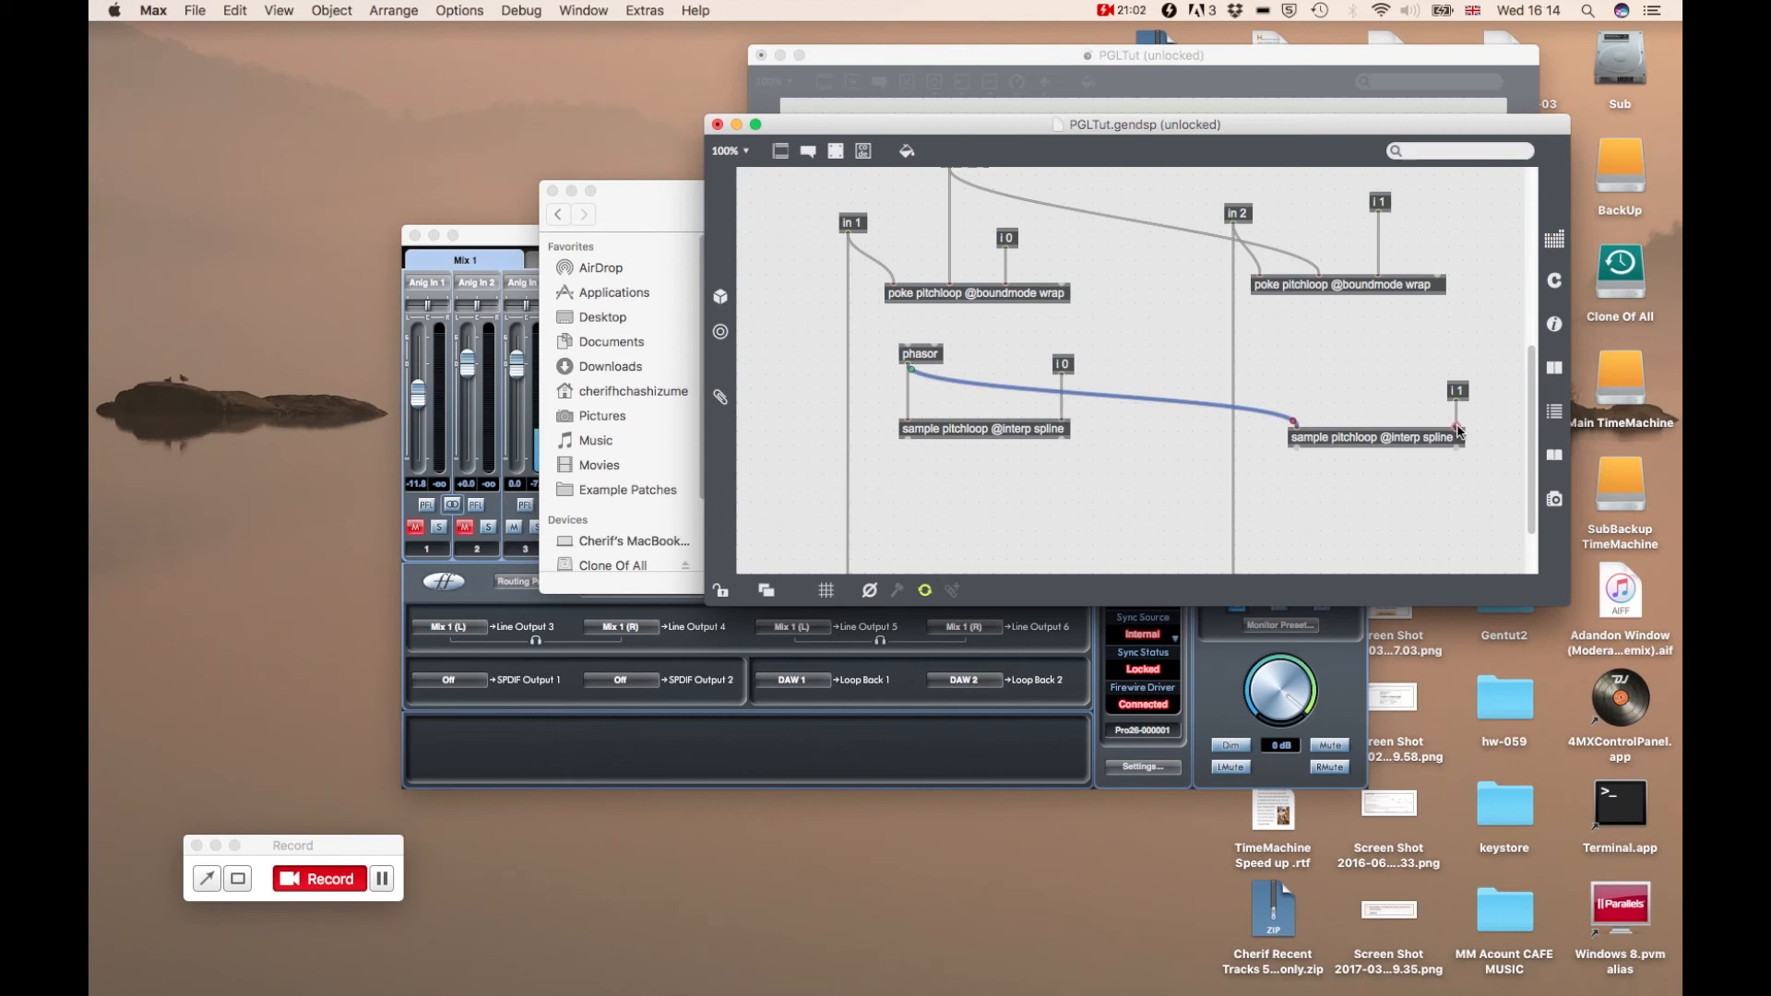
scroll(down, 3)
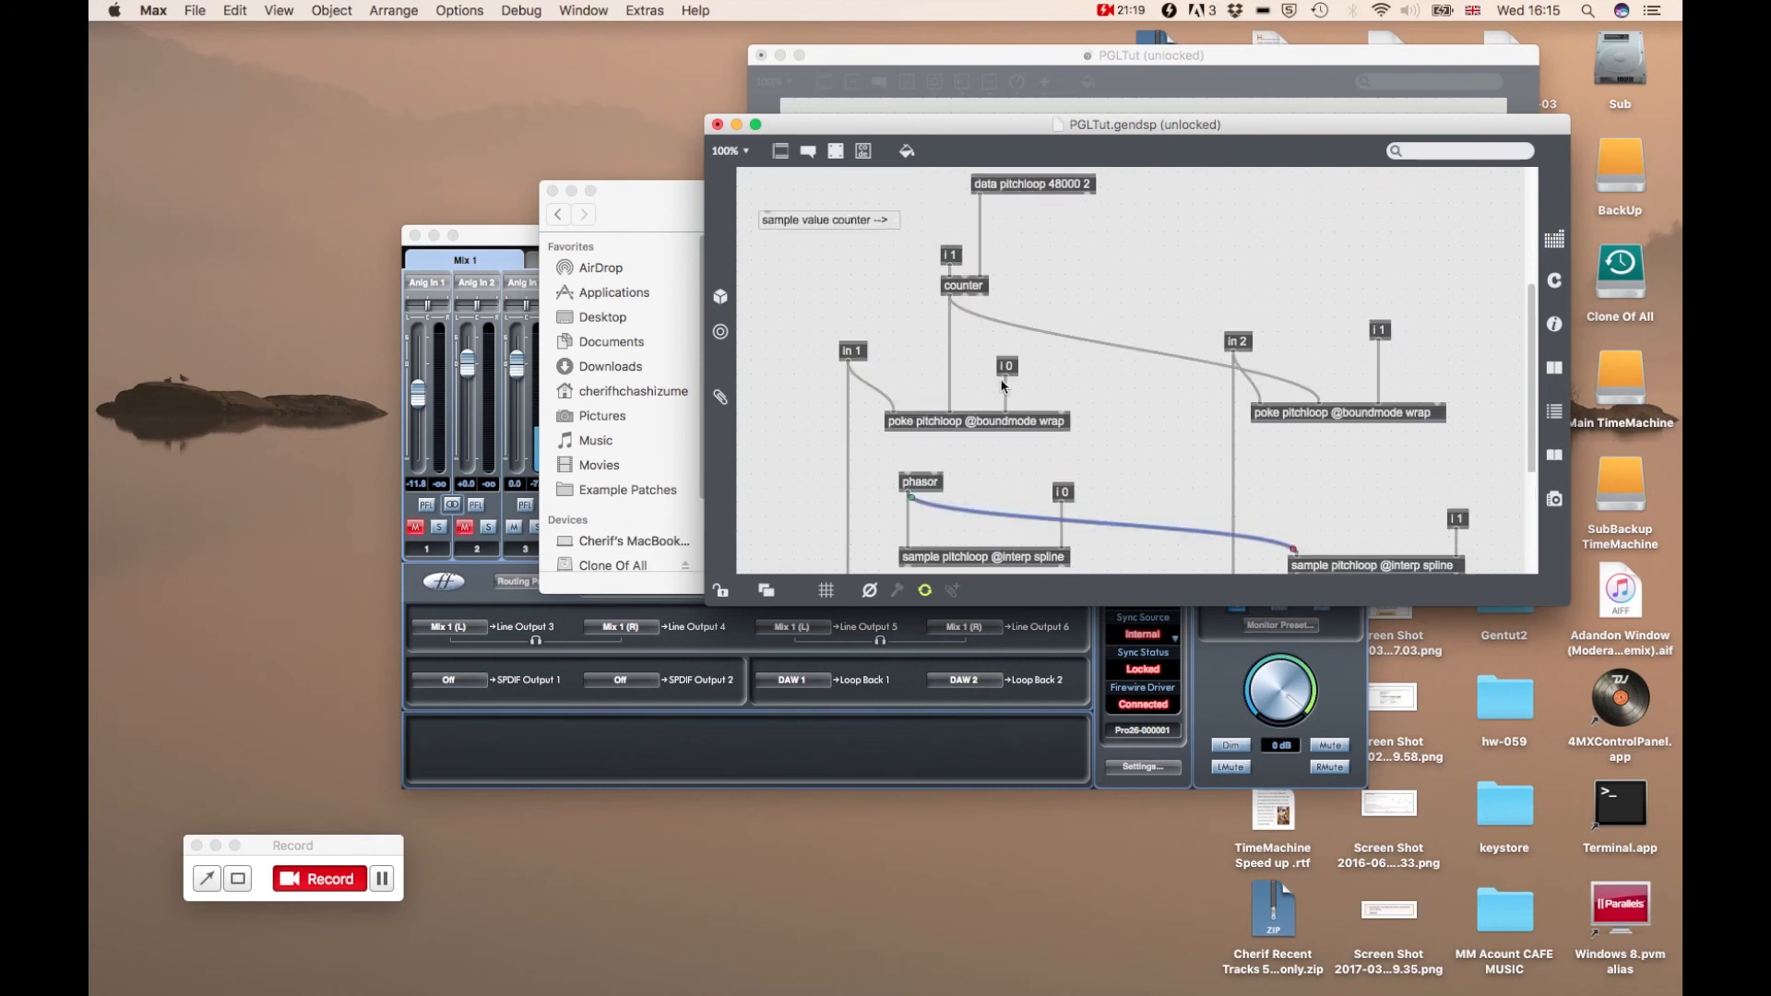
scroll(down, 3)
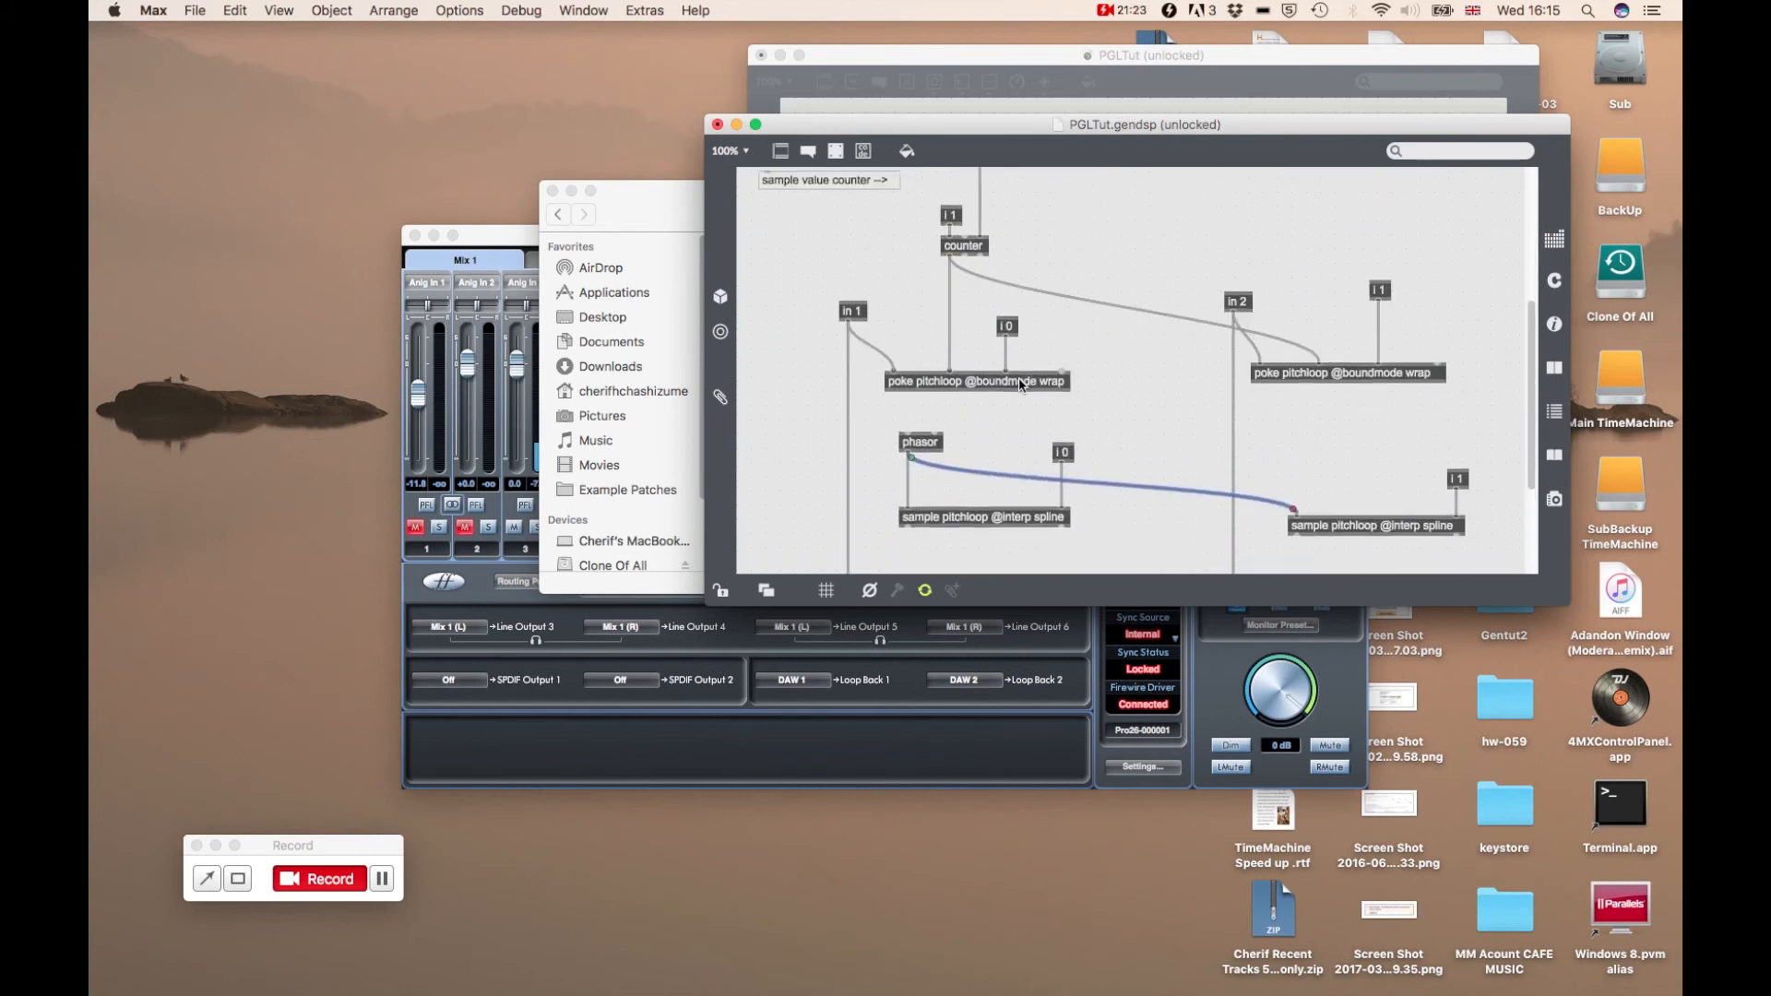
scroll(down, 3)
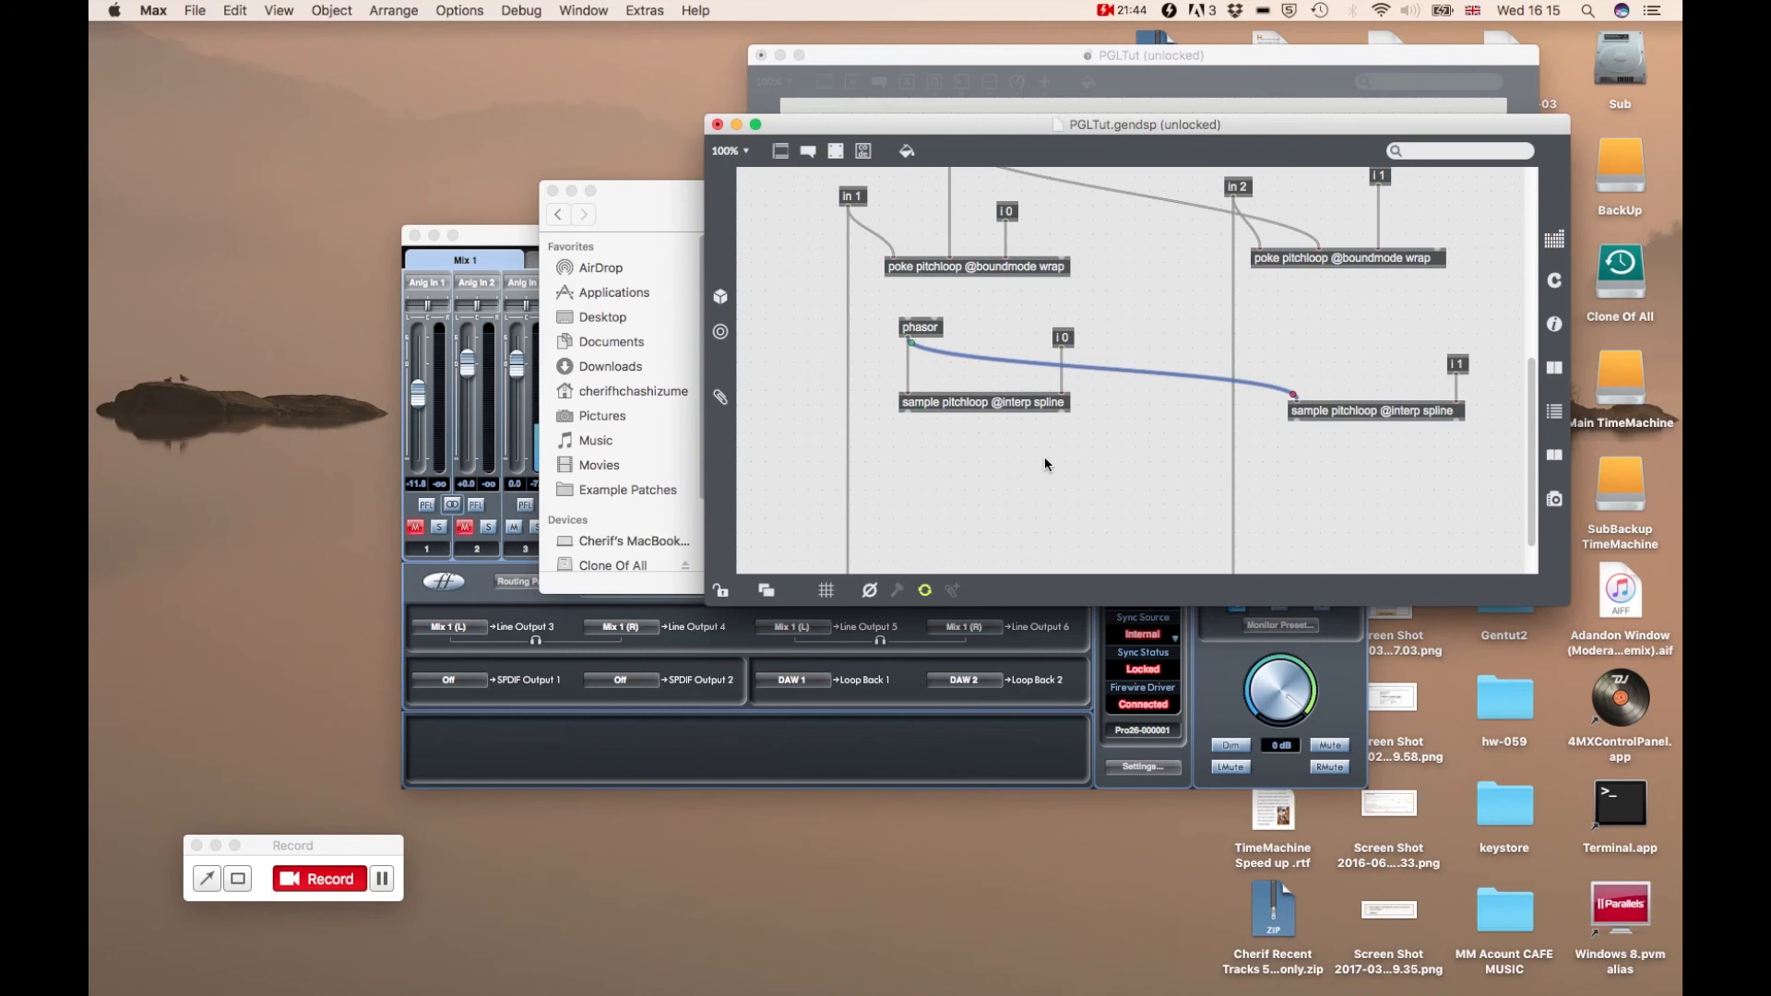
mouse_move(1037, 420)
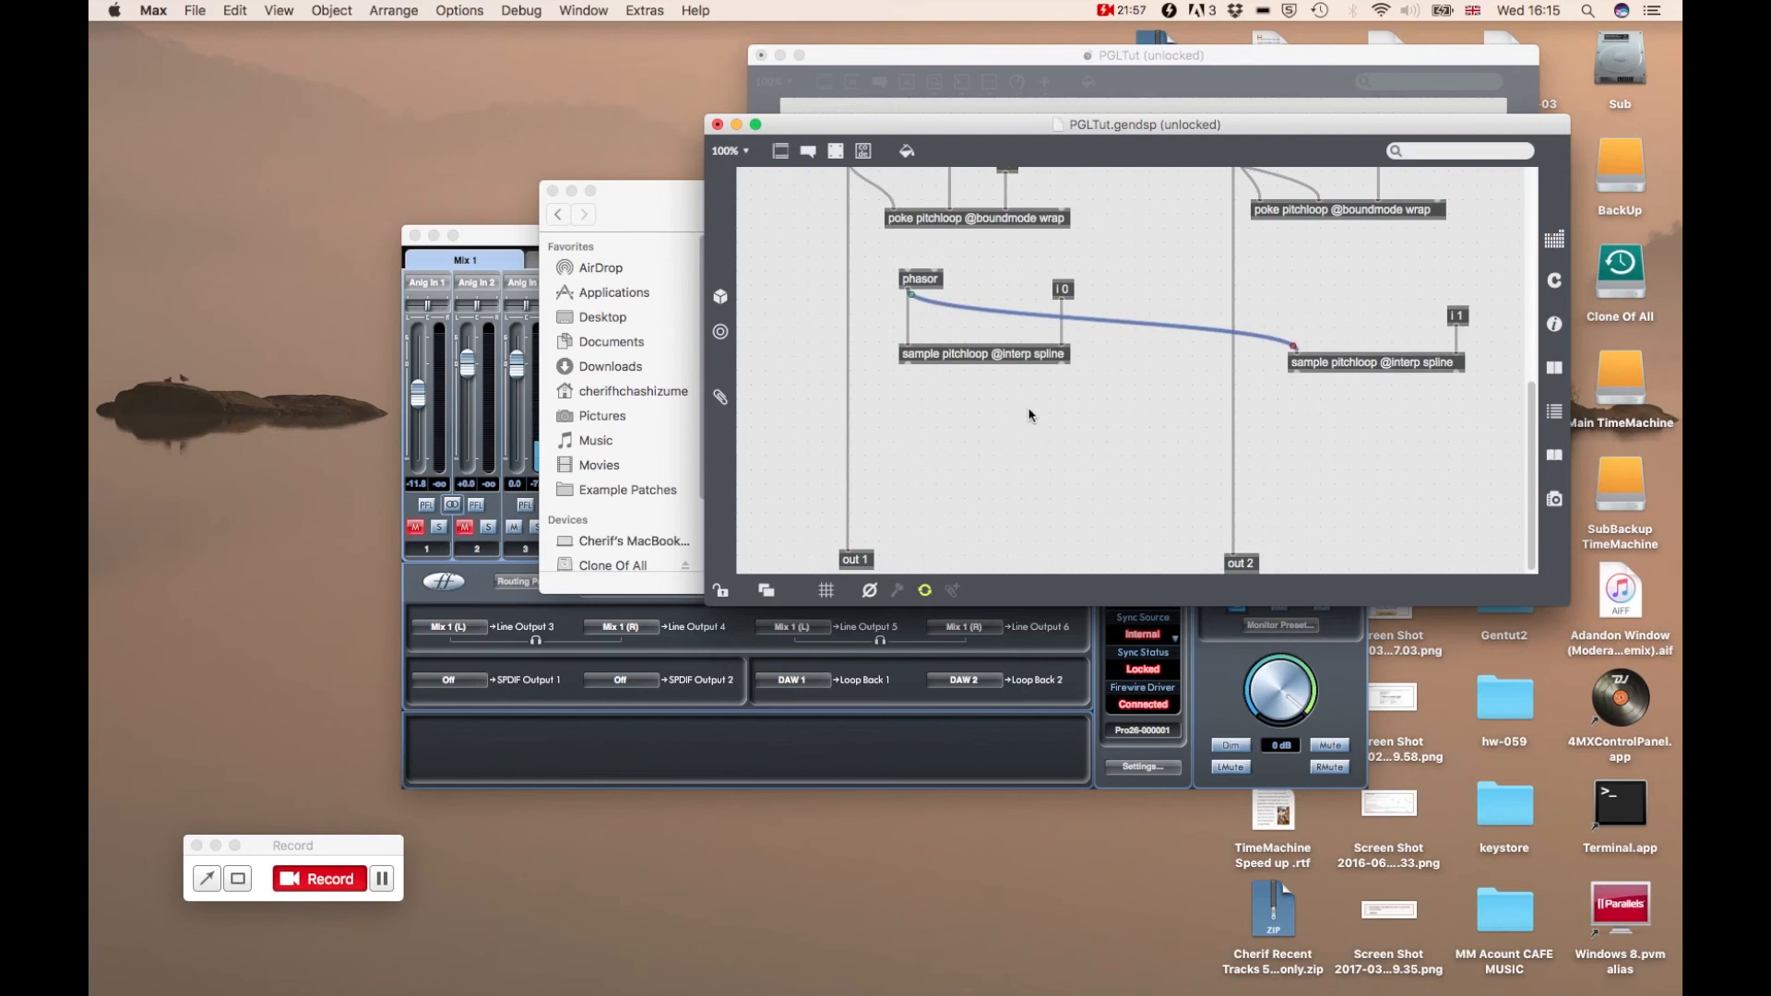
mouse_move(997, 573)
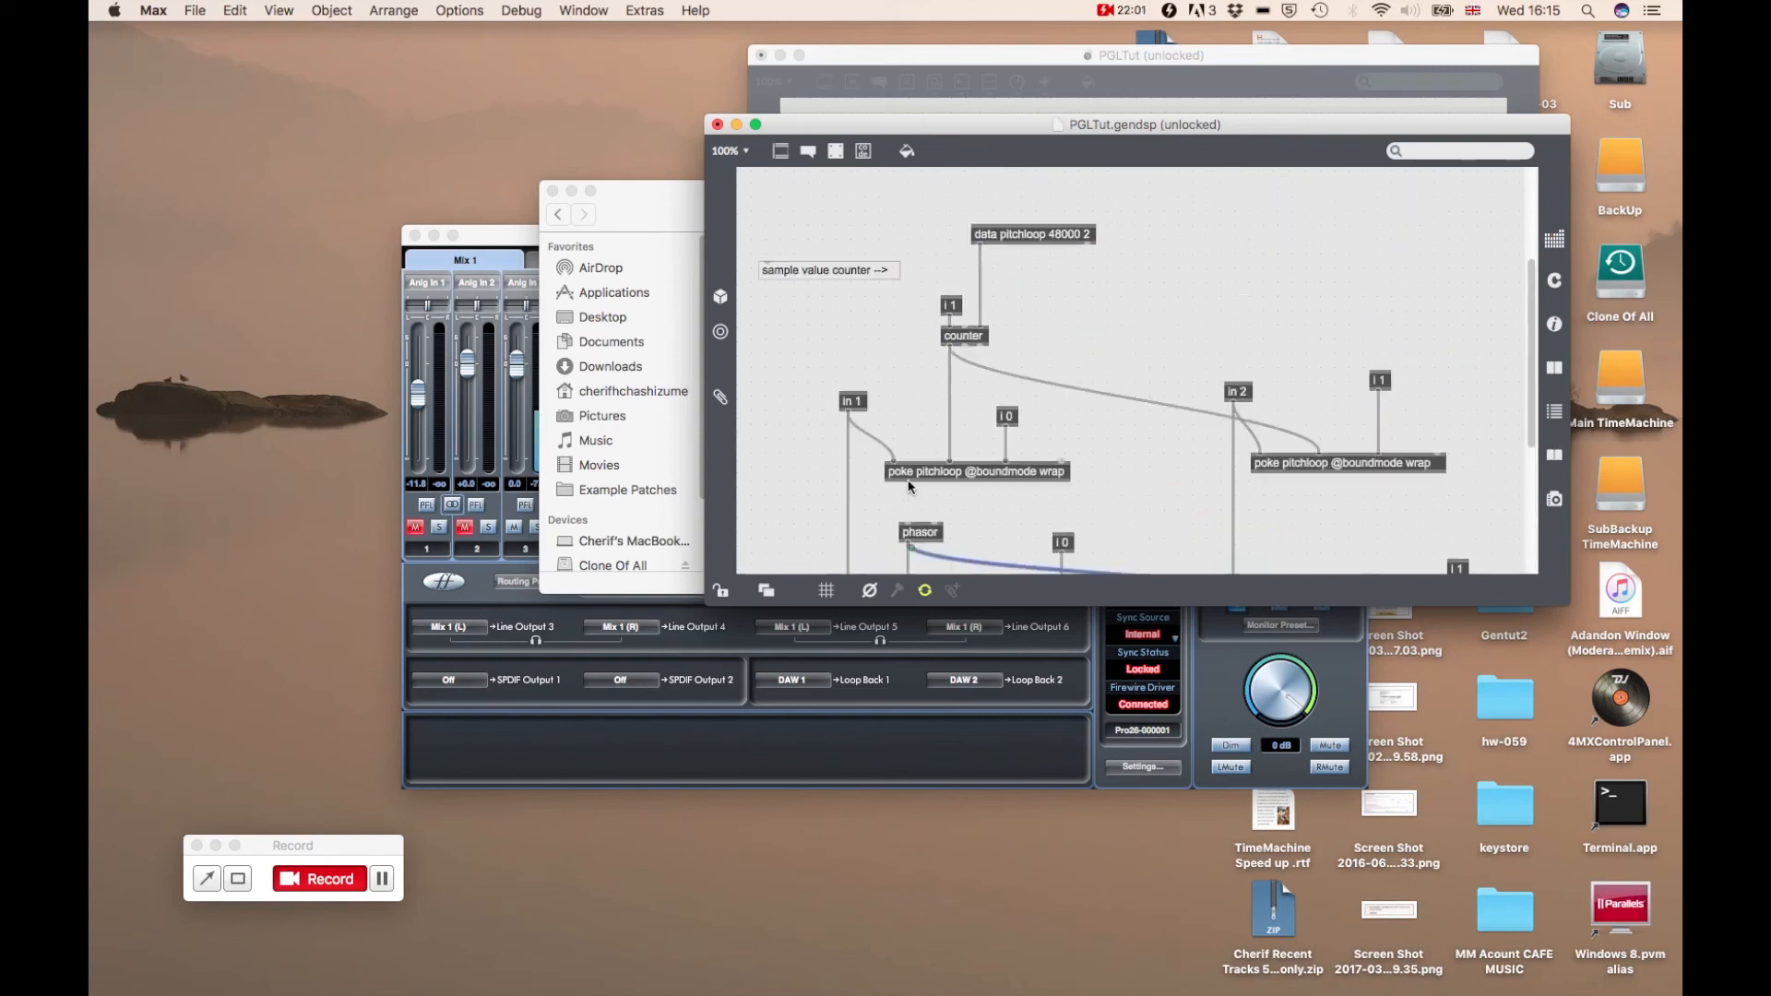
Wire a sample reader into a mix object and connect param D to both mix blend inputs
scroll(down, 3)
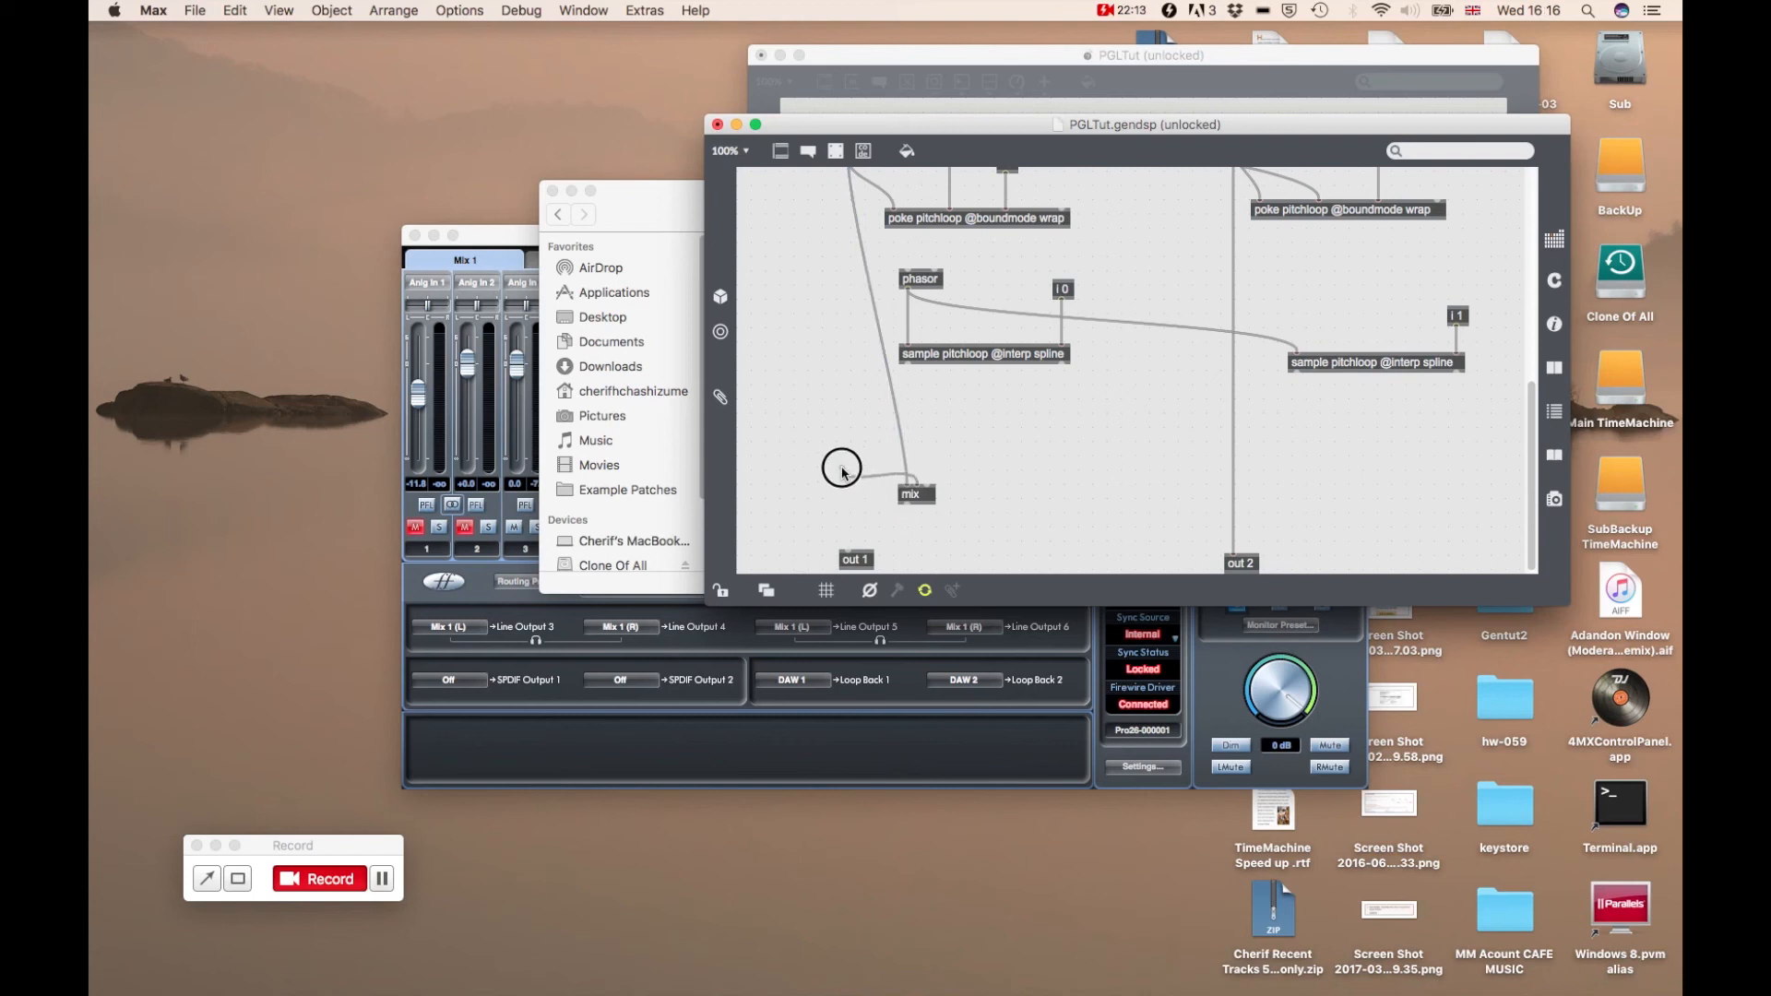
drag(915, 494, 856, 487)
text(param @name D @min 0 @max 1)
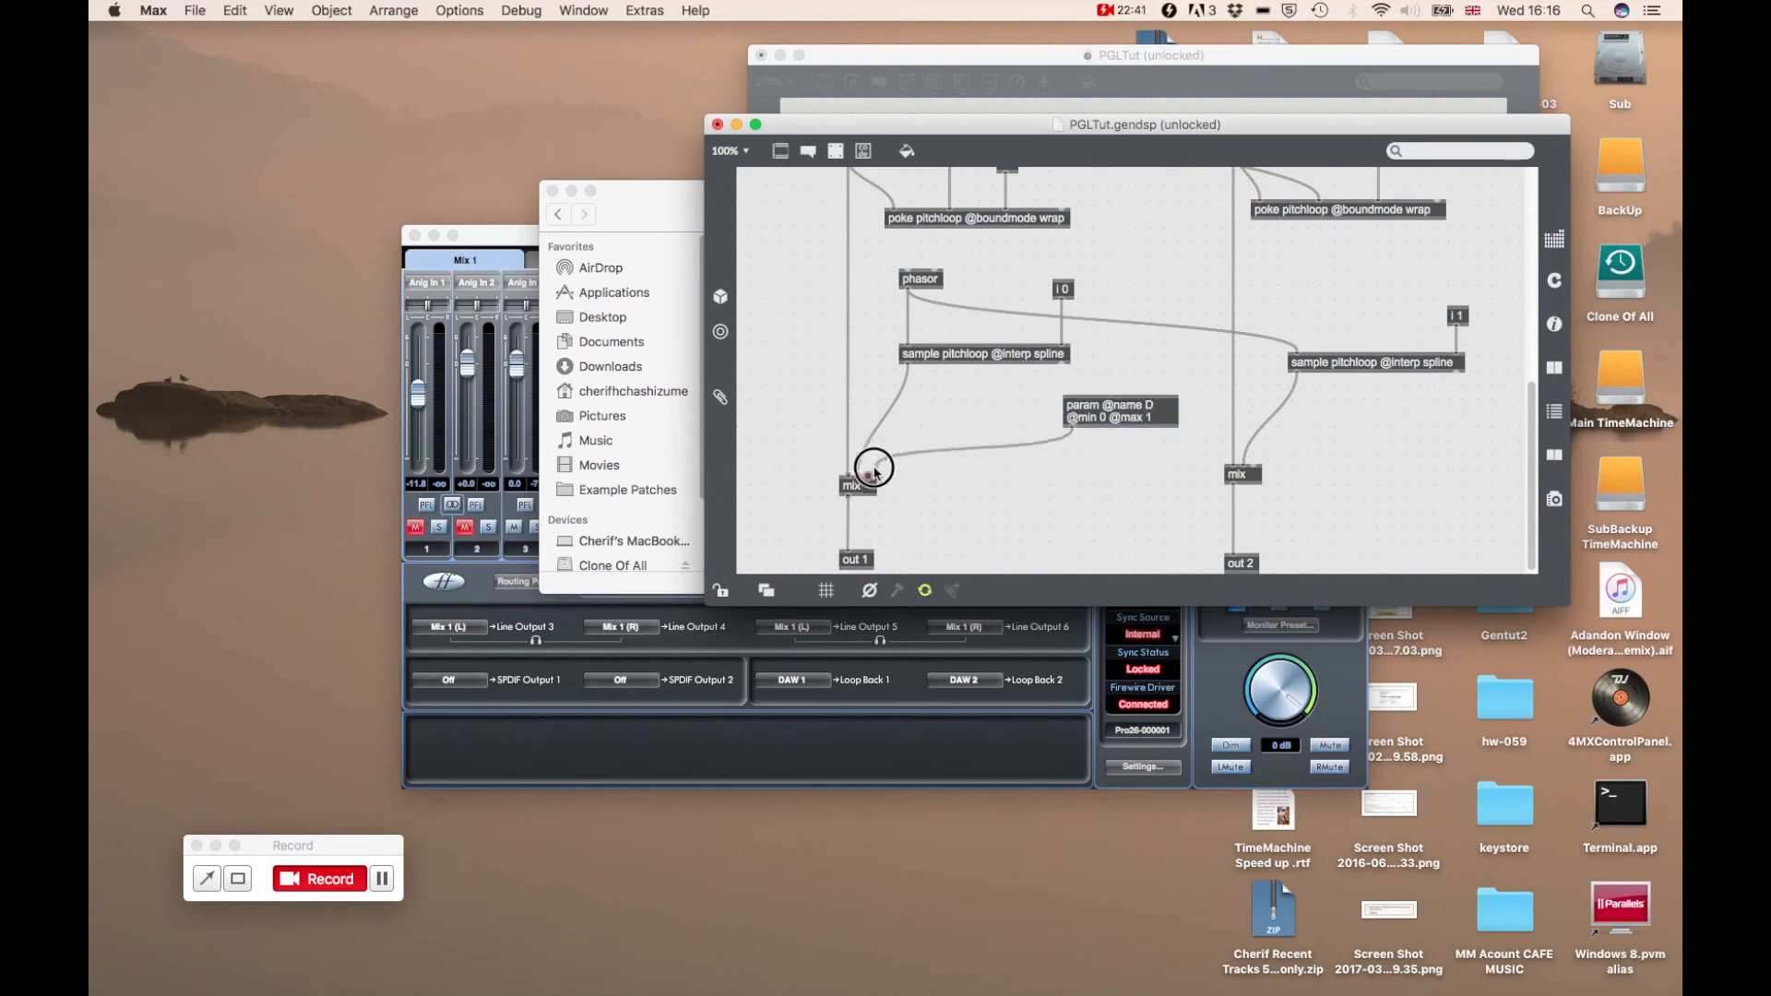
drag(871, 466, 1071, 428)
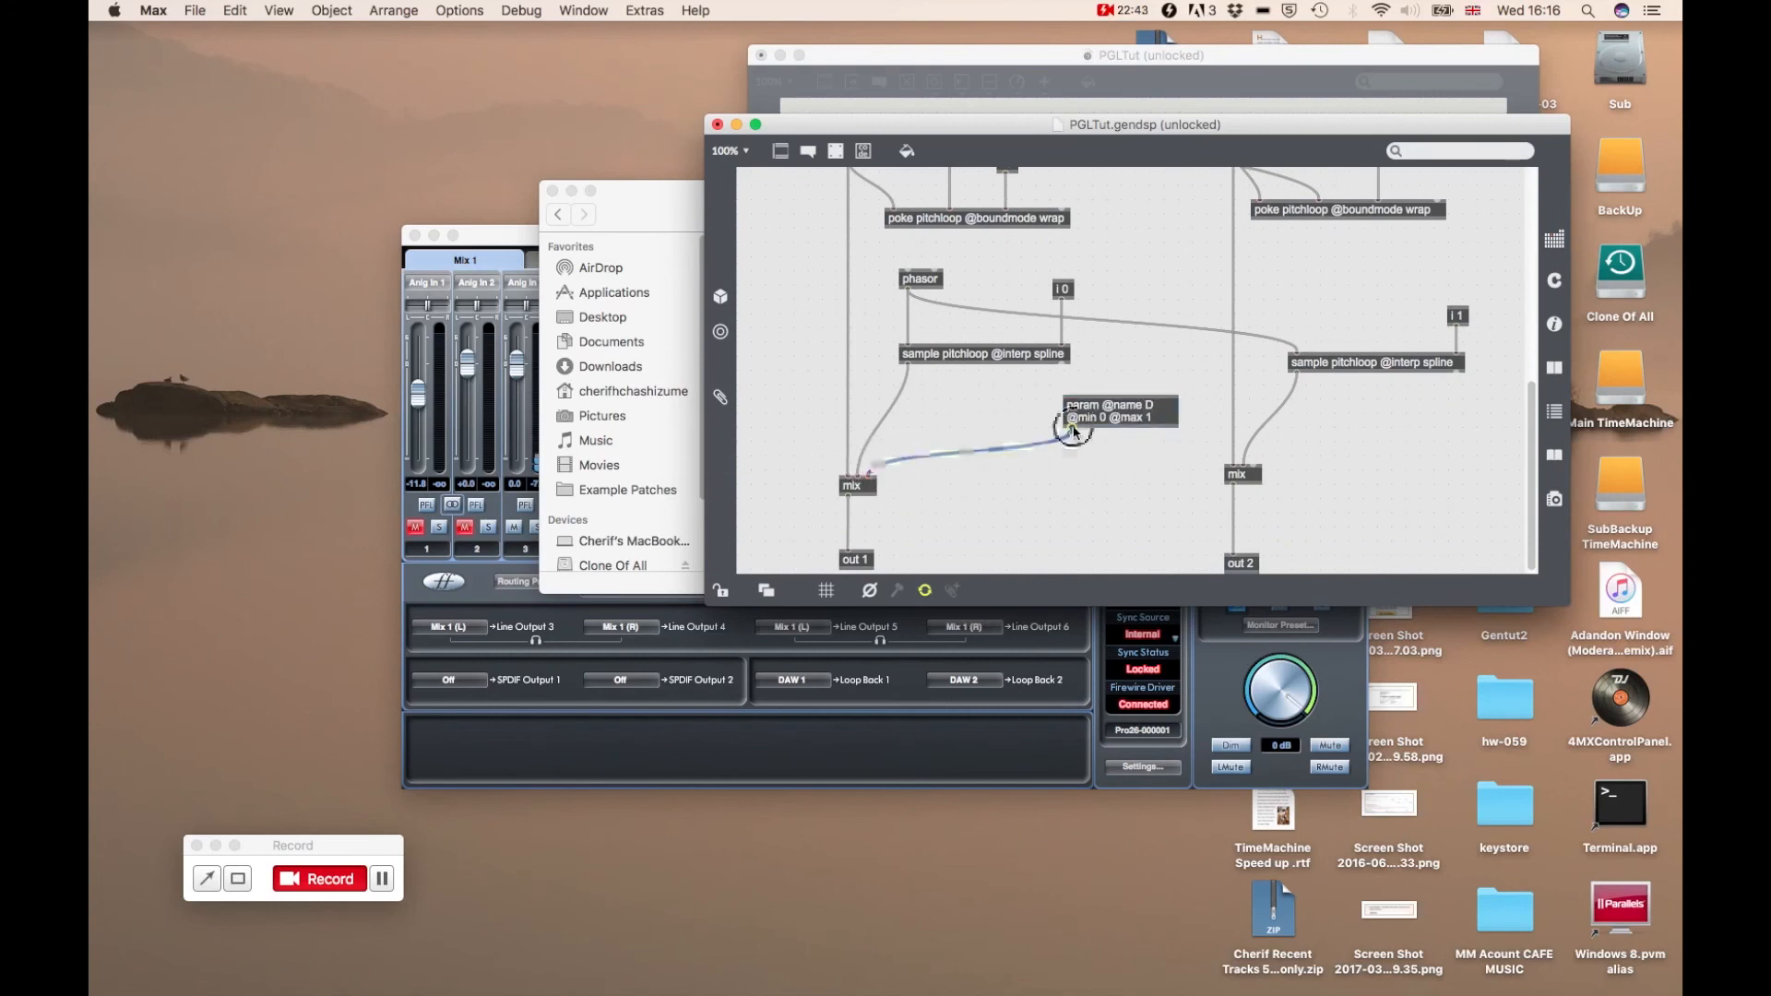
drag(1071, 432, 1242, 463)
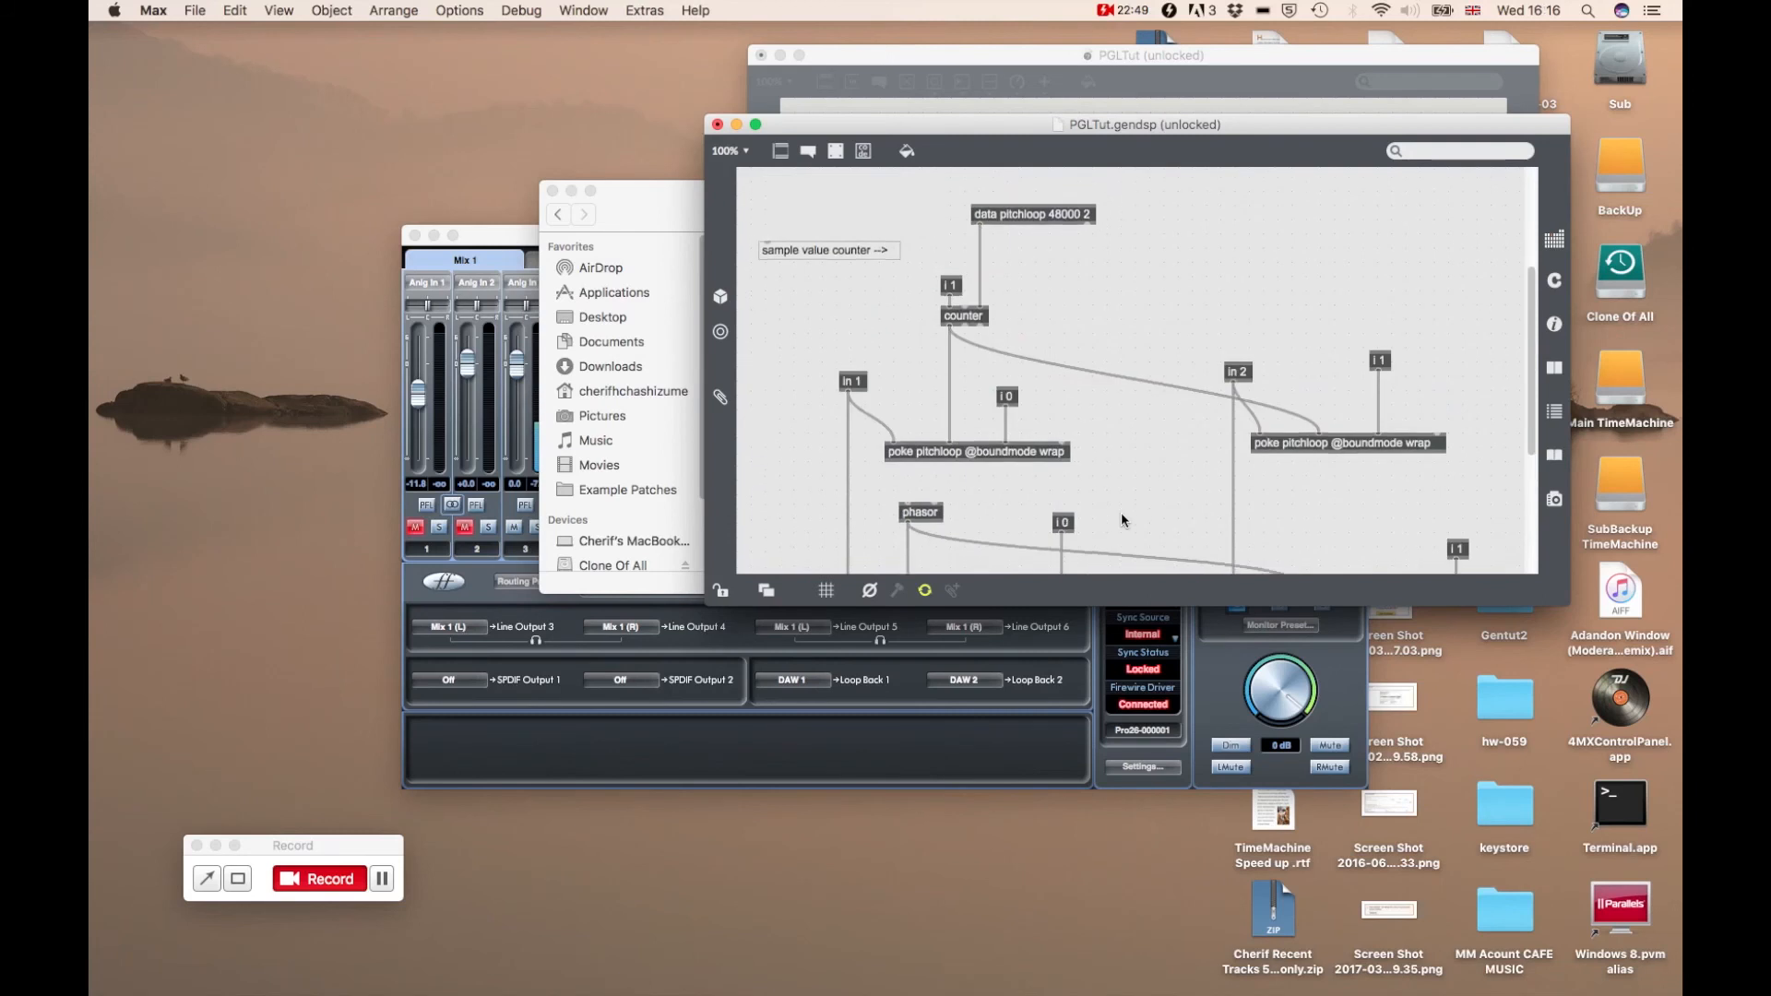
Place param A (range 0 to 1) just above the phasor, below the poke writer
scroll(down, 3)
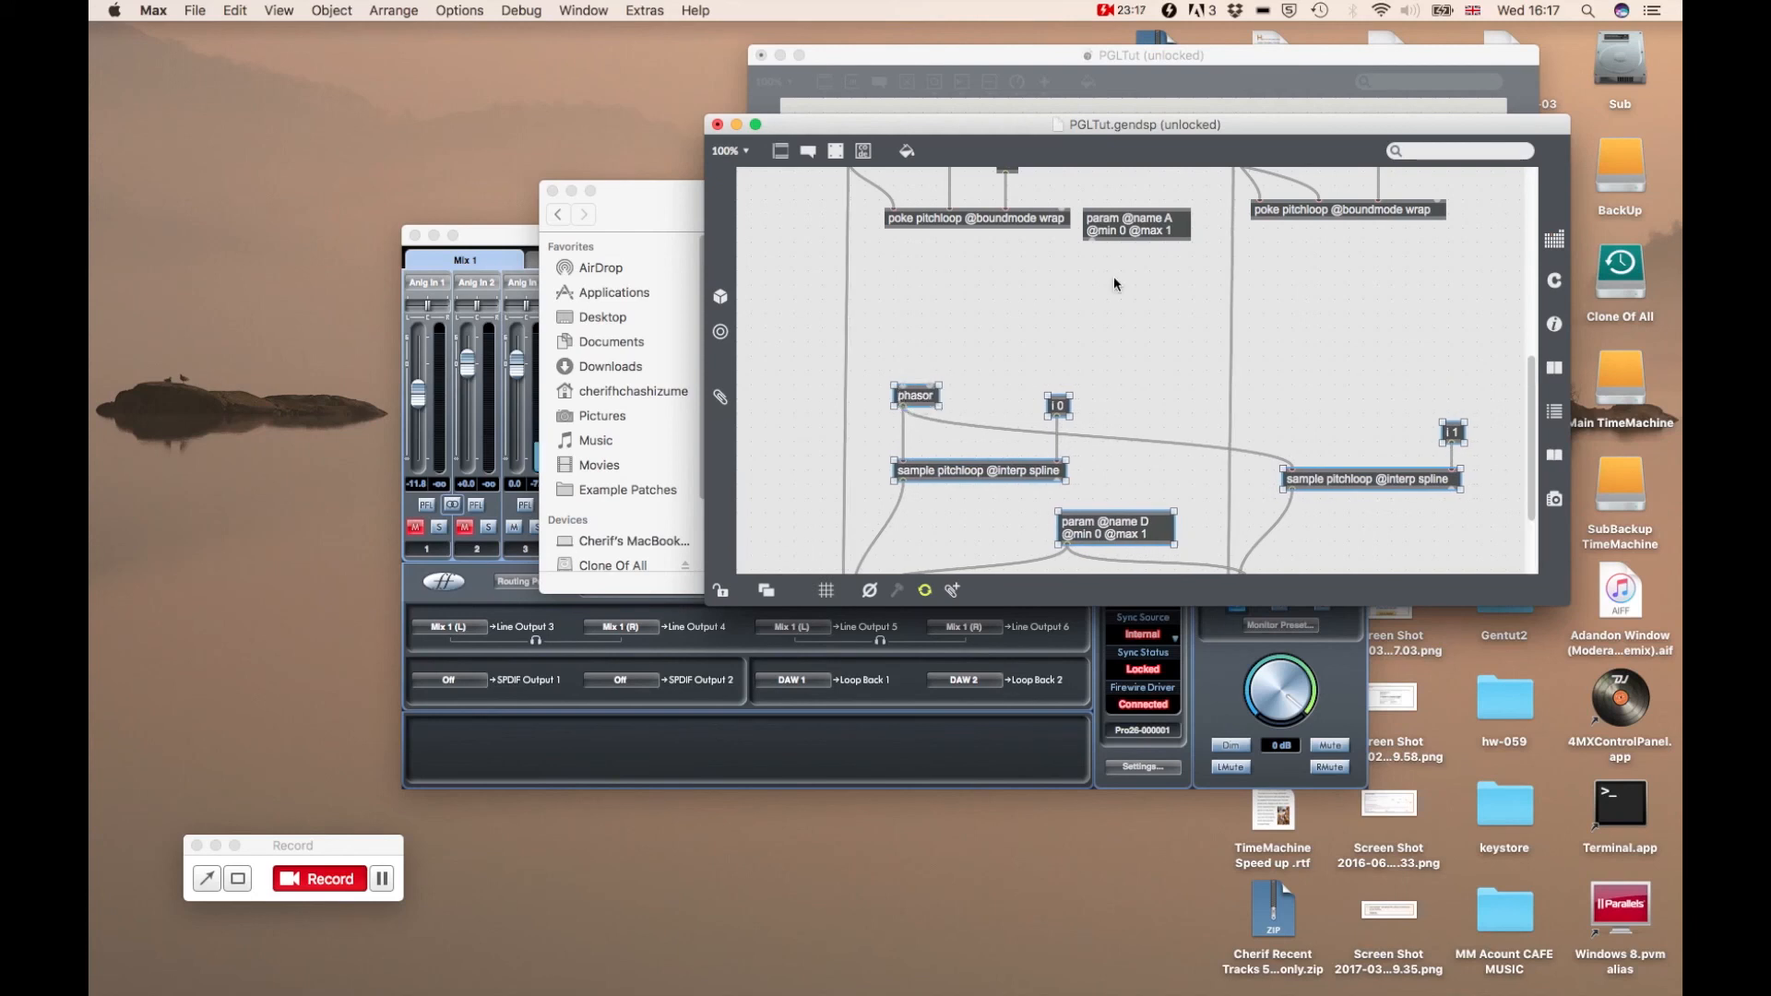
drag(1135, 222, 932, 287)
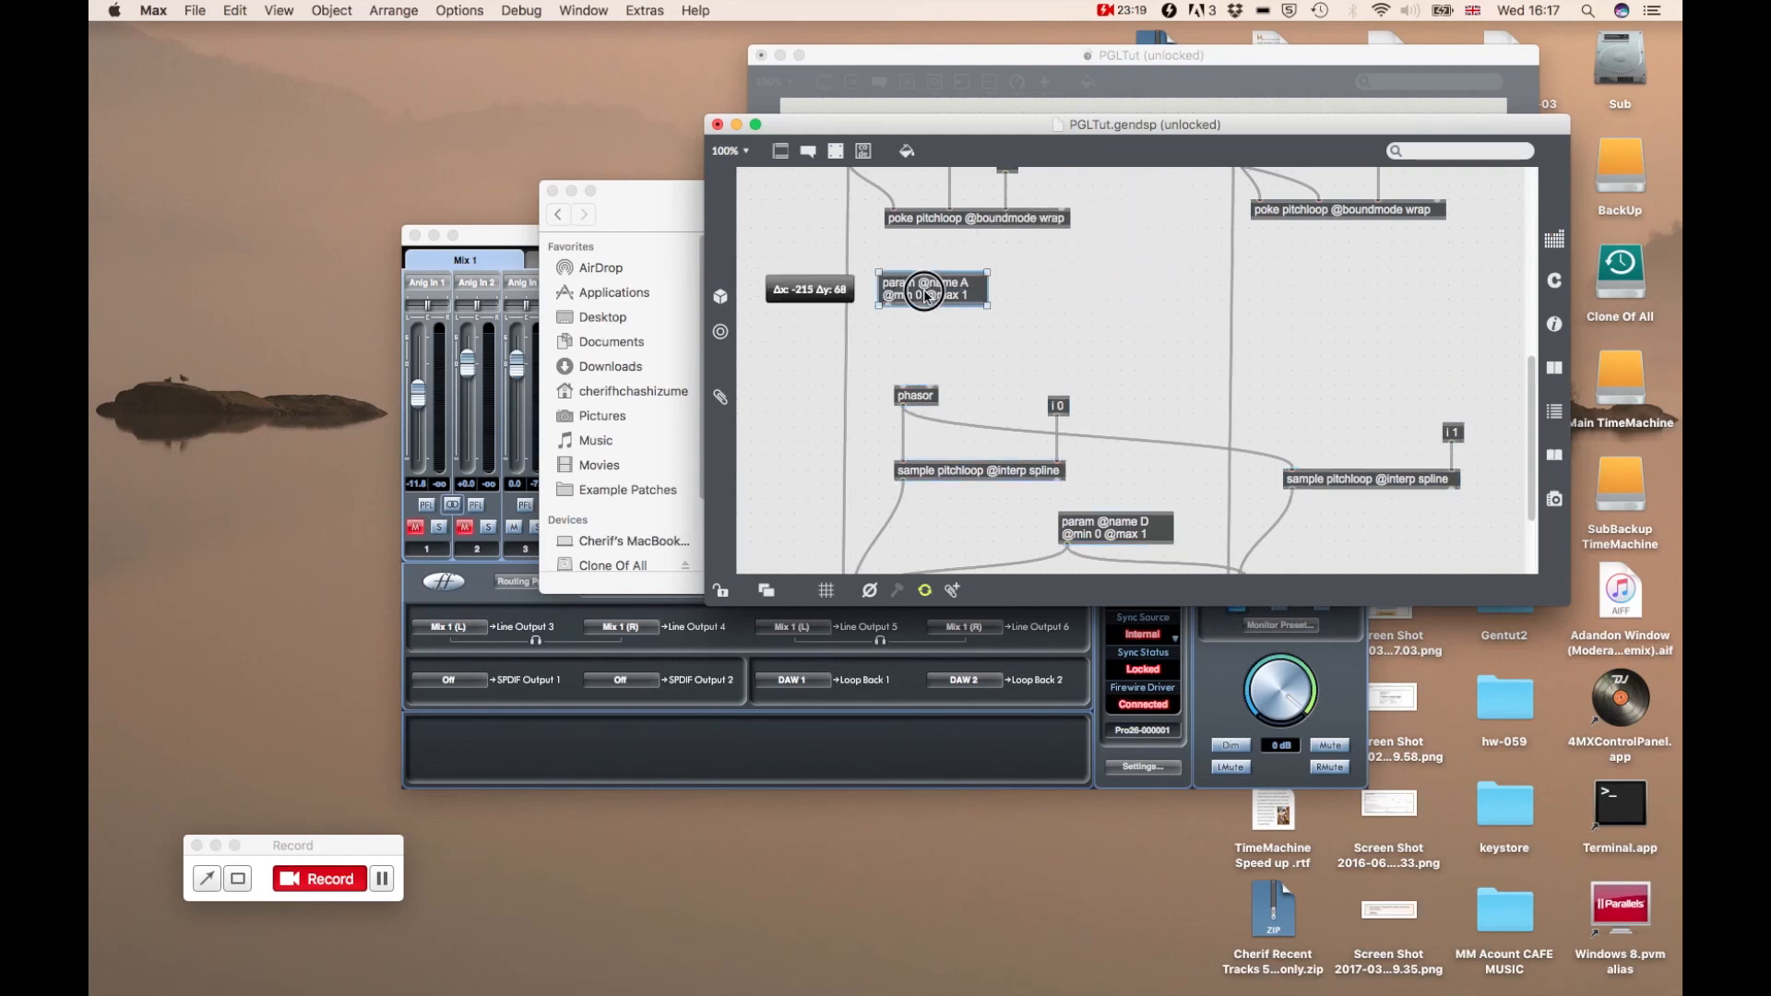
drag(926, 292, 931, 271)
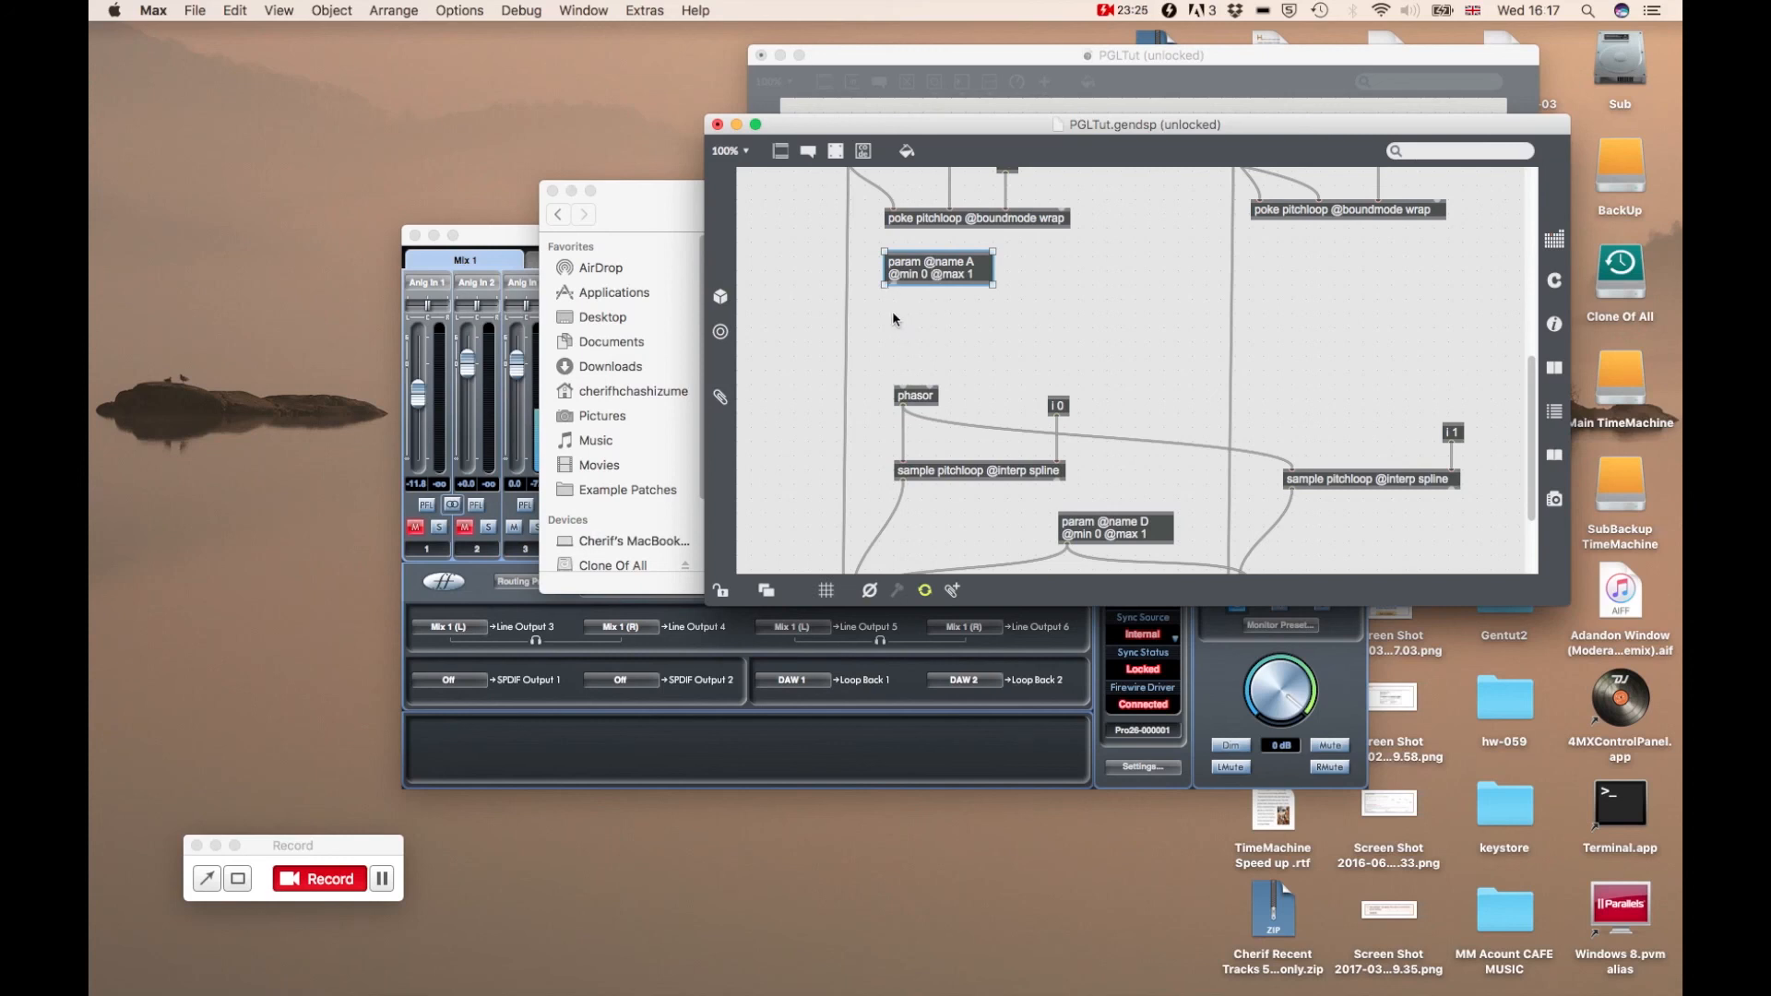
mouse_move(932, 268)
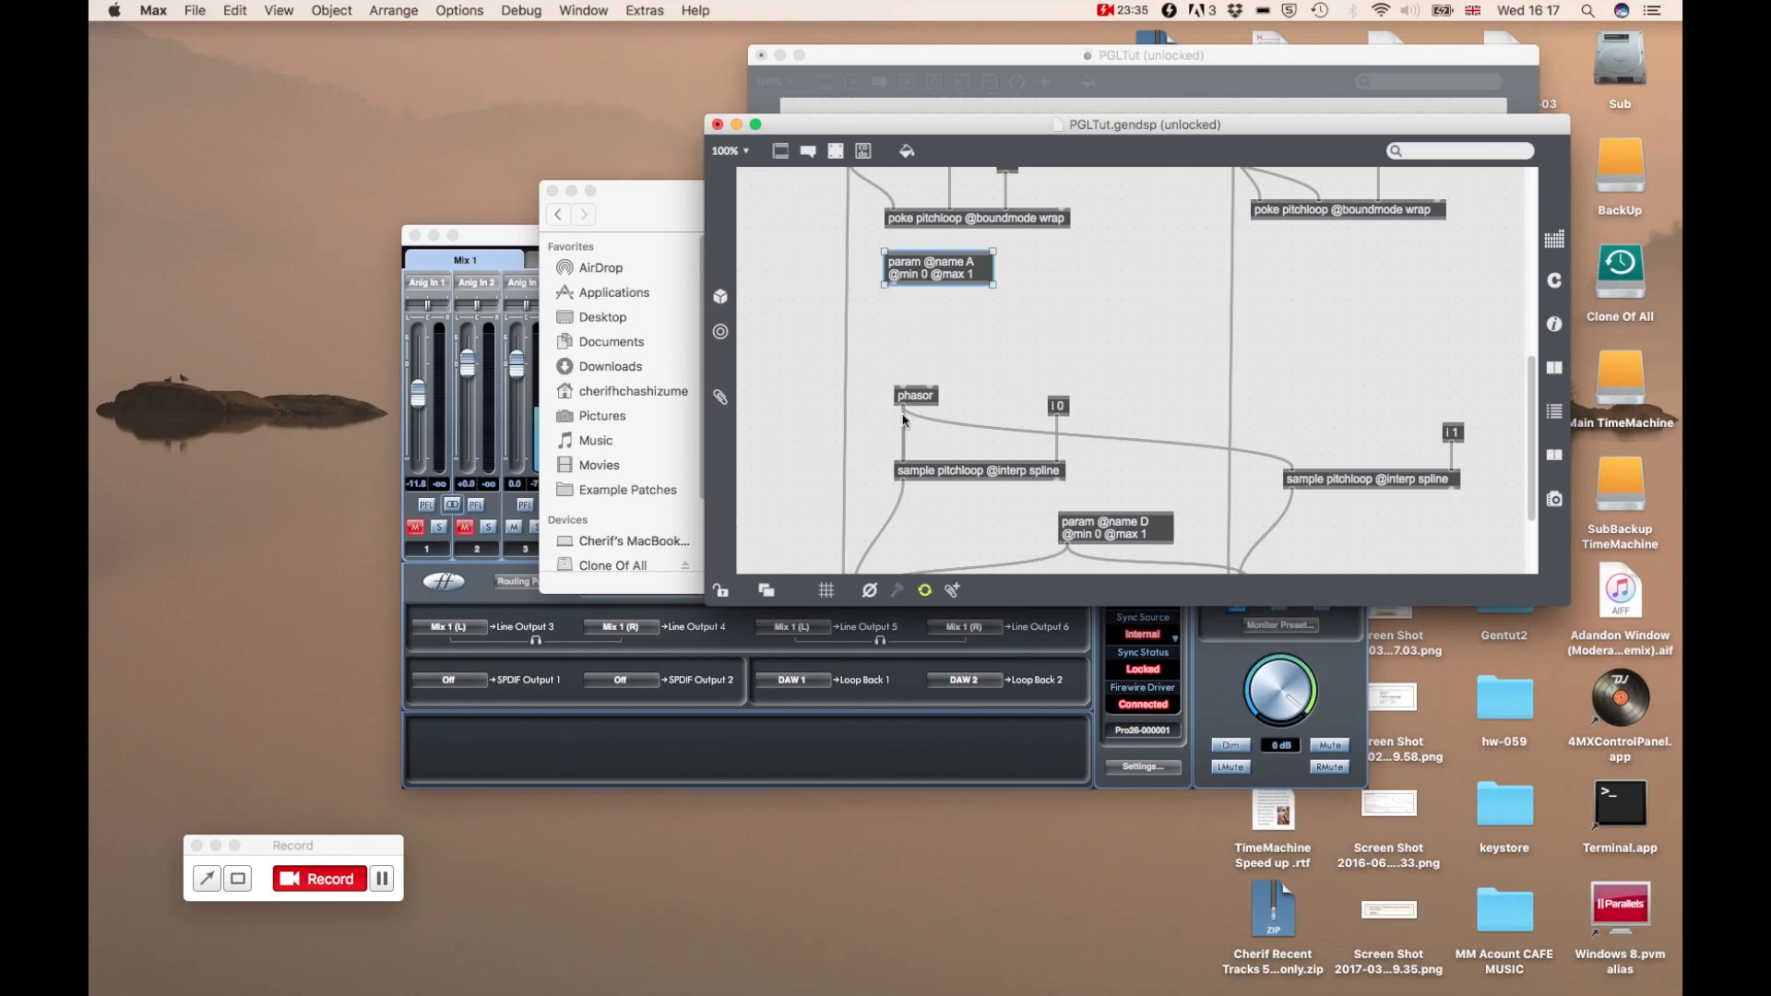
mouse_move(904, 397)
text(* 2)
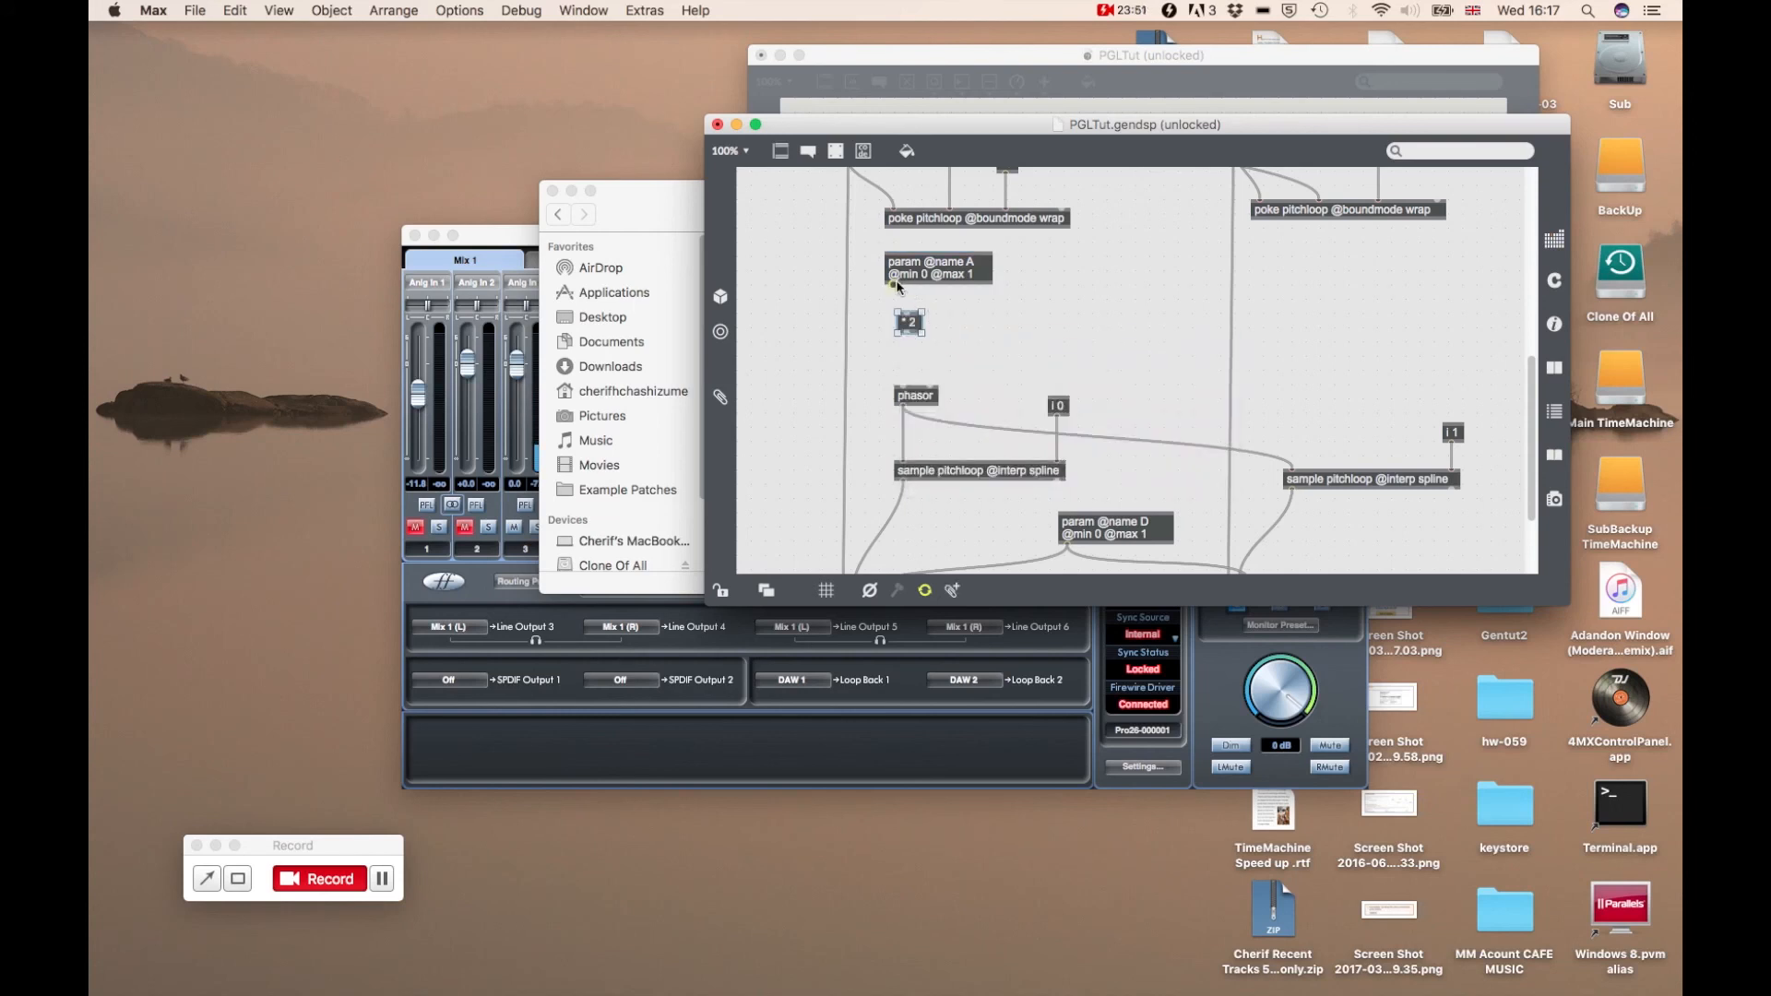
Position * 2 under param A and add clip 0.001 2 beneath it
drag(910, 323, 898, 311)
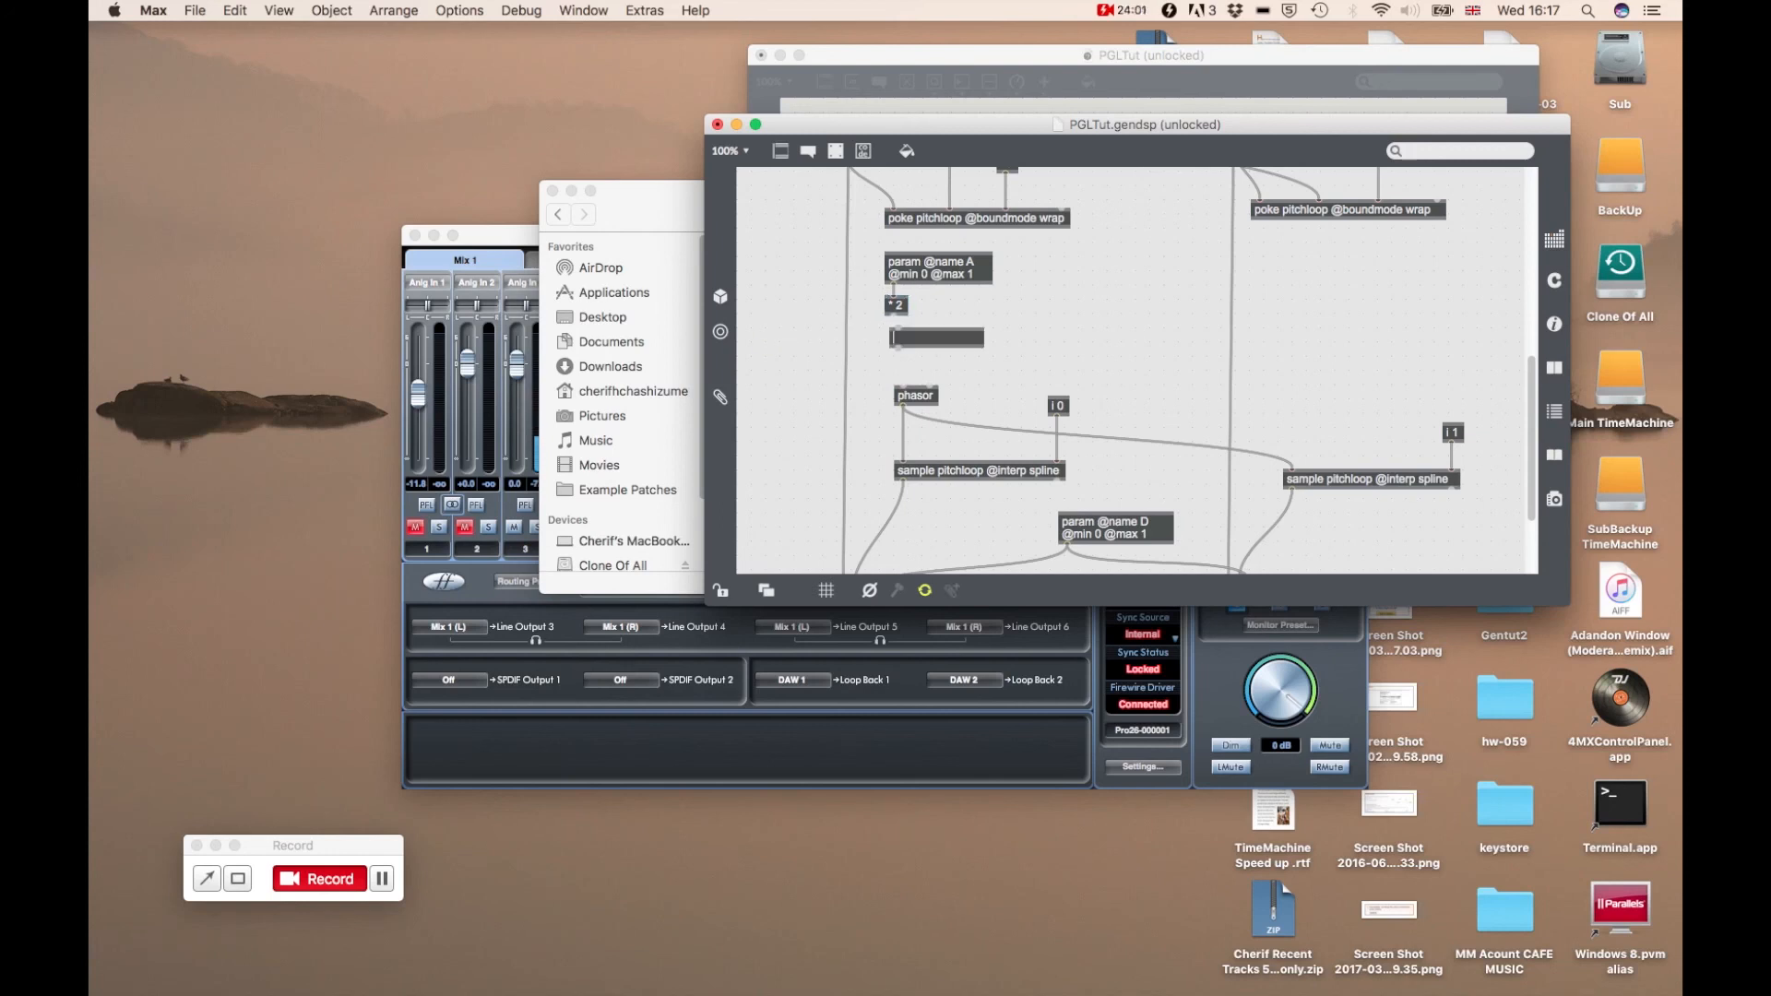
text(clip)
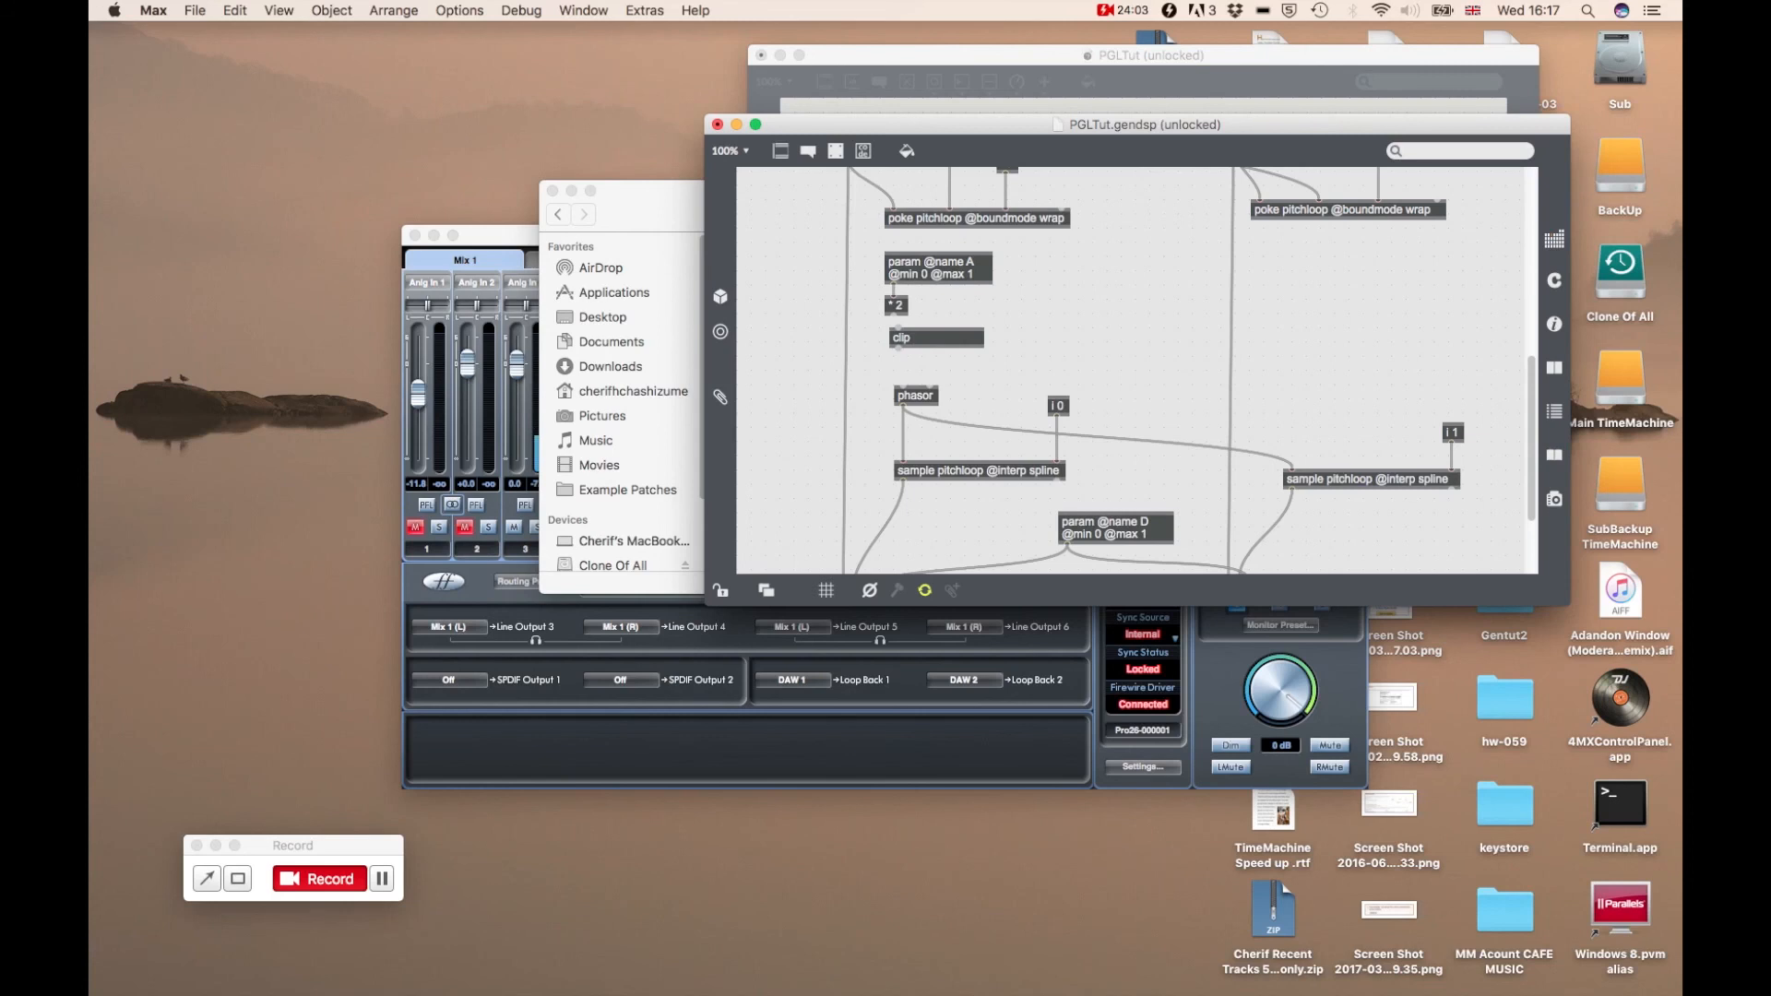
text(0.001)
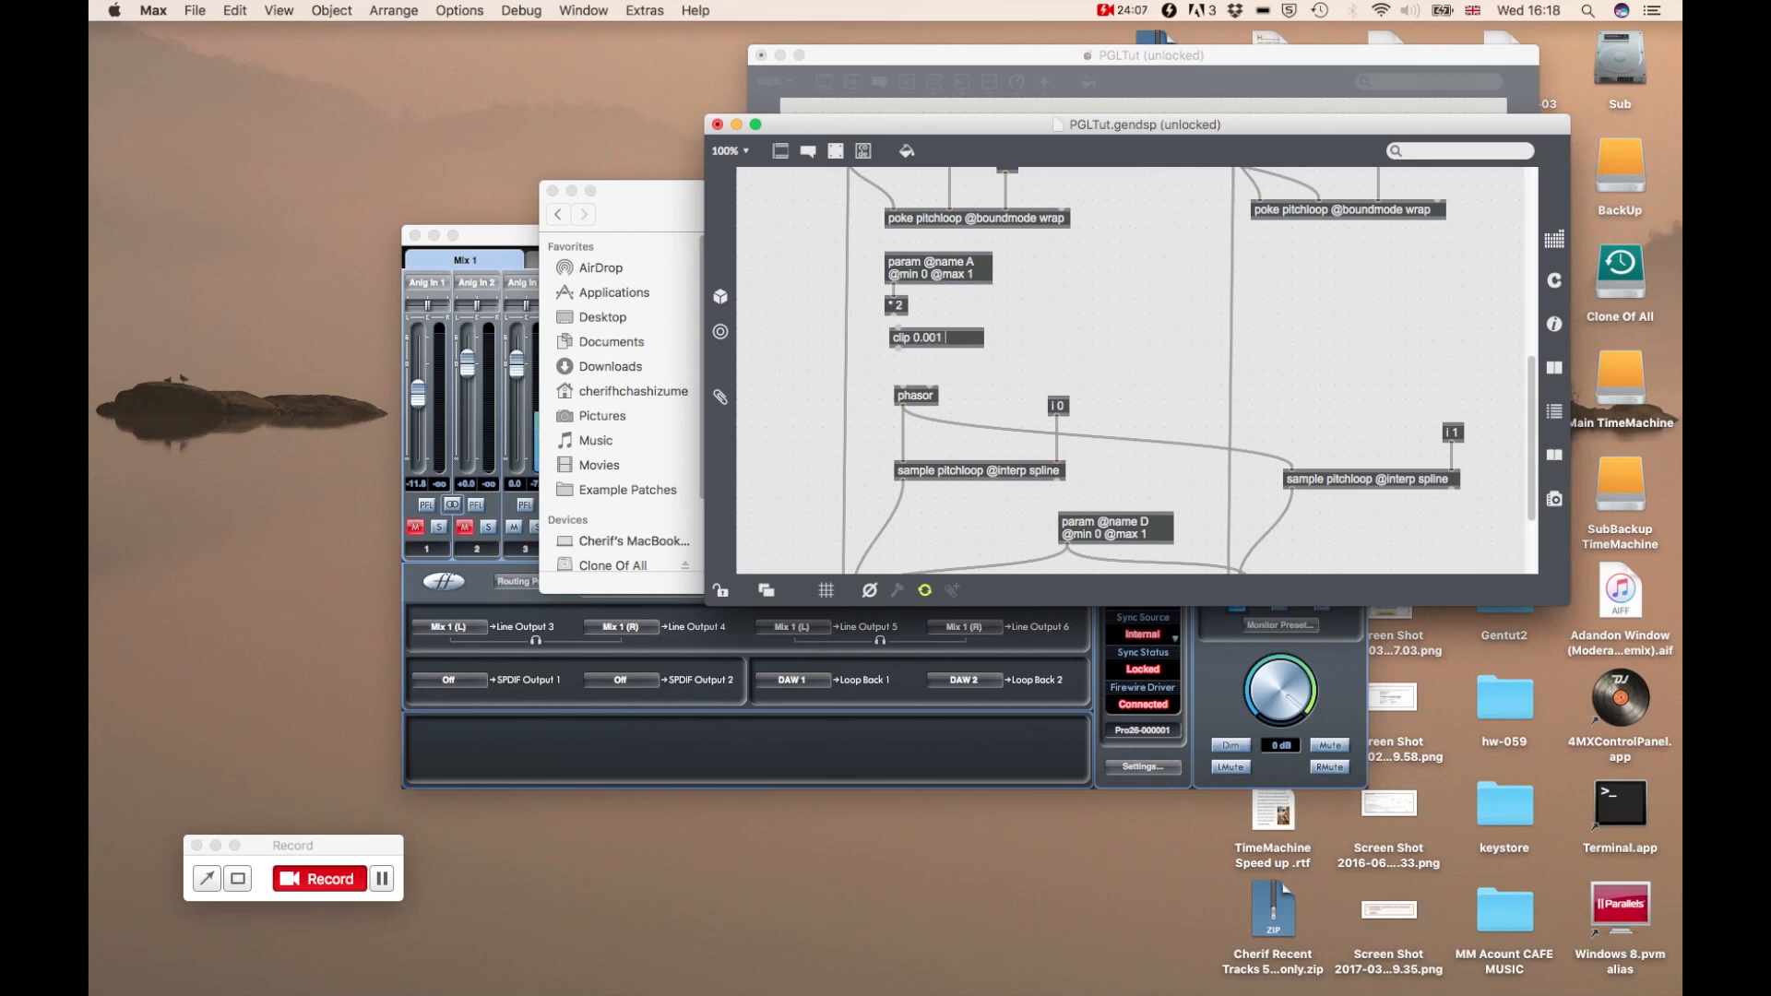
text(2)
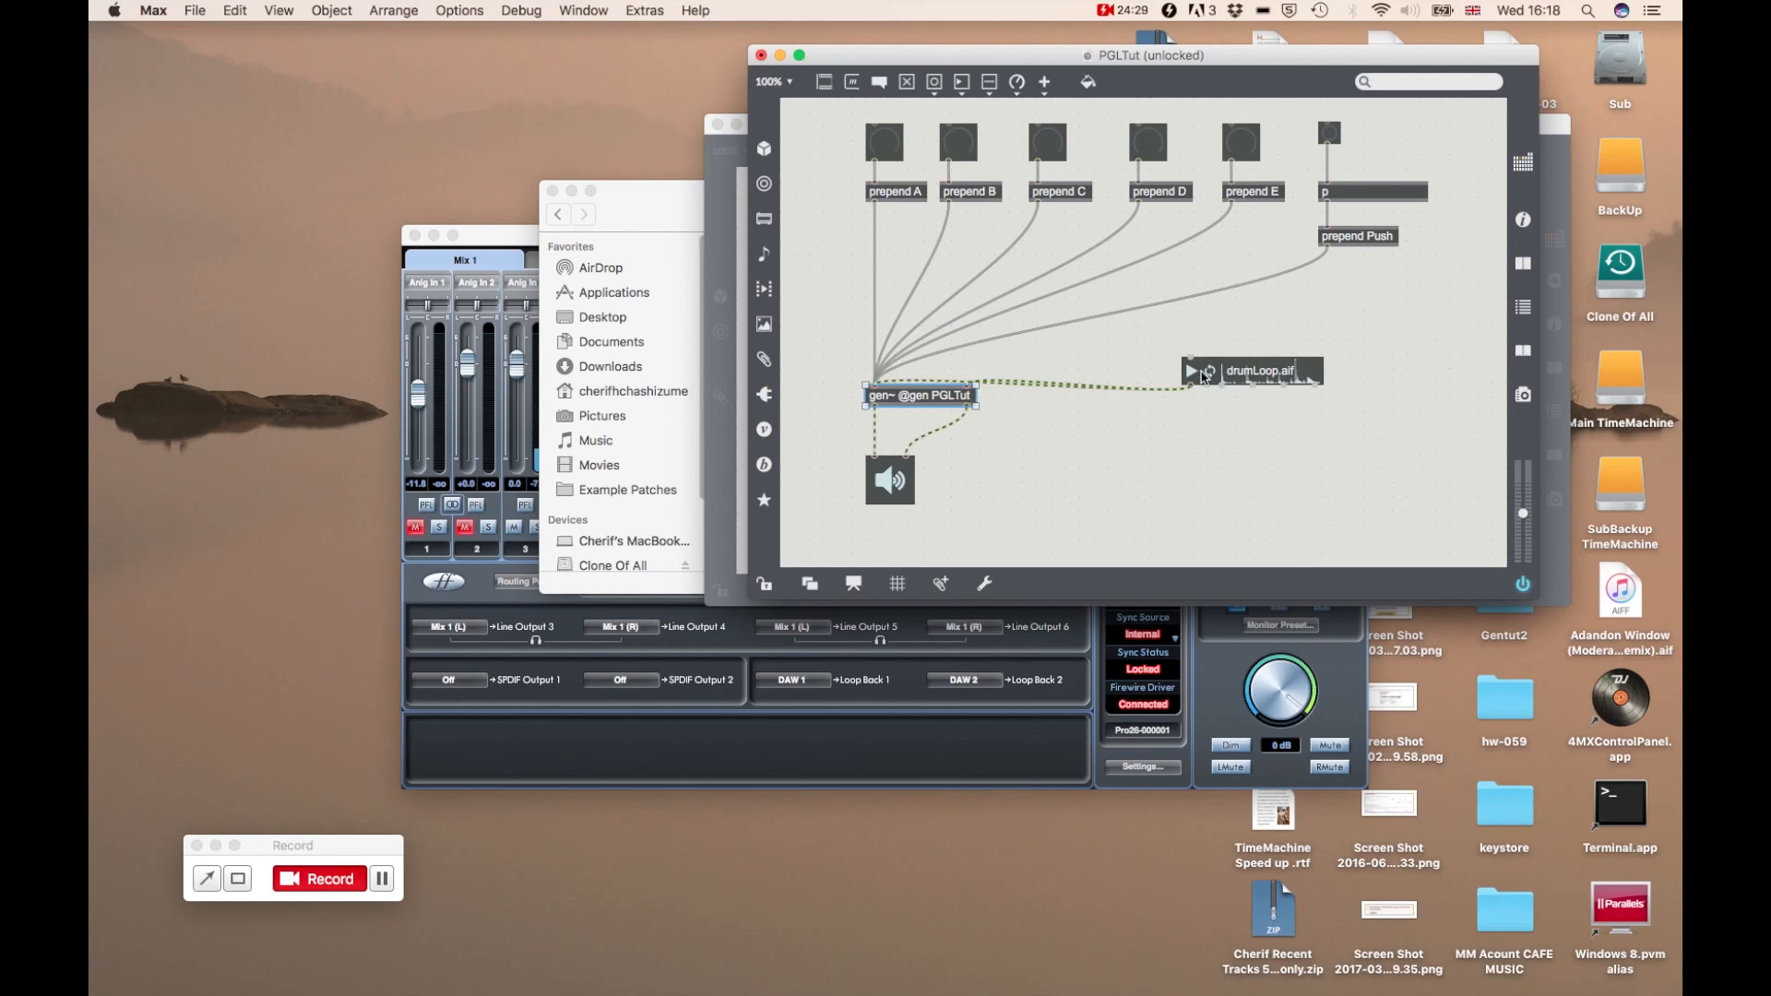
Play the drumLoop.aif loop and turn the D and A dials to audition it
click(1189, 372)
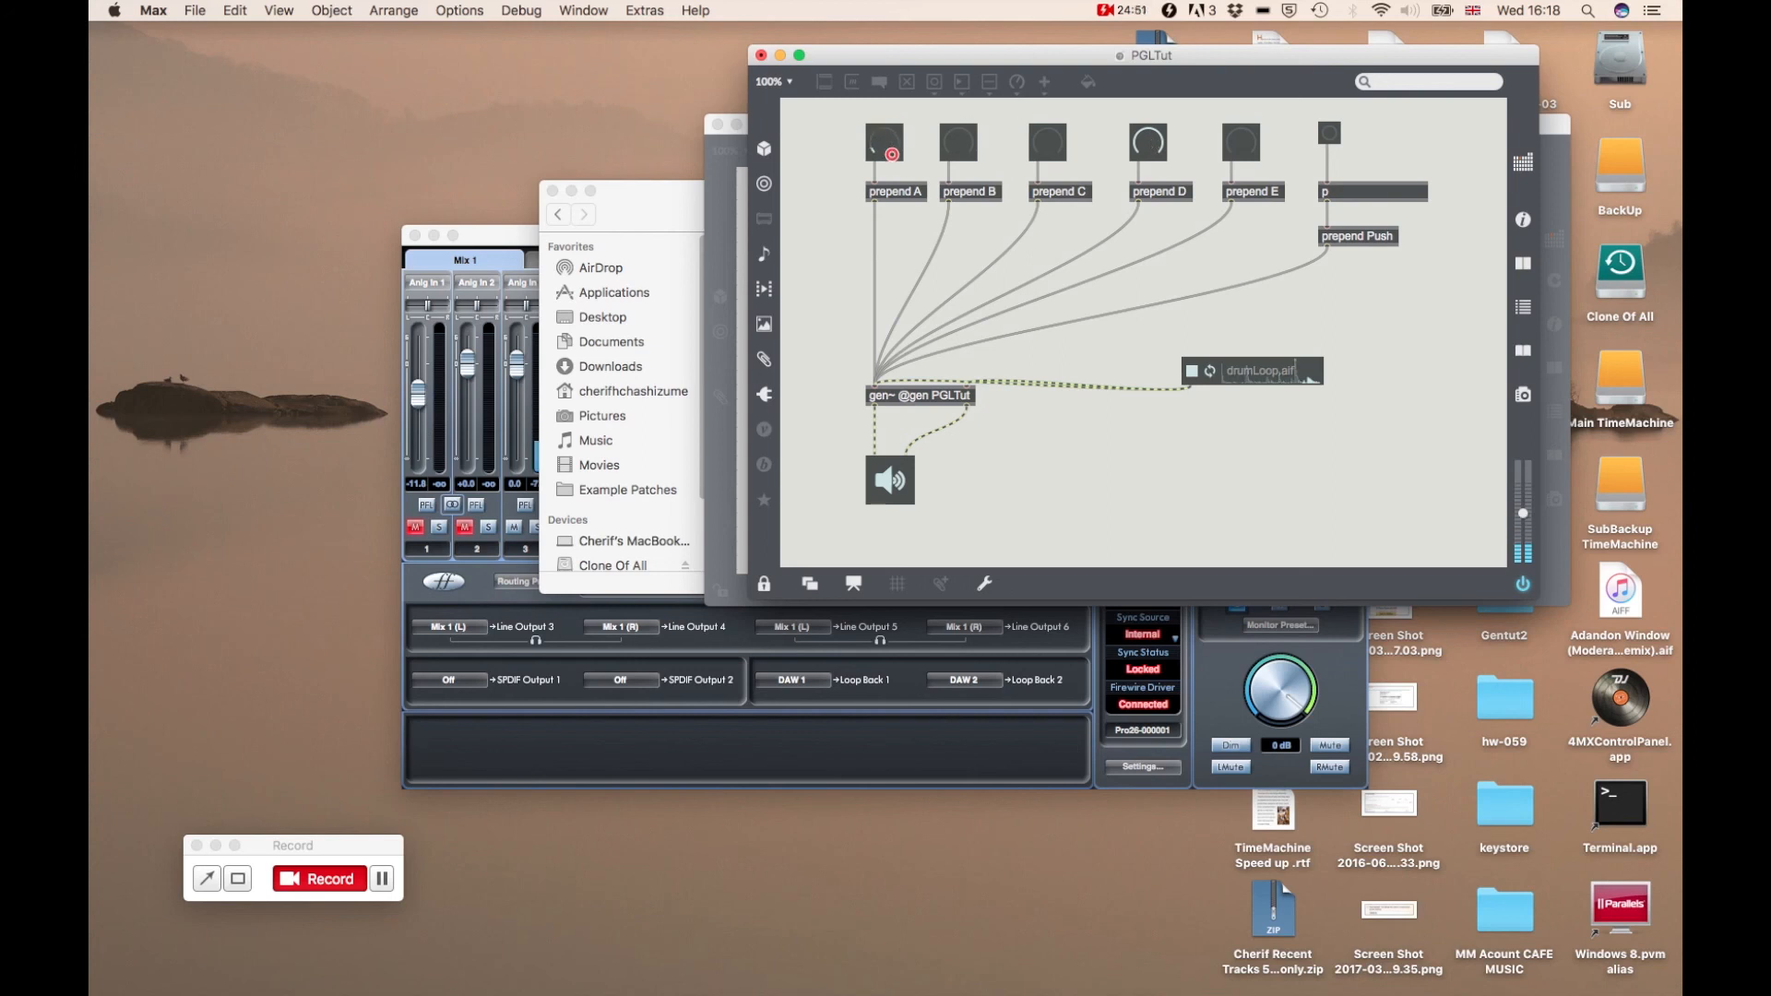
click(885, 141)
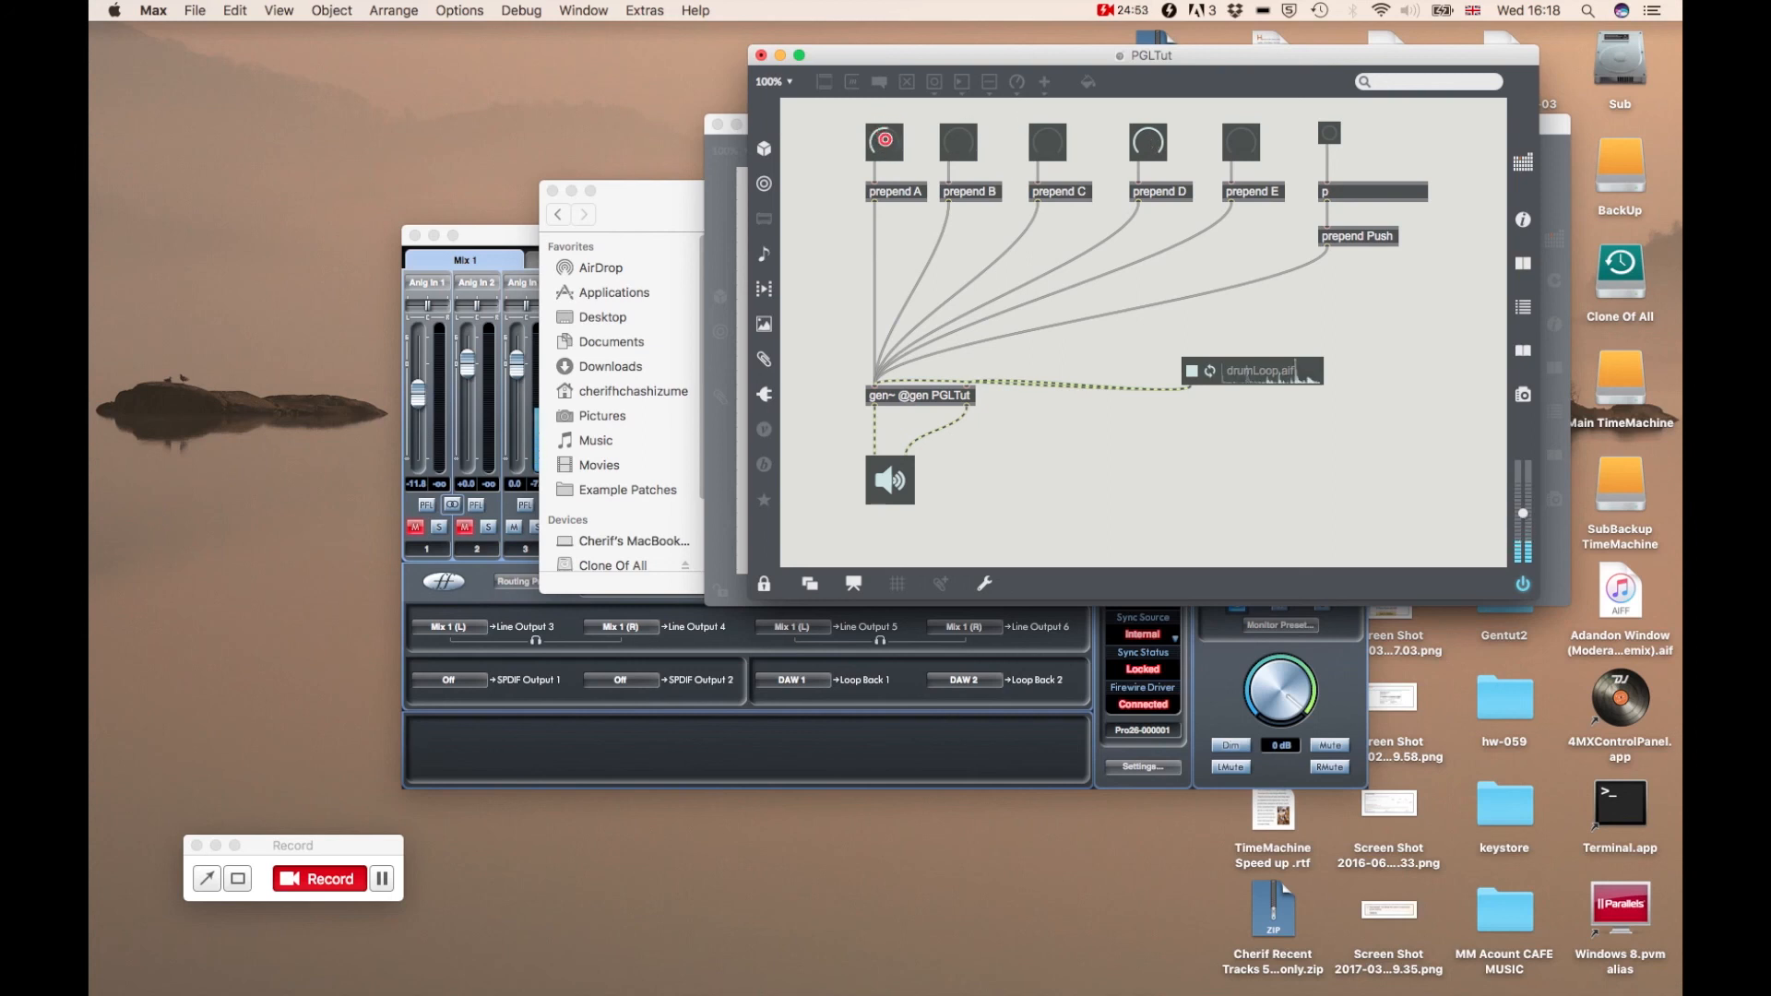
click(1146, 141)
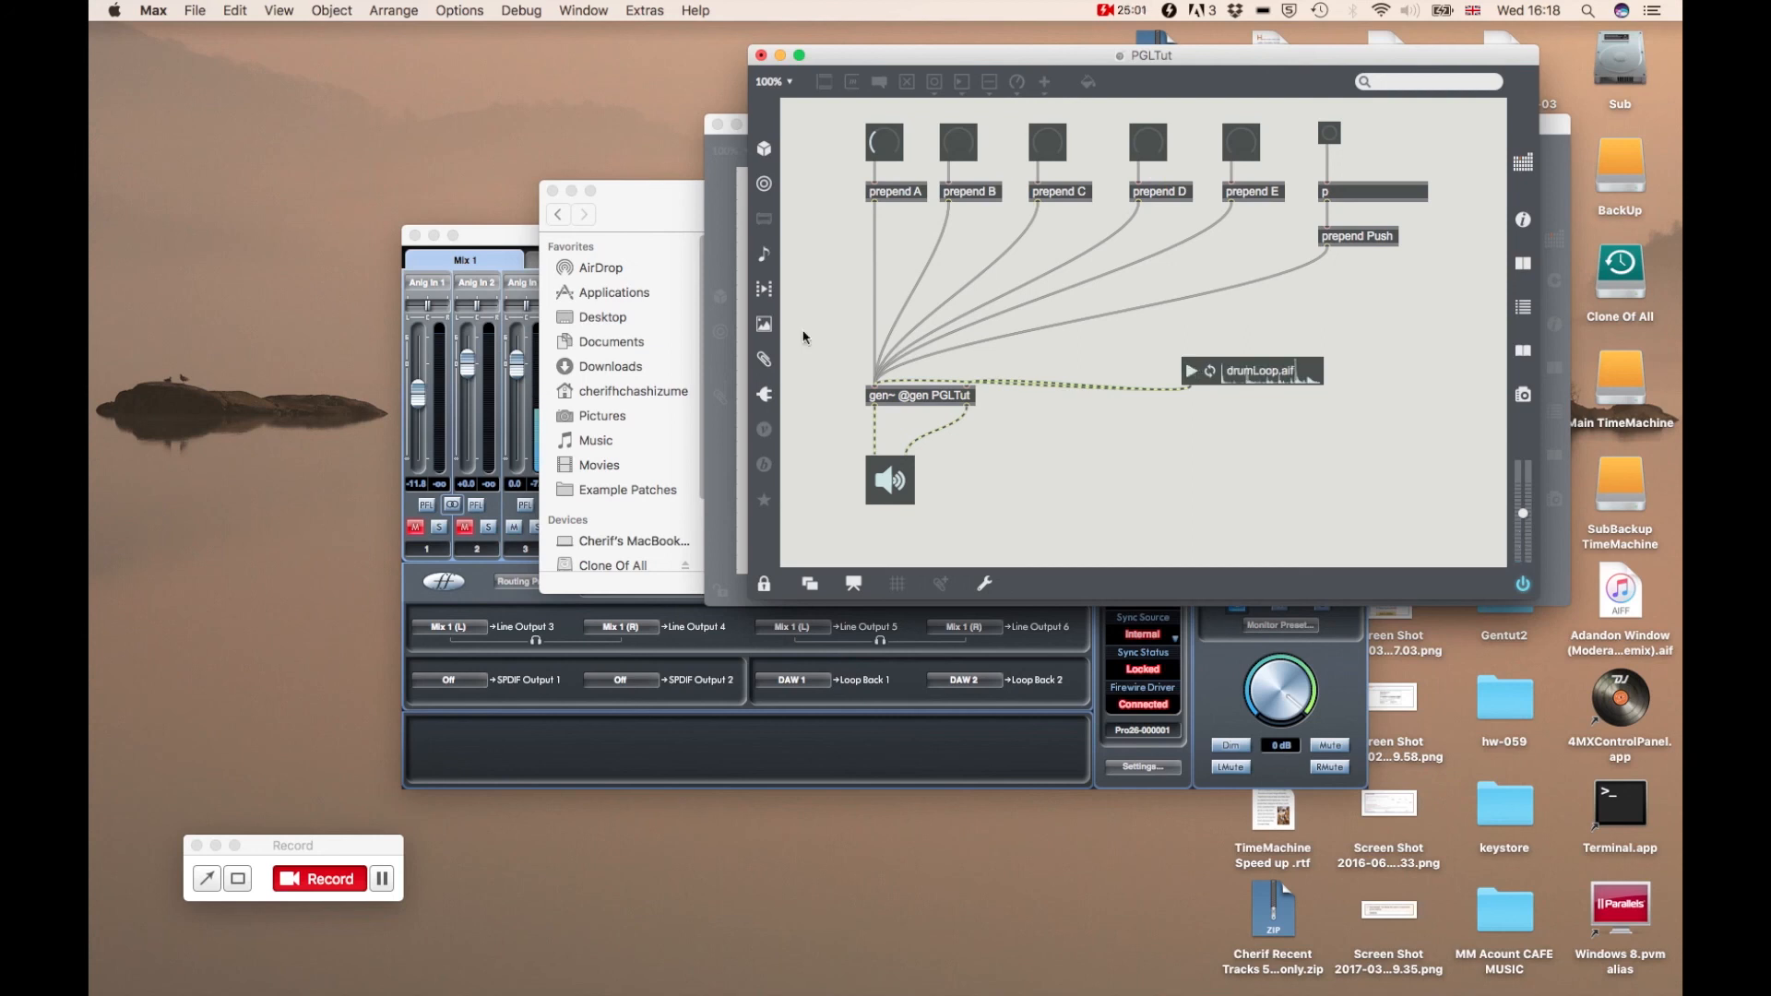
double_click(920, 396)
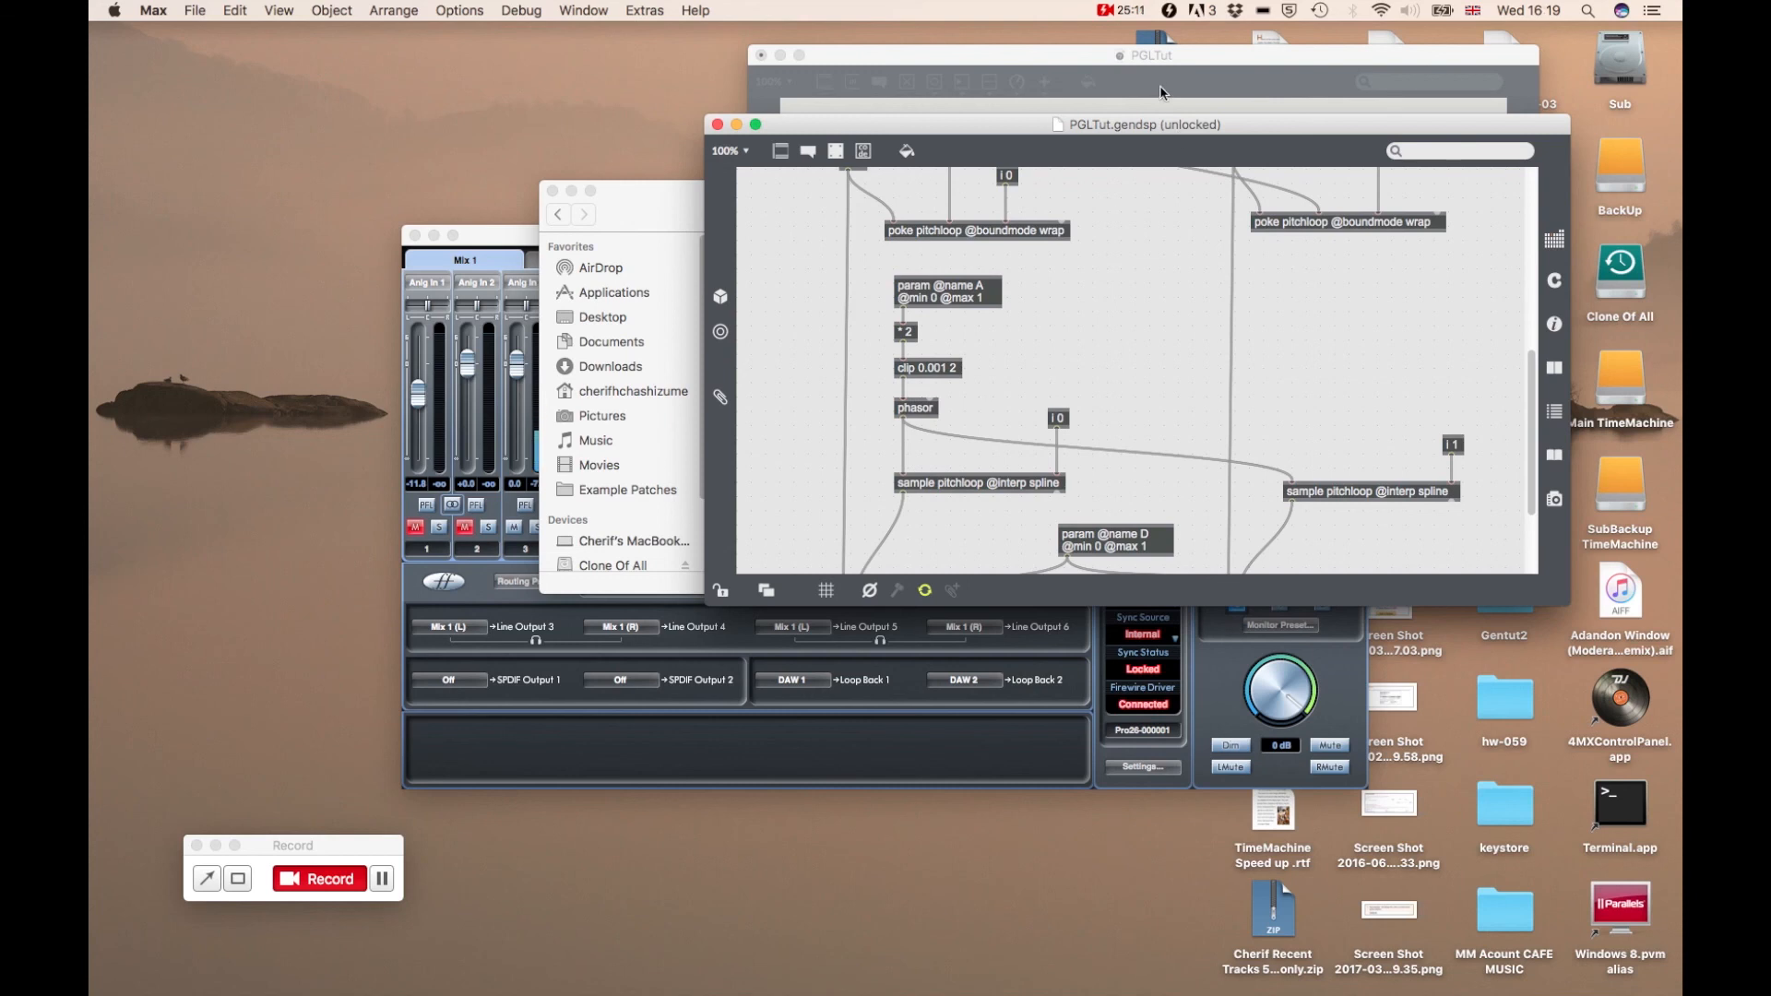
mouse_move(1124, 363)
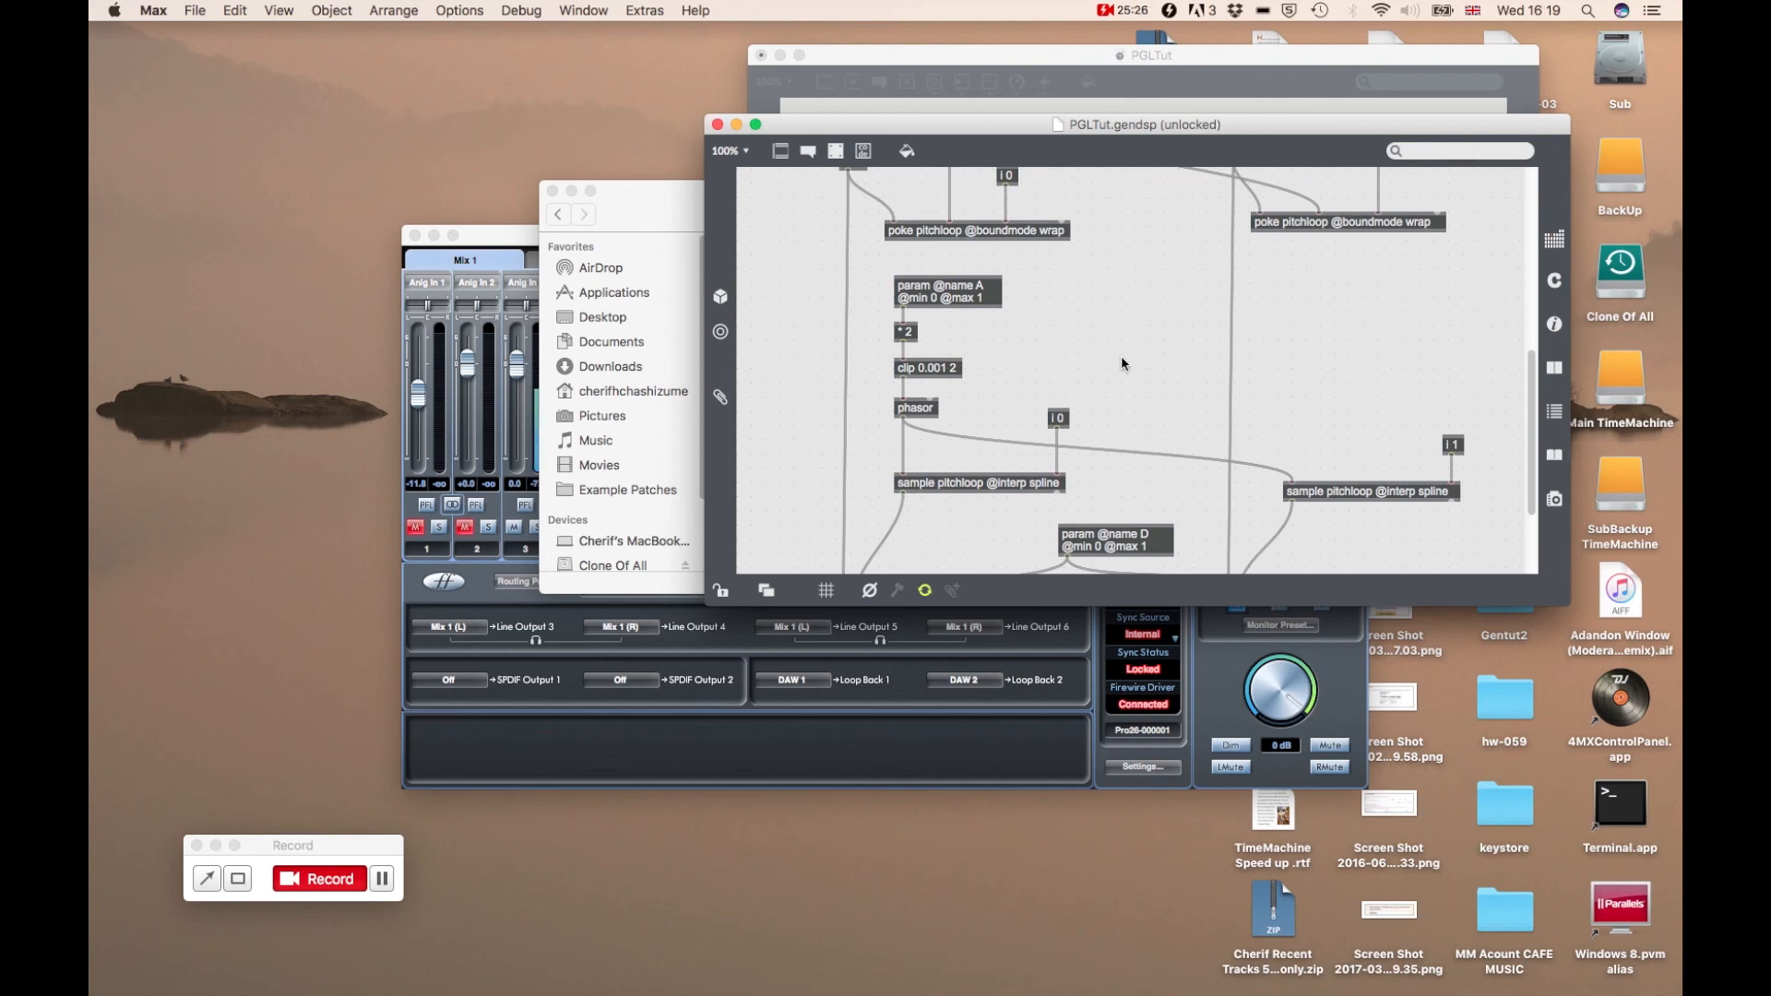